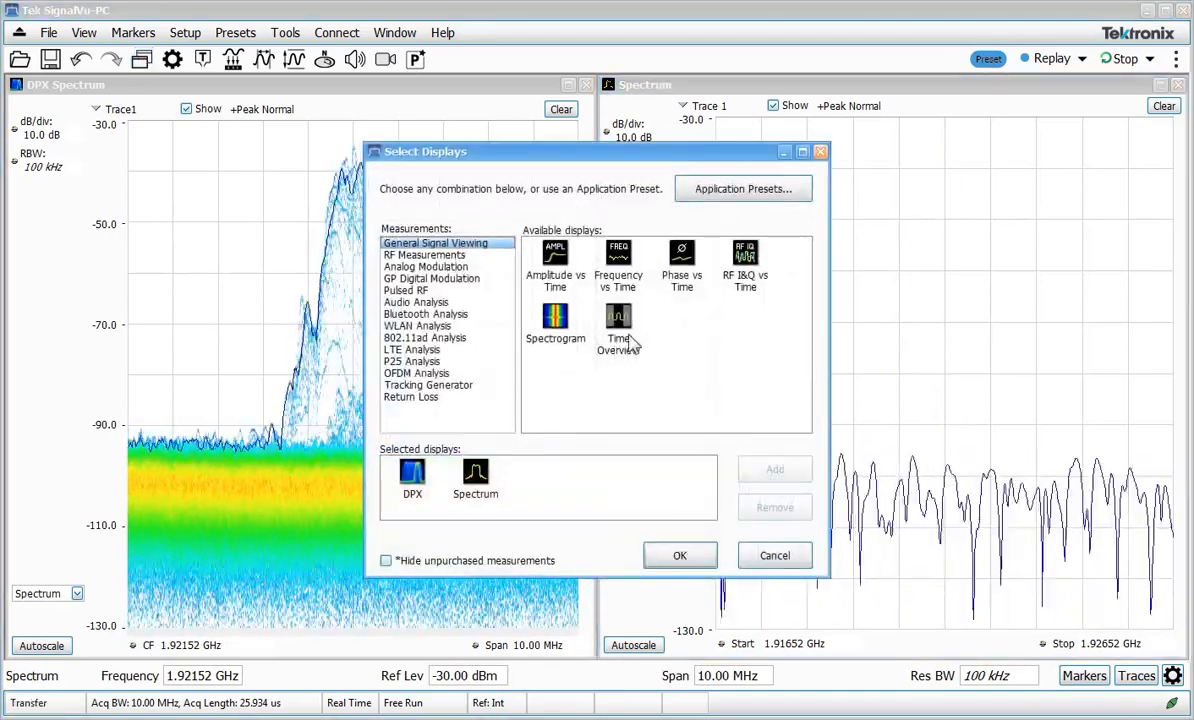
Add the Time Overview and Frequency vs Time displays next to DPX Spectrum and Spectrum.
{"action": "double_click", "coordinate": [618, 323]}
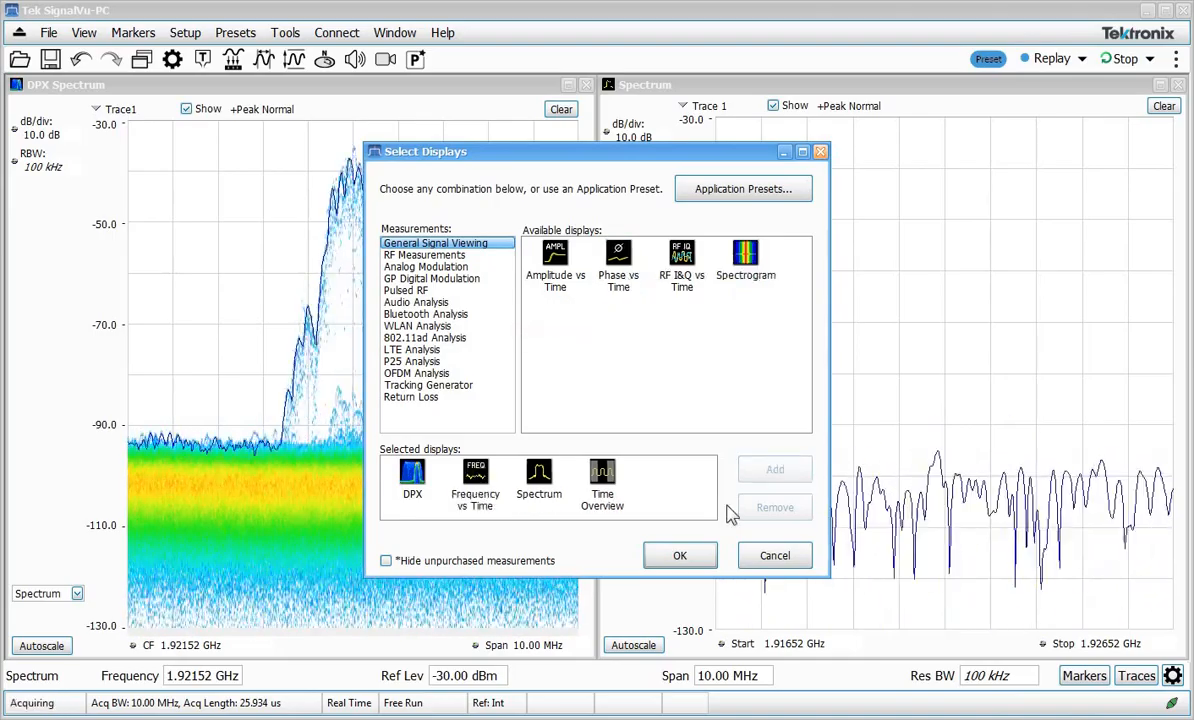
{"action": "left_click", "coordinate": [679, 555]}
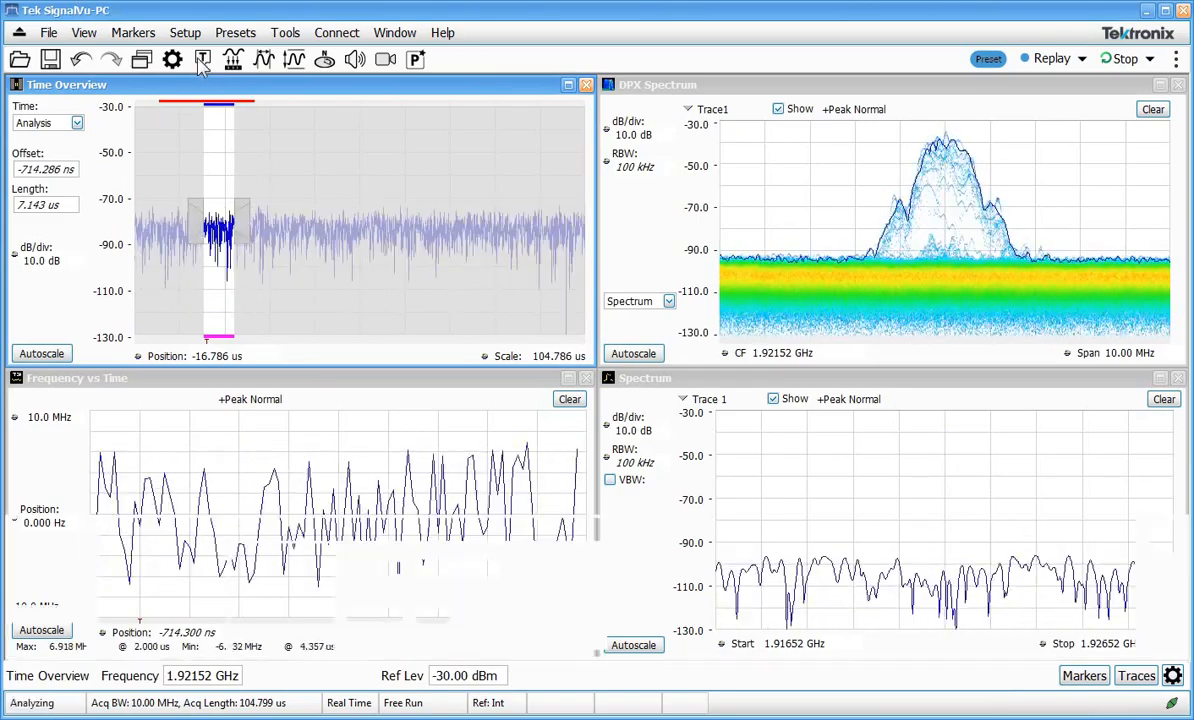
Set the trigger type to Power to capture the burst's rising edge.
{"action": "left_click", "coordinate": [203, 59]}
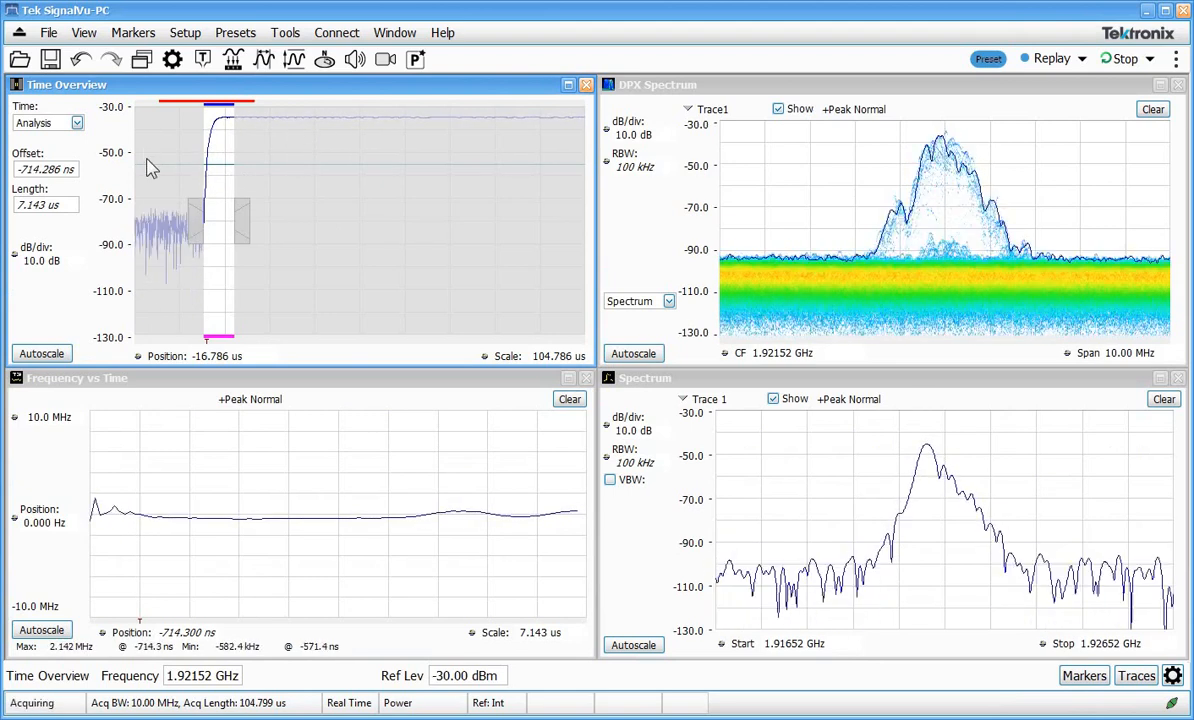
{"action": "mouse_move", "coordinate": [398, 175]}
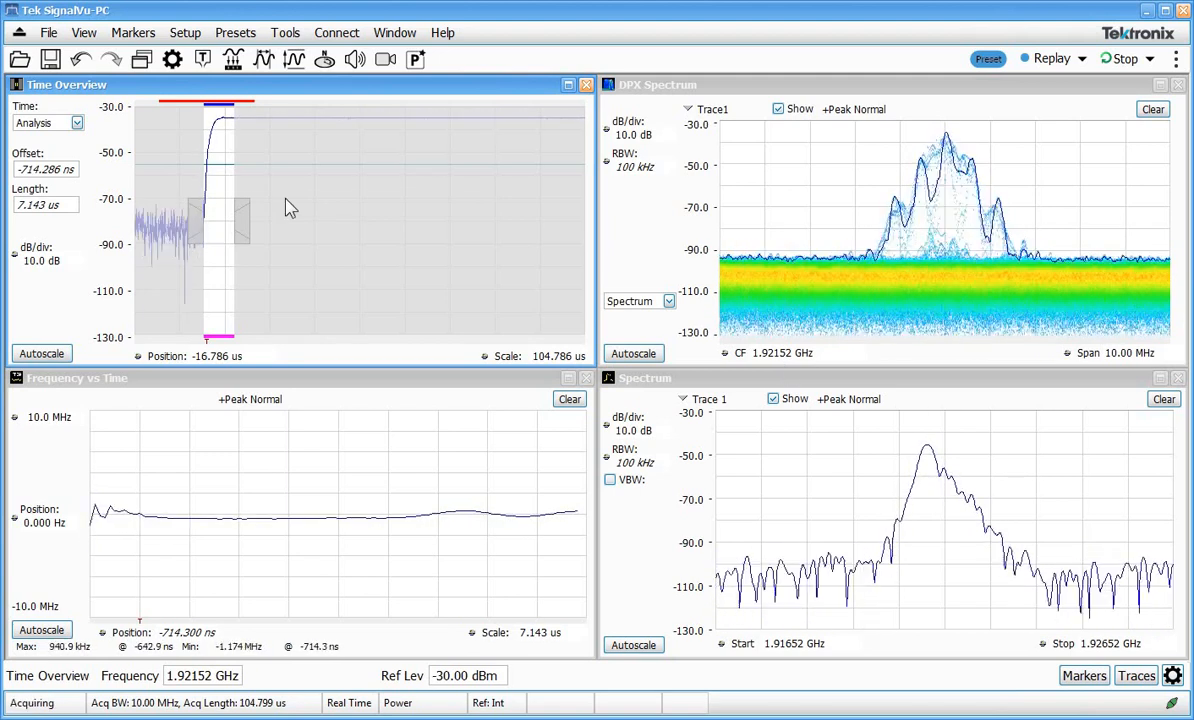
{"action": "mouse_move", "coordinate": [221, 166]}
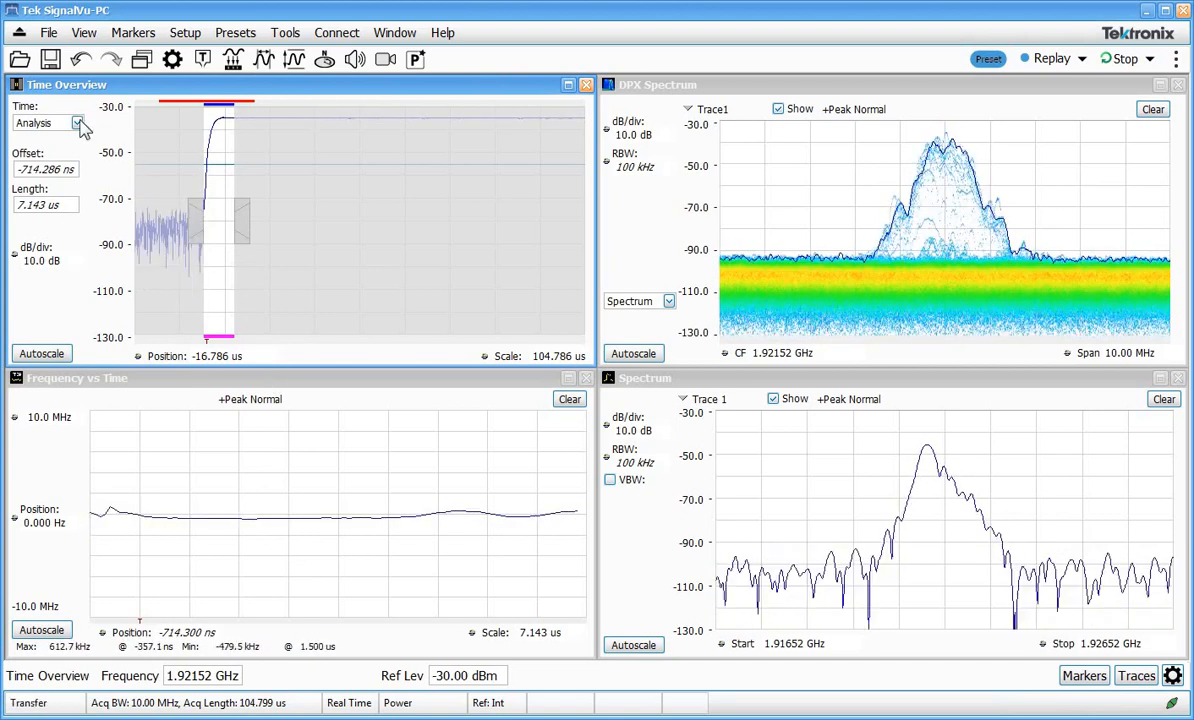
Widen the Time Overview analysis window to about 126.6 µs, covering the whole burst.
{"action": "left_click", "coordinate": [77, 122]}
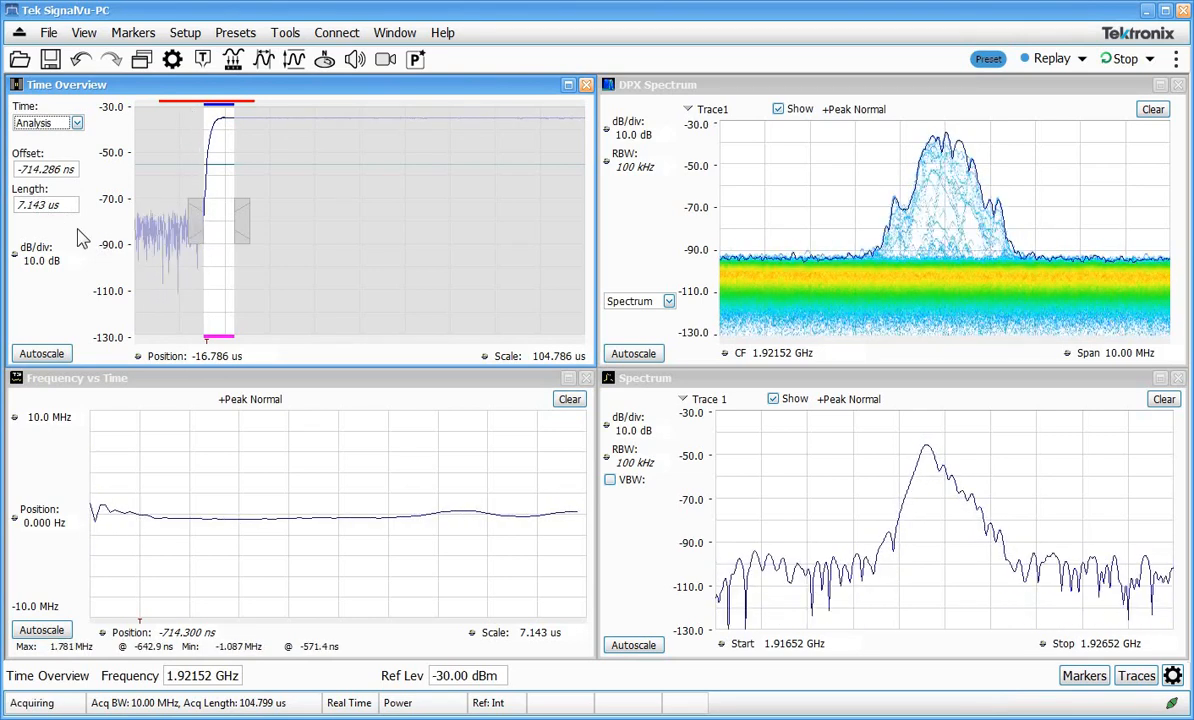
{"action": "triple_click", "coordinate": [45, 205]}
{"action": "type", "text": "20"}
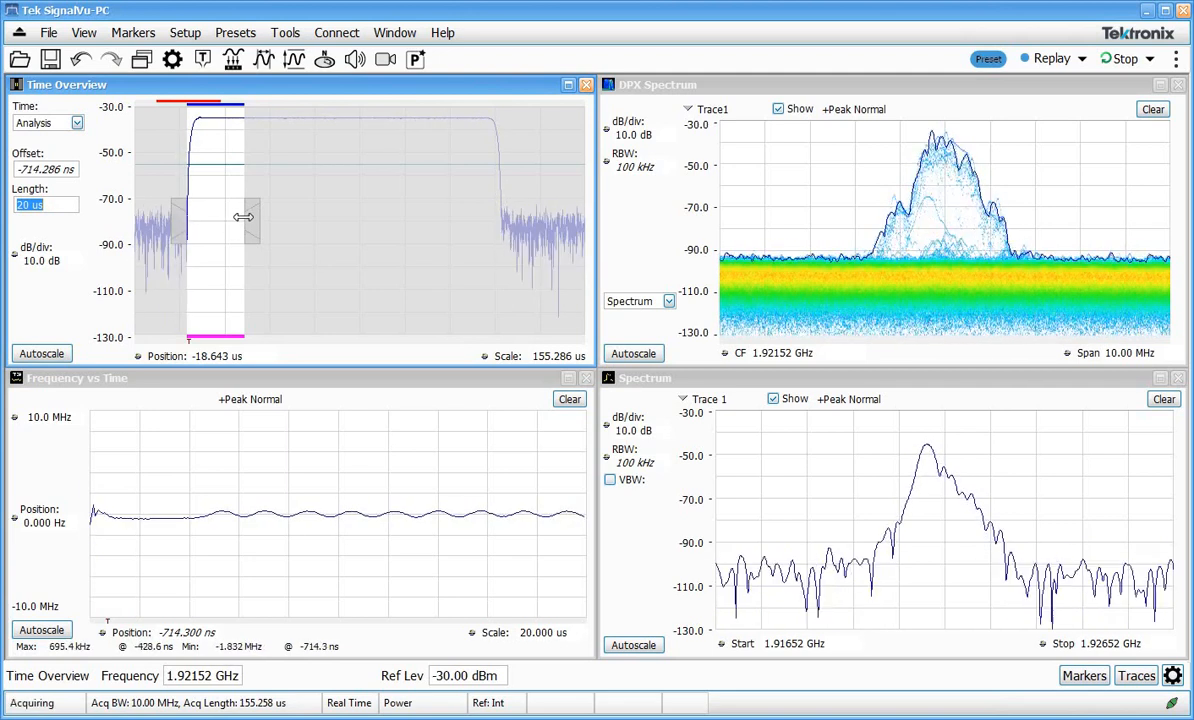
{"action": "left_click_drag", "start_coordinate": [243, 218], "coordinate": [283, 218]}
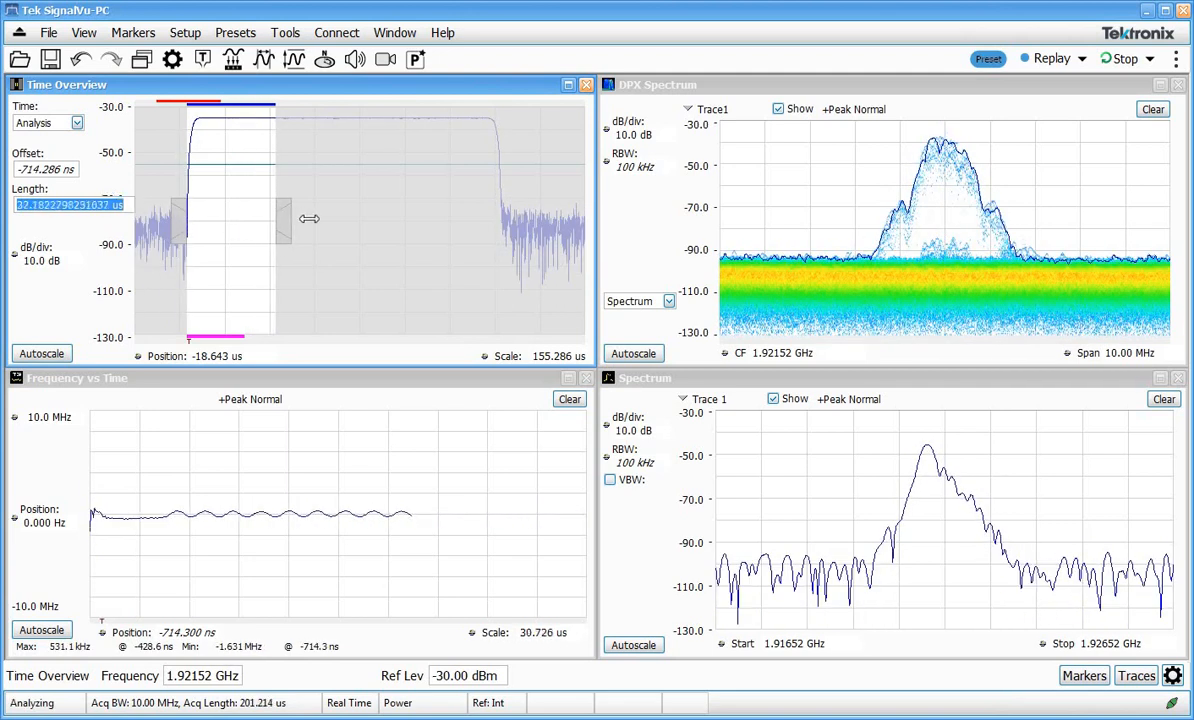
{"action": "left_click_drag", "start_coordinate": [310, 219], "coordinate": [438, 219]}
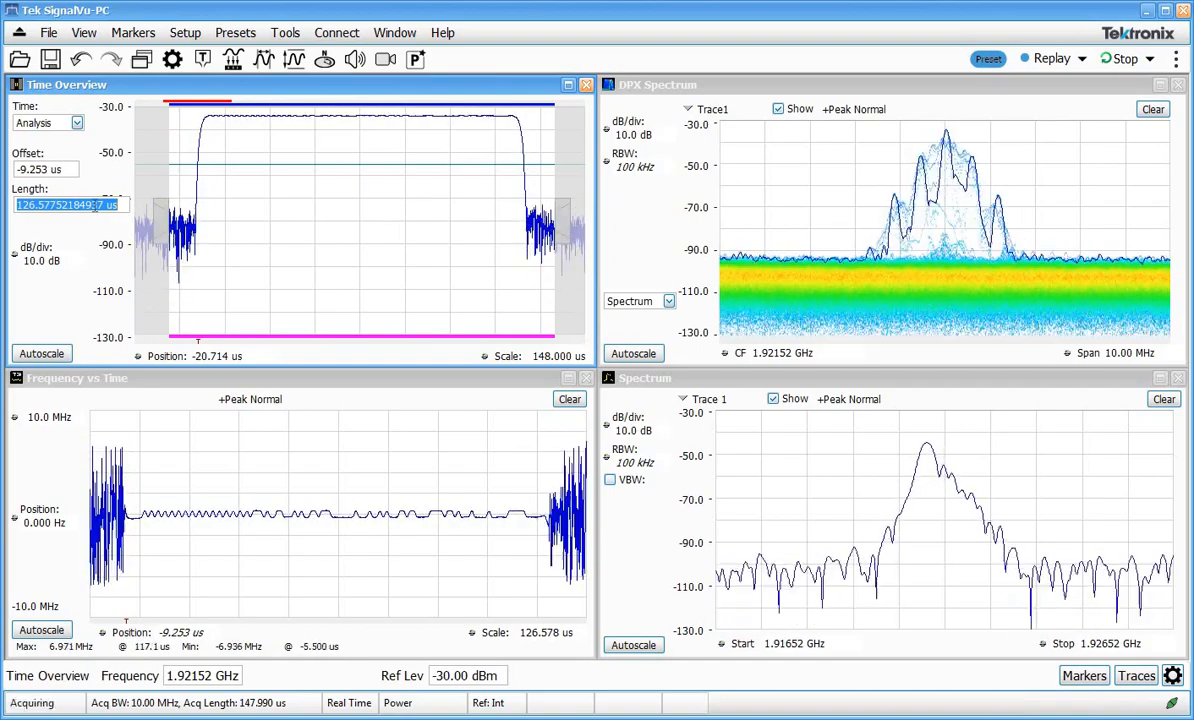
Set the analysis length to 200 µs, starting near −32.9 µs.
{"action": "type", "text": "200"}
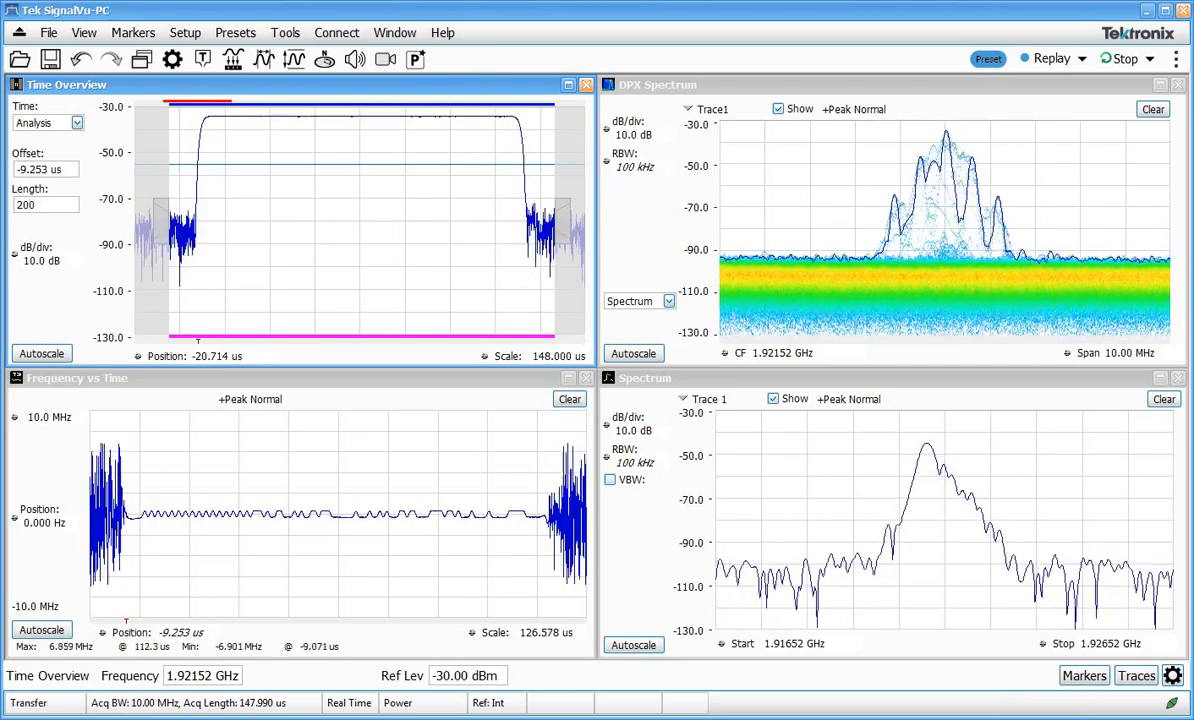
{"action": "triple_click", "coordinate": [46, 205]}
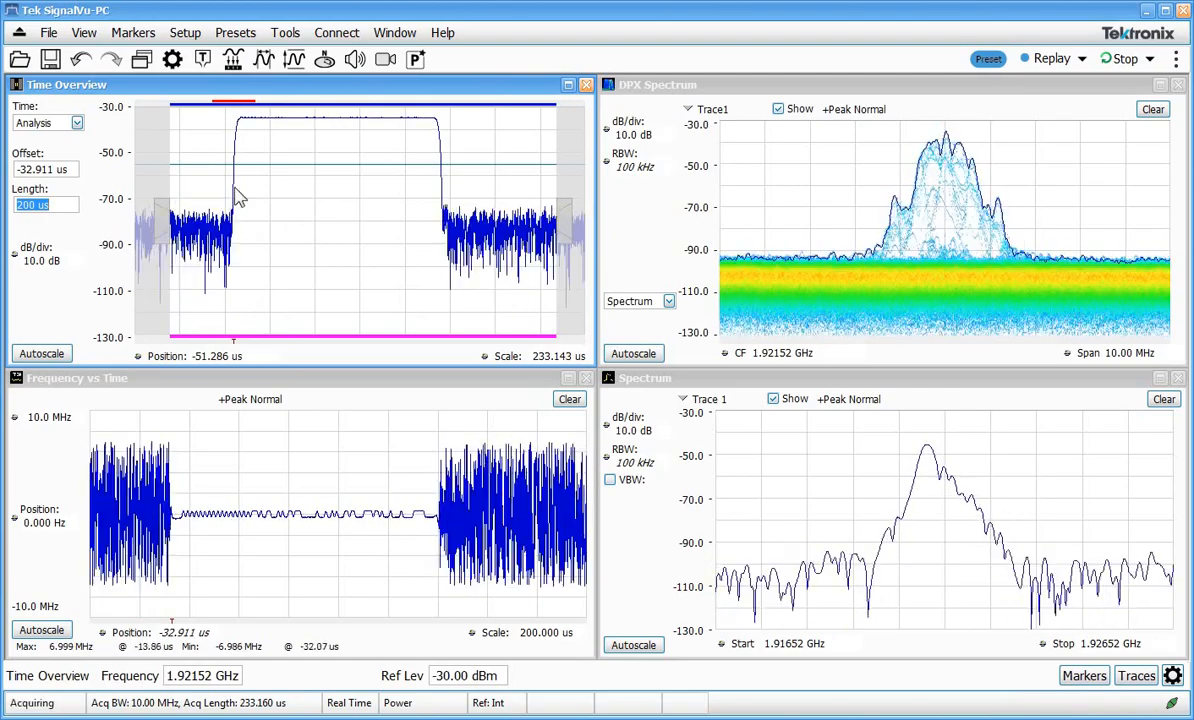
{"action": "mouse_move", "coordinate": [358, 128]}
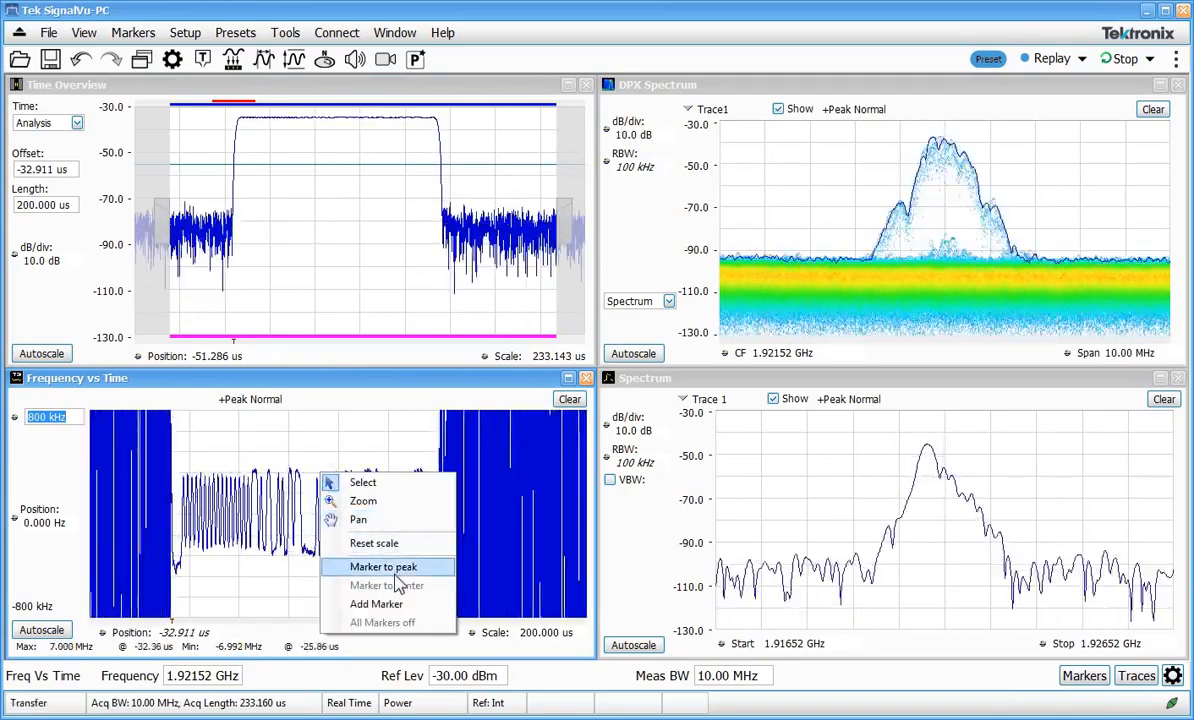
{"action": "left_click", "coordinate": [382, 566]}
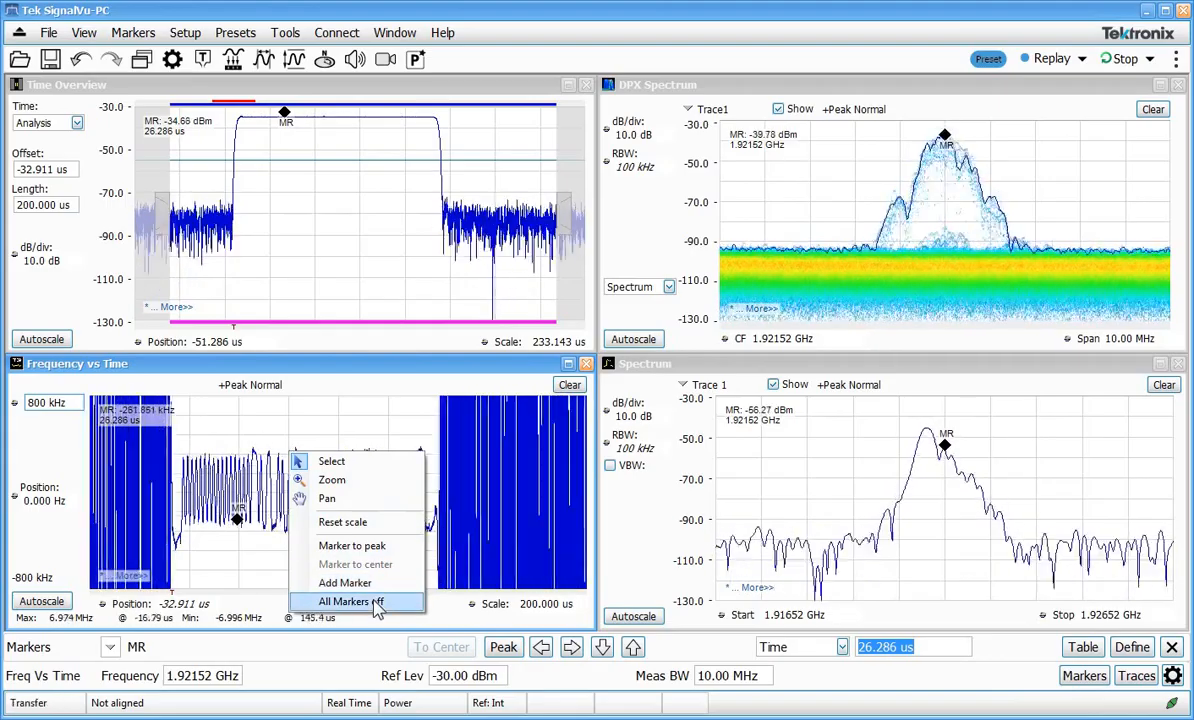
{"action": "left_click", "coordinate": [350, 601]}
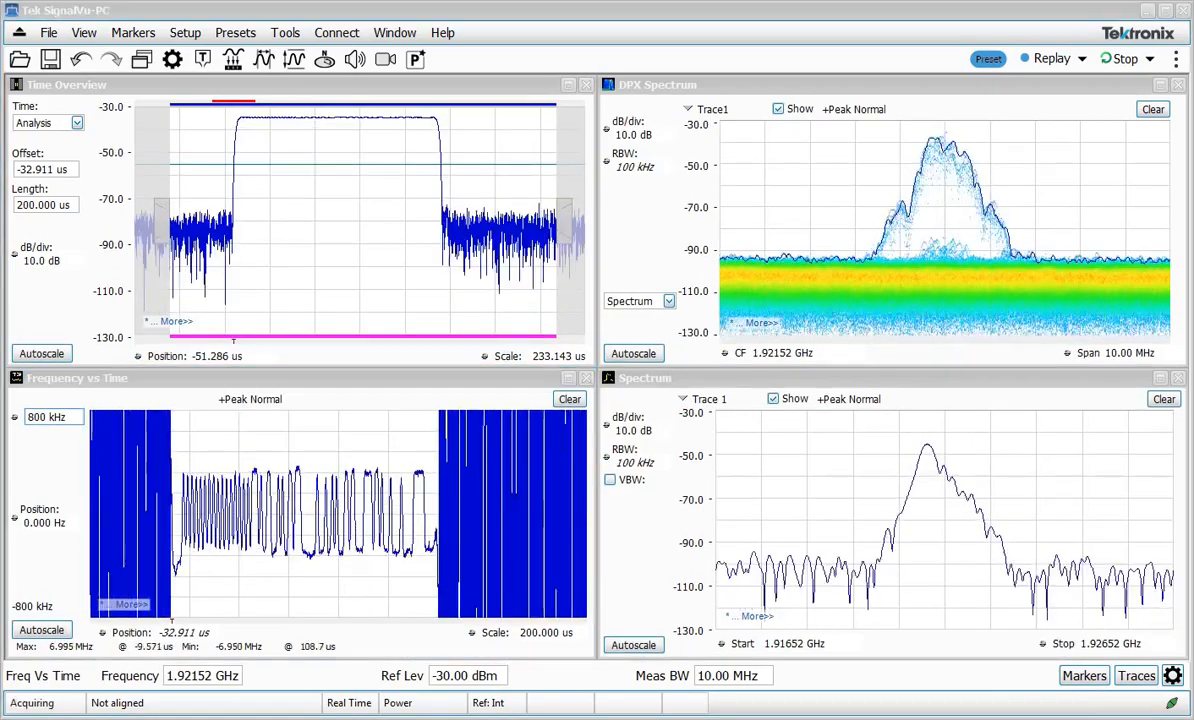
Switch Time Overview to the Spectrum time window and enter a 50 kHz RBW.
{"action": "left_click", "coordinate": [75, 122]}
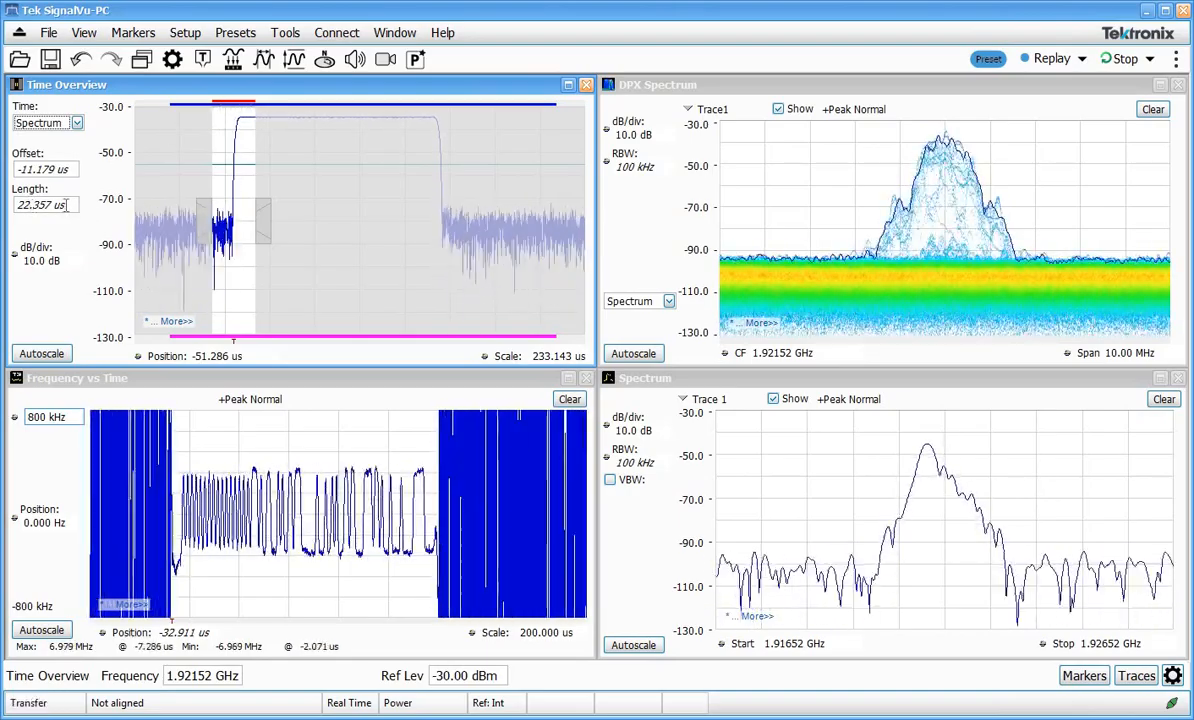
{"action": "triple_click", "coordinate": [44, 205]}
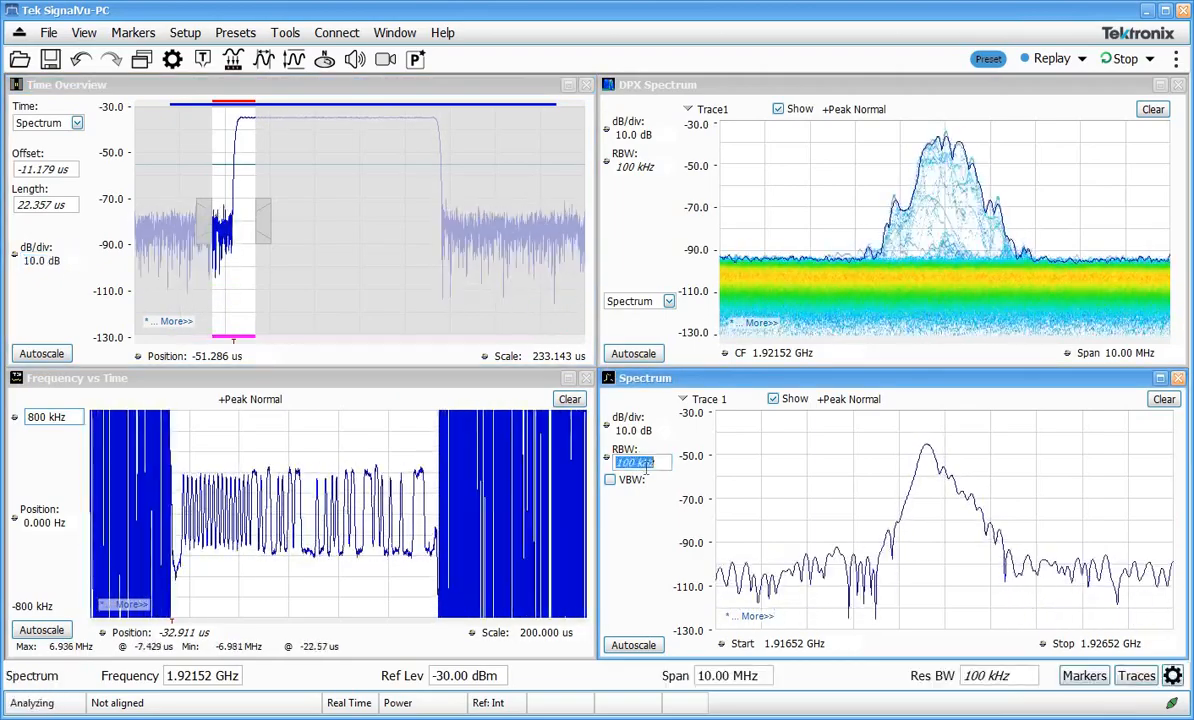
{"action": "type", "text": "50 kHz"}
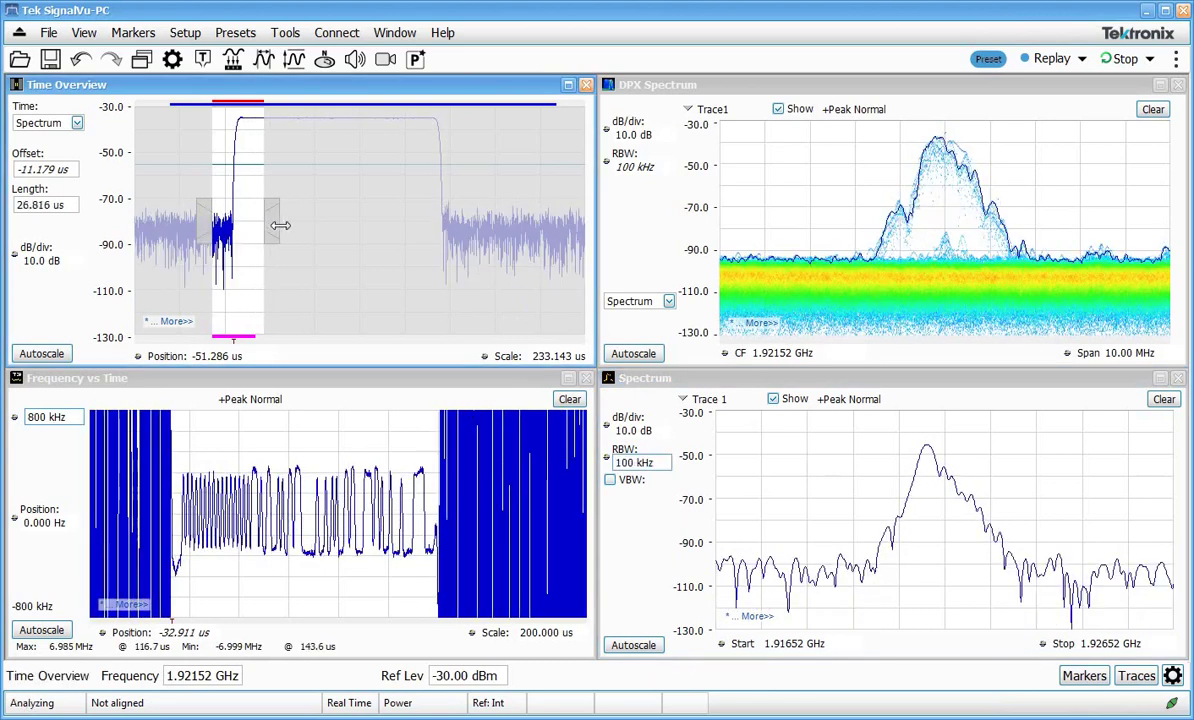
Stretch the spectrum time window across the full burst, about 145.8 µs long.
{"action": "left_click_drag", "start_coordinate": [280, 225], "coordinate": [480, 233]}
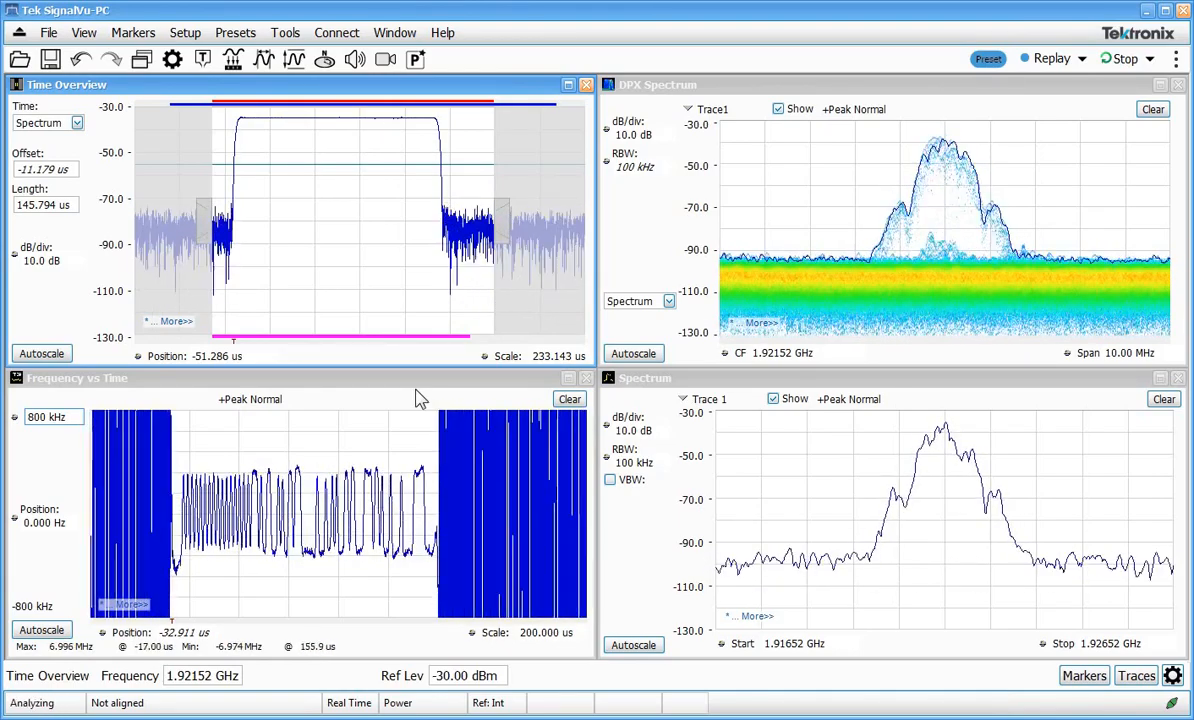
Shorten the spectrum window length to about 22.36 µs on the burst's leading edge.
{"action": "triple_click", "coordinate": [45, 205]}
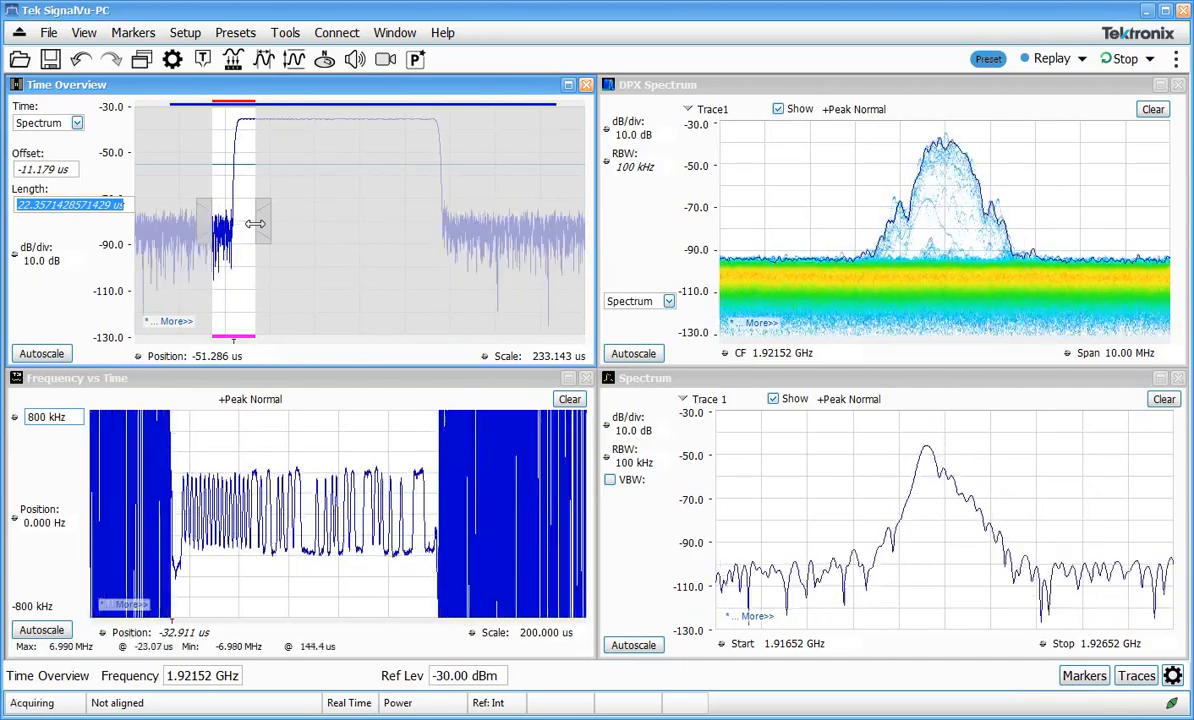
Slide the 22.36 µs spectrum window onto the rising edge at offset −7.108 µs.
{"action": "left_click_drag", "start_coordinate": [255, 223], "coordinate": [212, 213]}
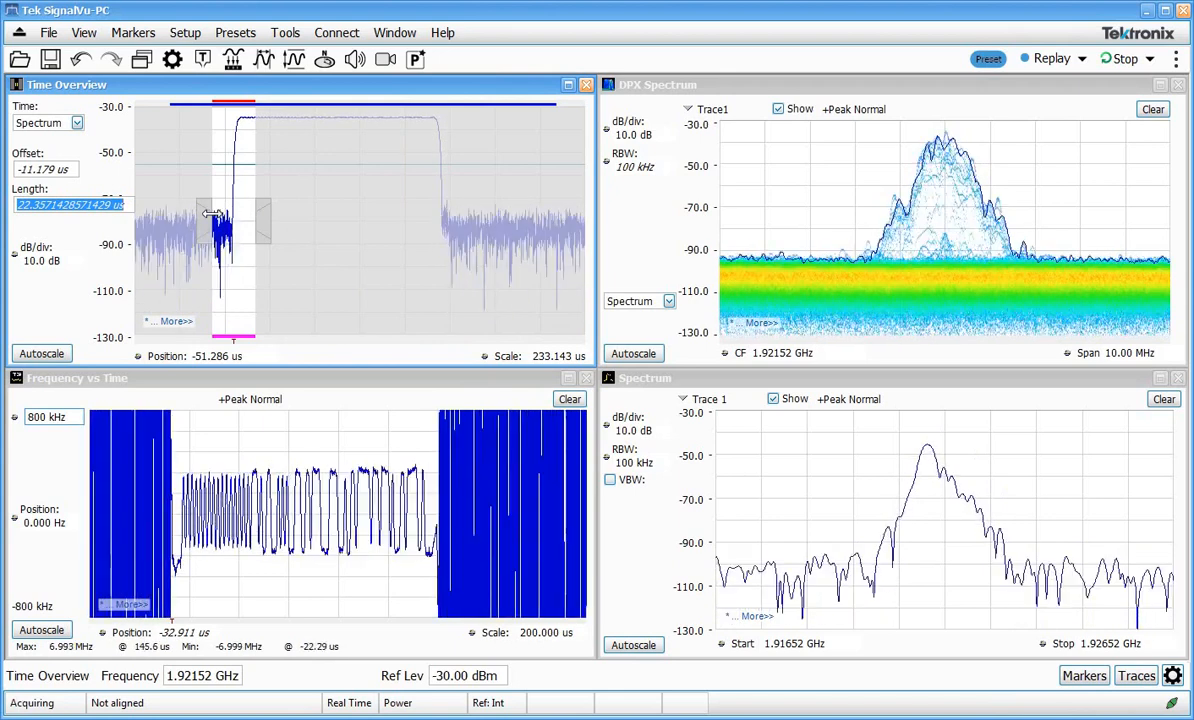
{"action": "left_click_drag", "start_coordinate": [215, 213], "coordinate": [267, 213]}
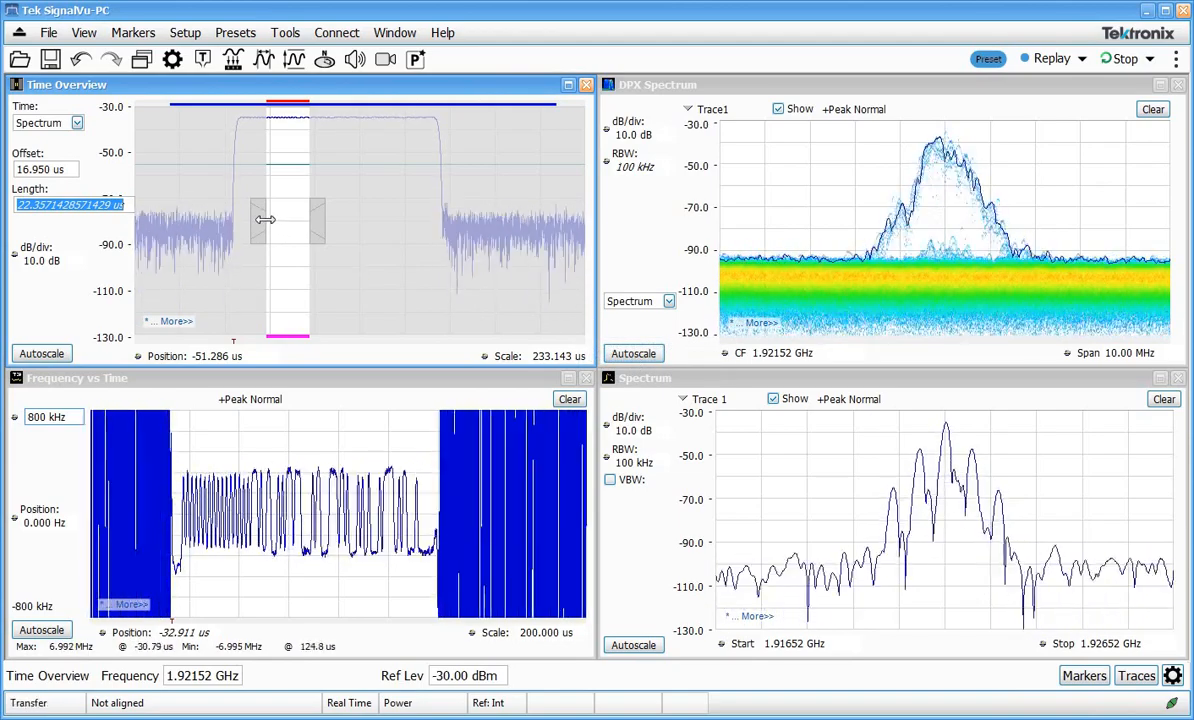
{"action": "left_click_drag", "start_coordinate": [268, 220], "coordinate": [390, 220]}
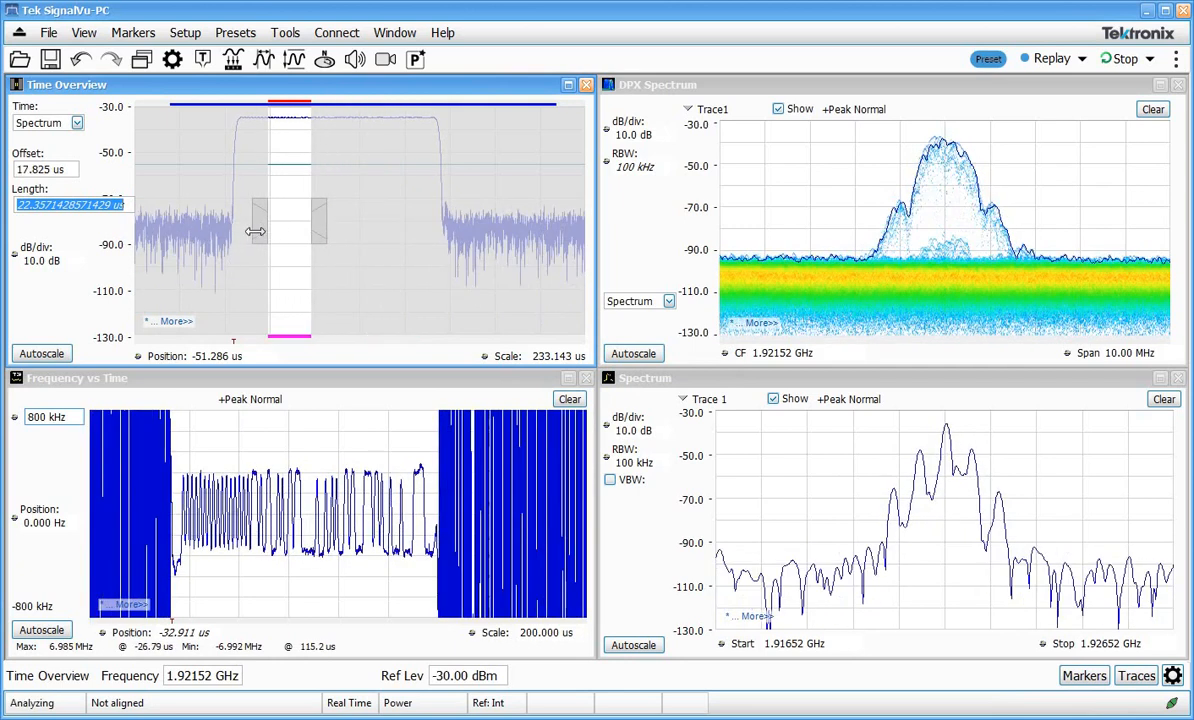
{"action": "left_click_drag", "start_coordinate": [255, 232], "coordinate": [220, 235]}
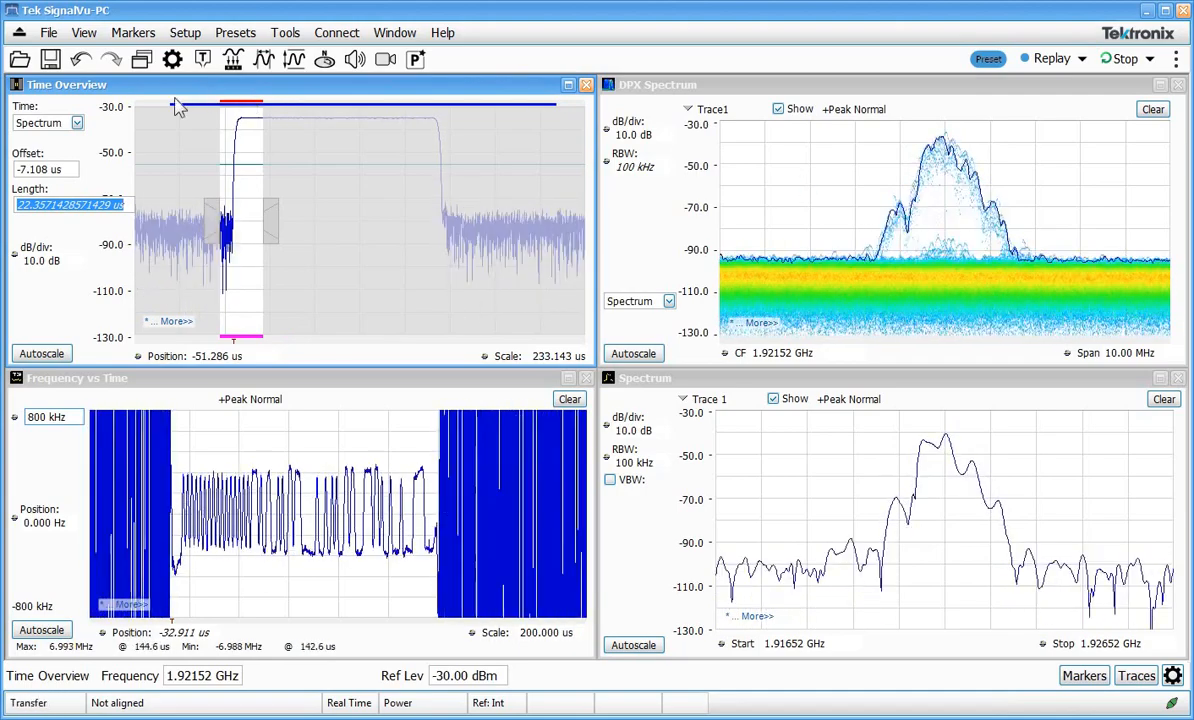
{"action": "mouse_move", "coordinate": [142, 60]}
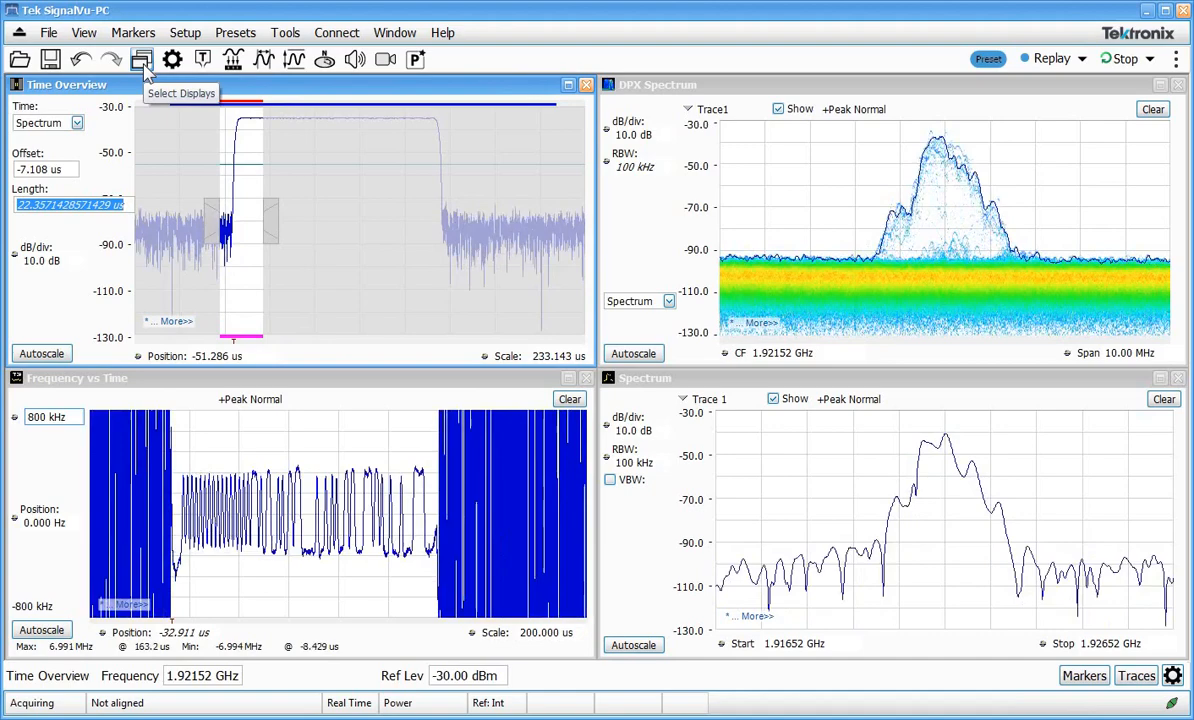
Add a Spectrogram display from General Signal Viewing, making five displays.
{"action": "left_click", "coordinate": [142, 59]}
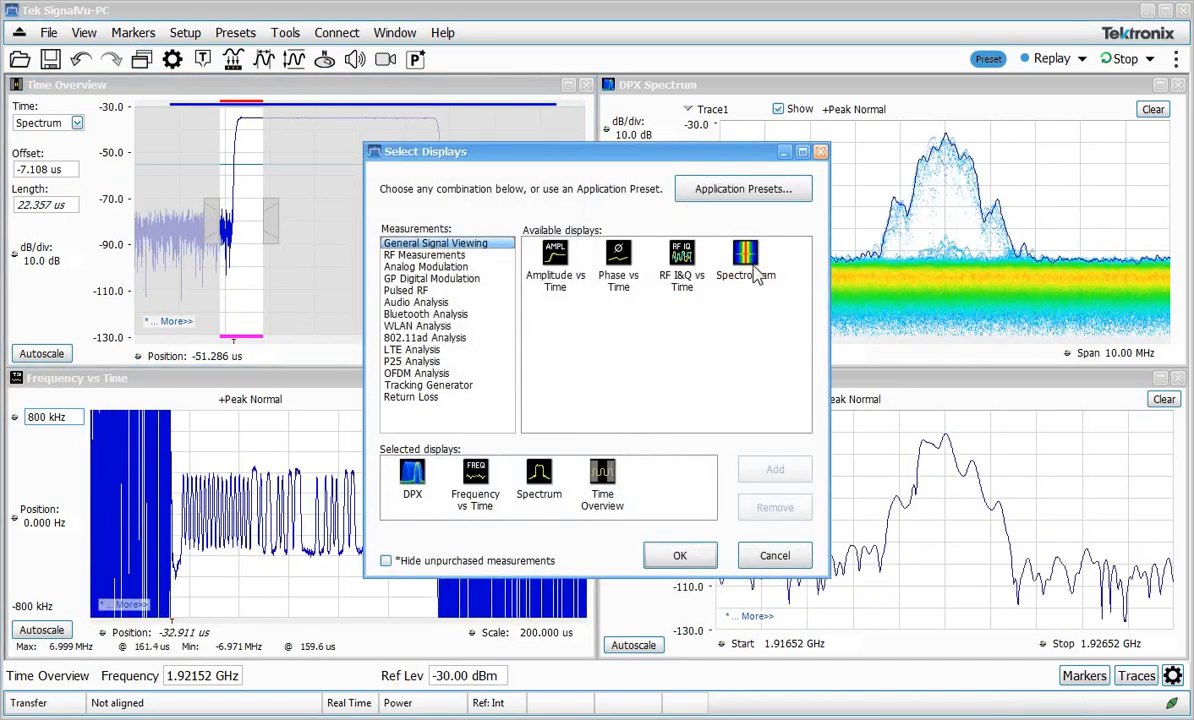
{"action": "left_click", "coordinate": [745, 265]}
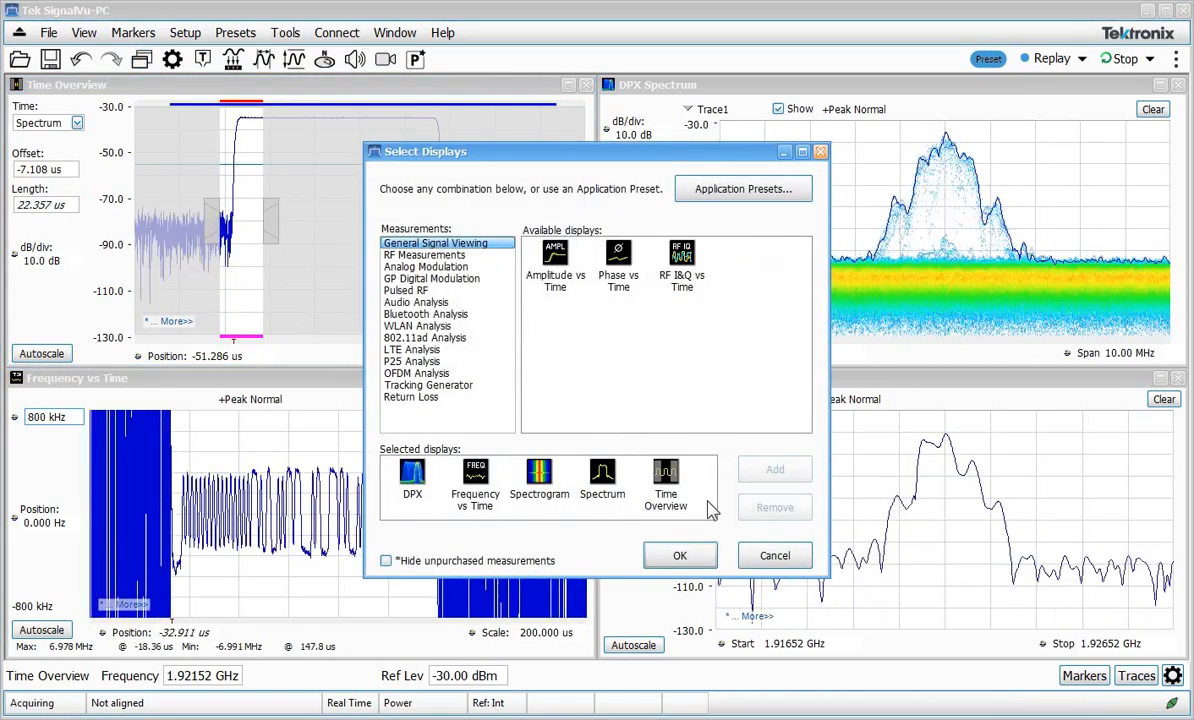
{"action": "left_click", "coordinate": [679, 555]}
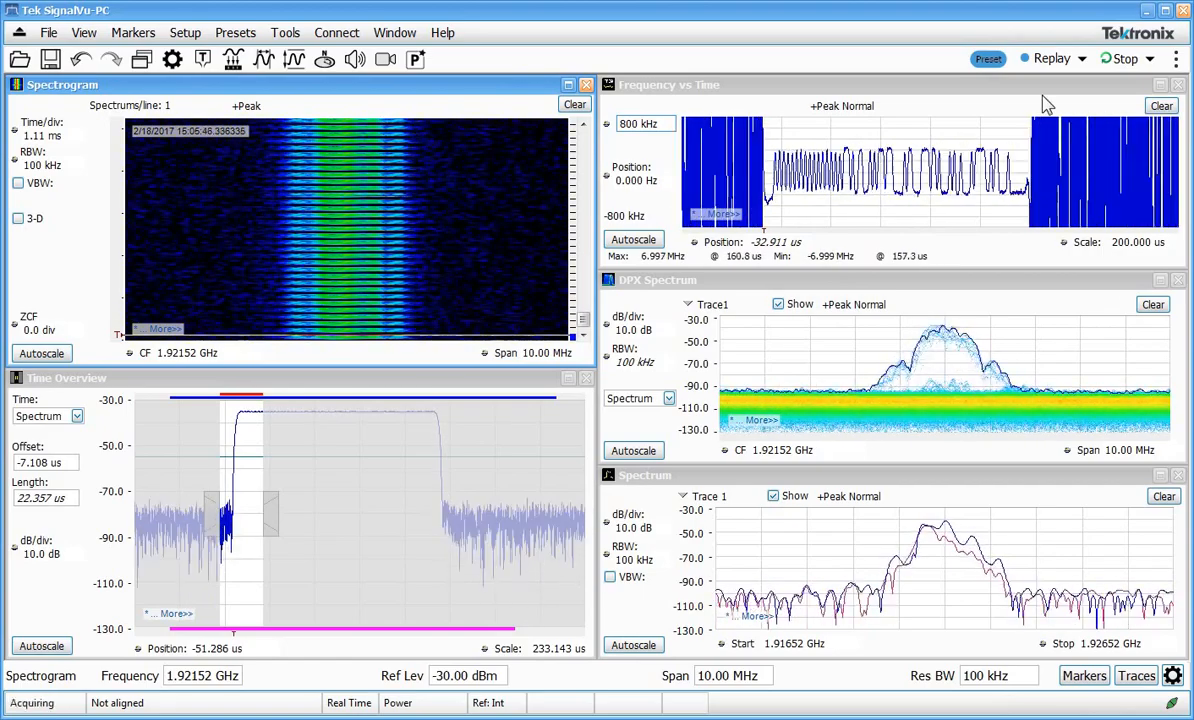
Stop acquisition so the status bar reads Stopped and the burst stays frozen.
{"action": "left_click", "coordinate": [1122, 58]}
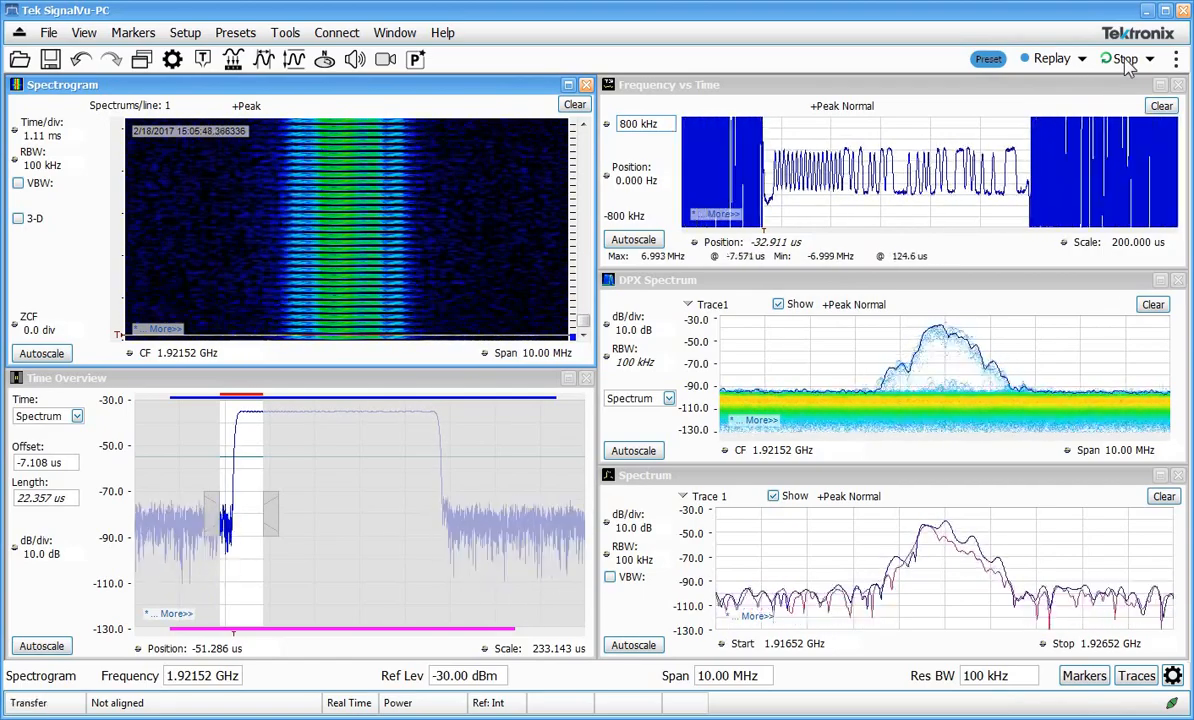
{"action": "left_click", "coordinate": [1120, 58]}
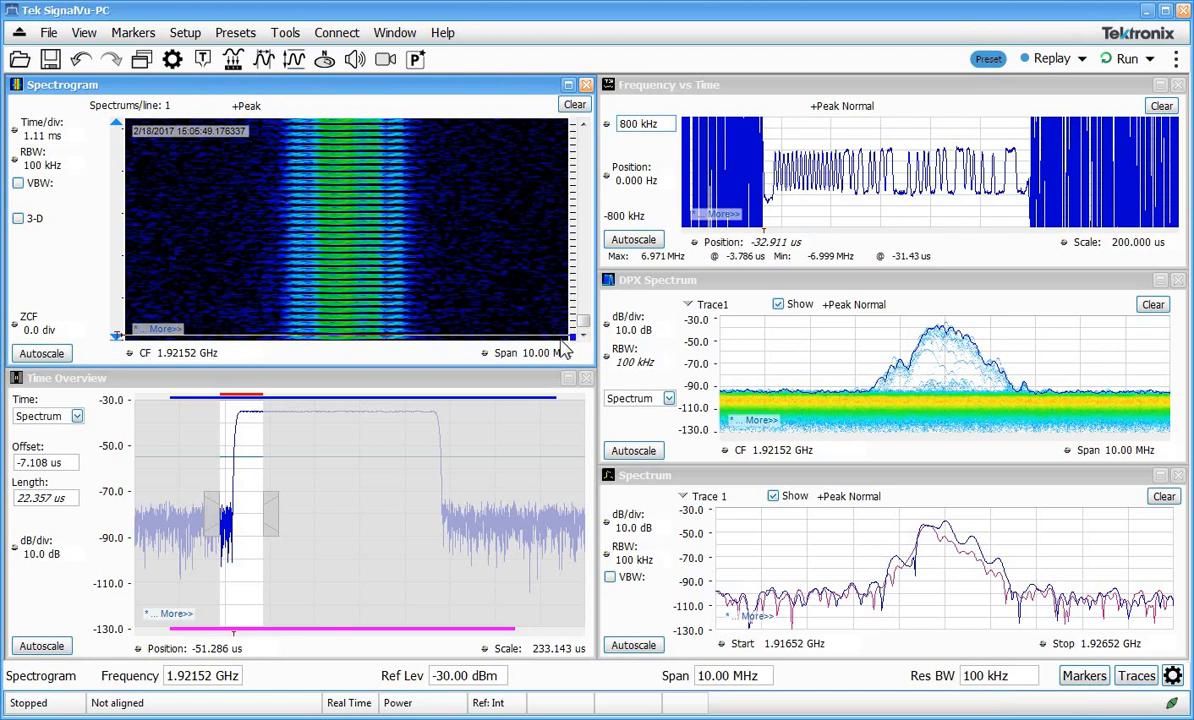
{"action": "mouse_move", "coordinate": [558, 378]}
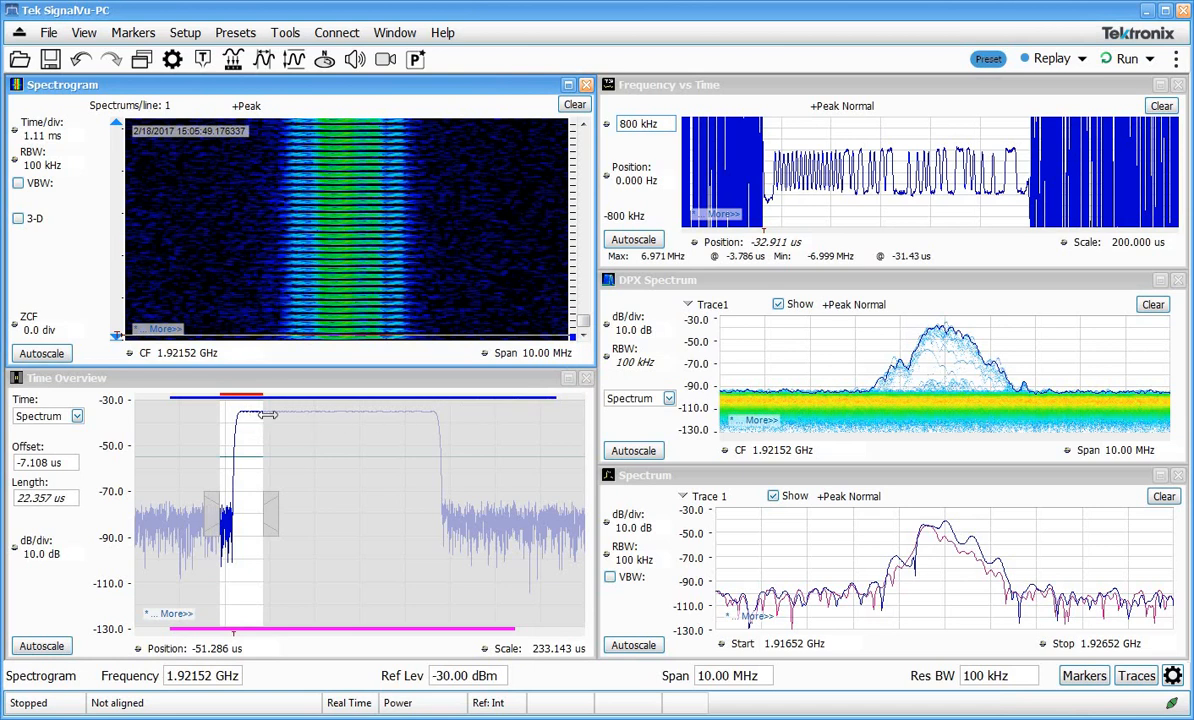
{"action": "mouse_move", "coordinate": [575, 338]}
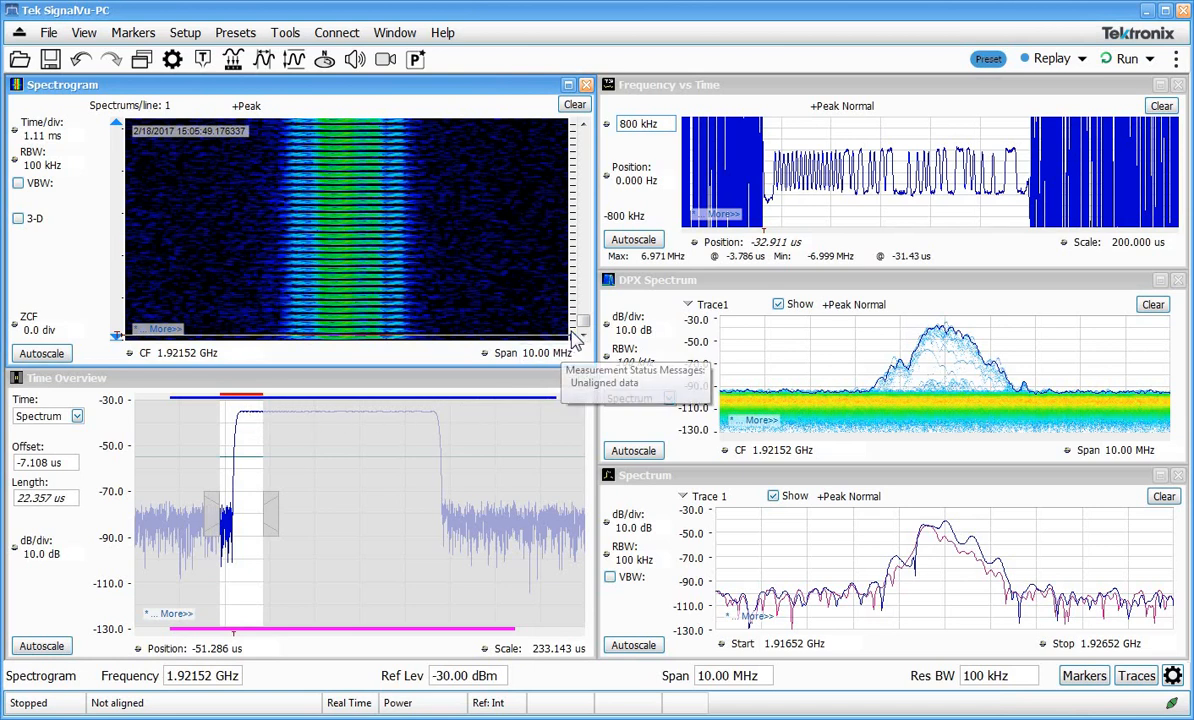
{"action": "mouse_move", "coordinate": [555, 250]}
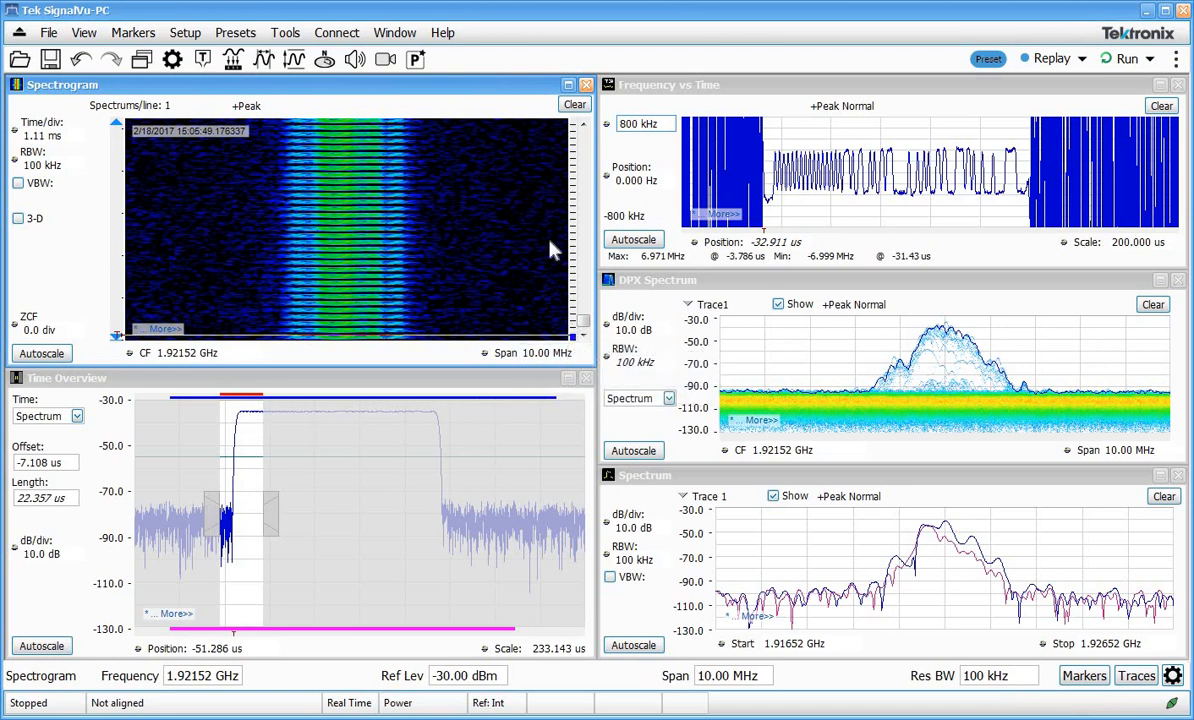
{"action": "mouse_move", "coordinate": [548, 293]}
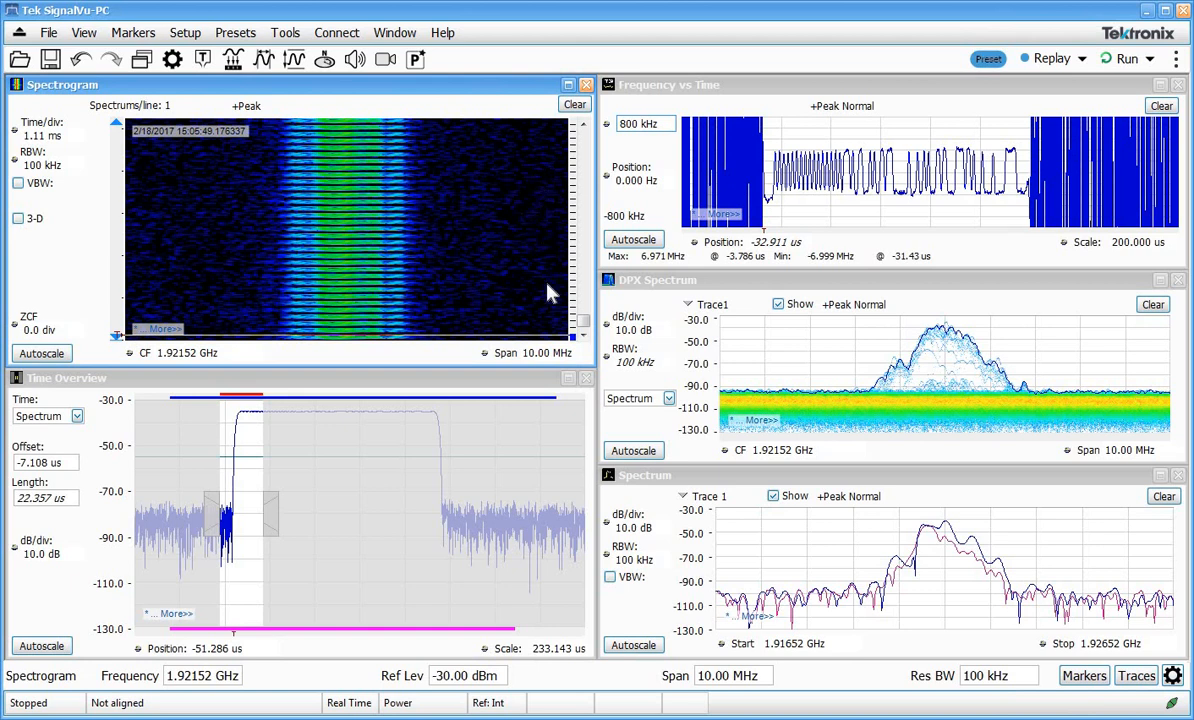
{"action": "mouse_move", "coordinate": [578, 348]}
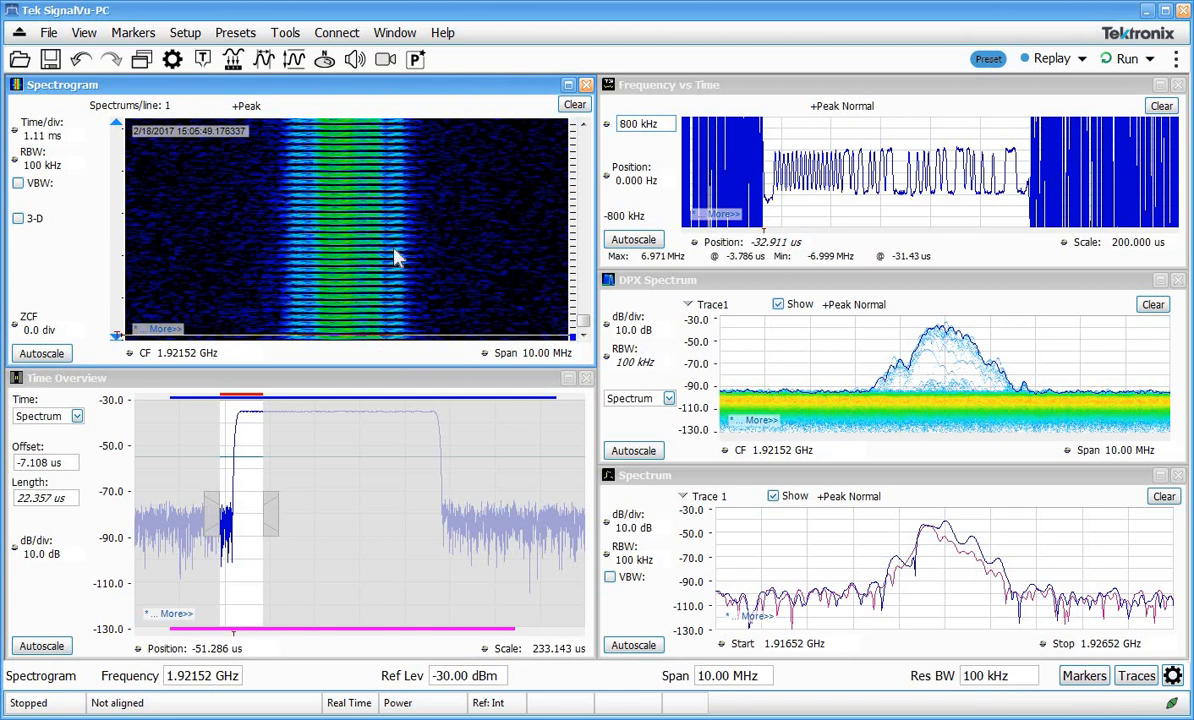
{"action": "mouse_move", "coordinate": [351, 355]}
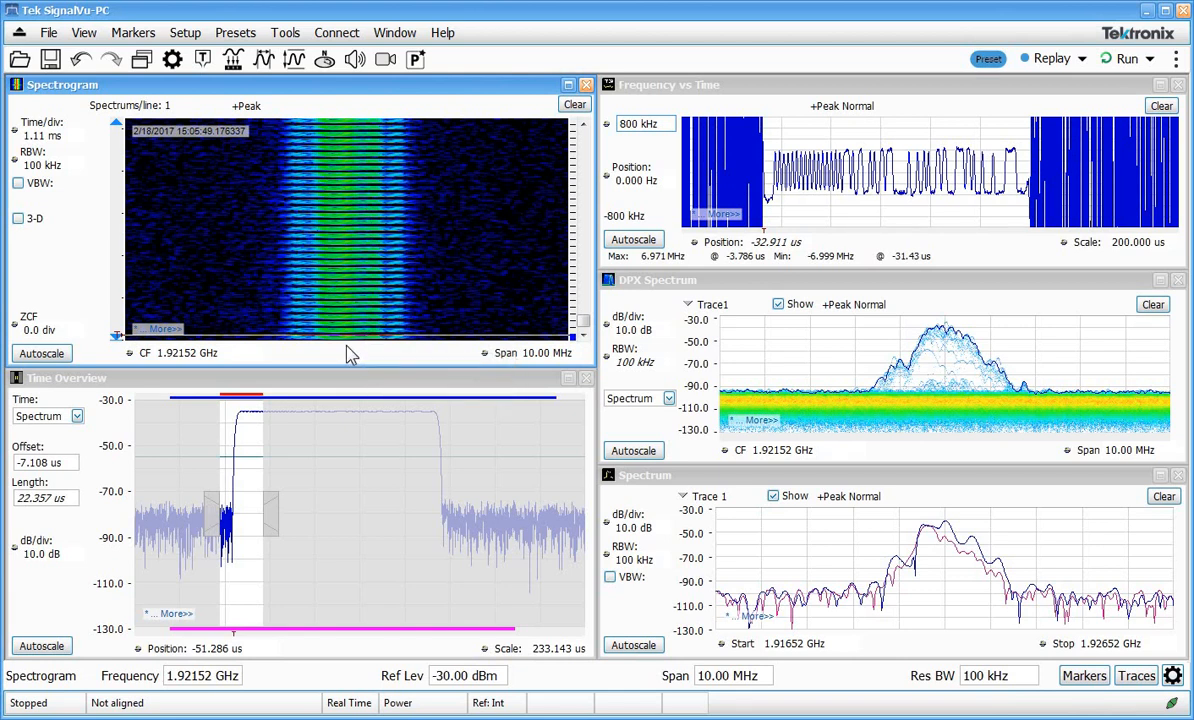
{"action": "mouse_move", "coordinate": [560, 418]}
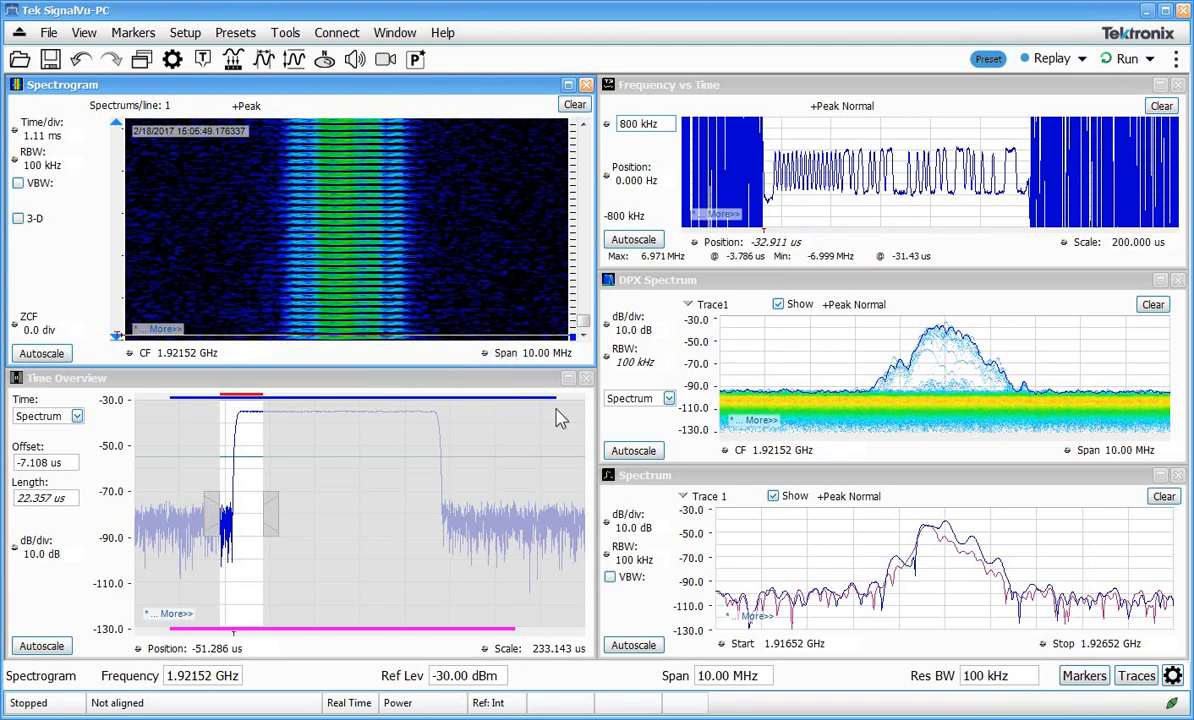
{"action": "mouse_move", "coordinate": [350, 355]}
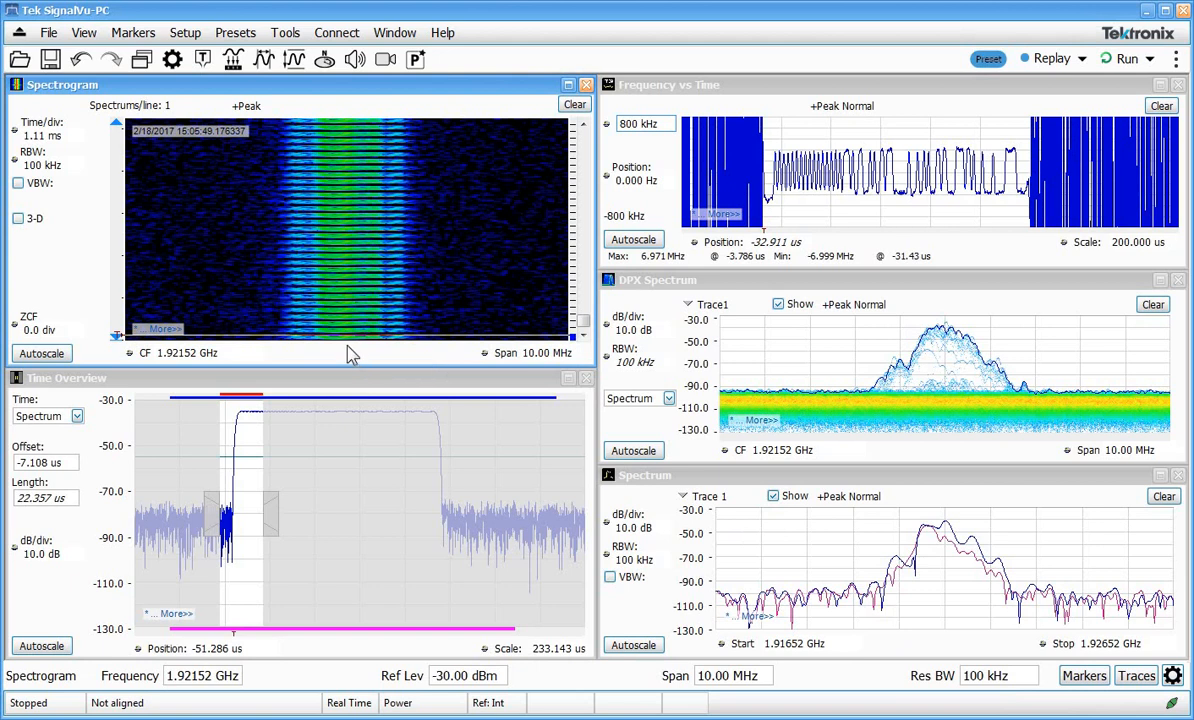
{"action": "mouse_move", "coordinate": [130, 262]}
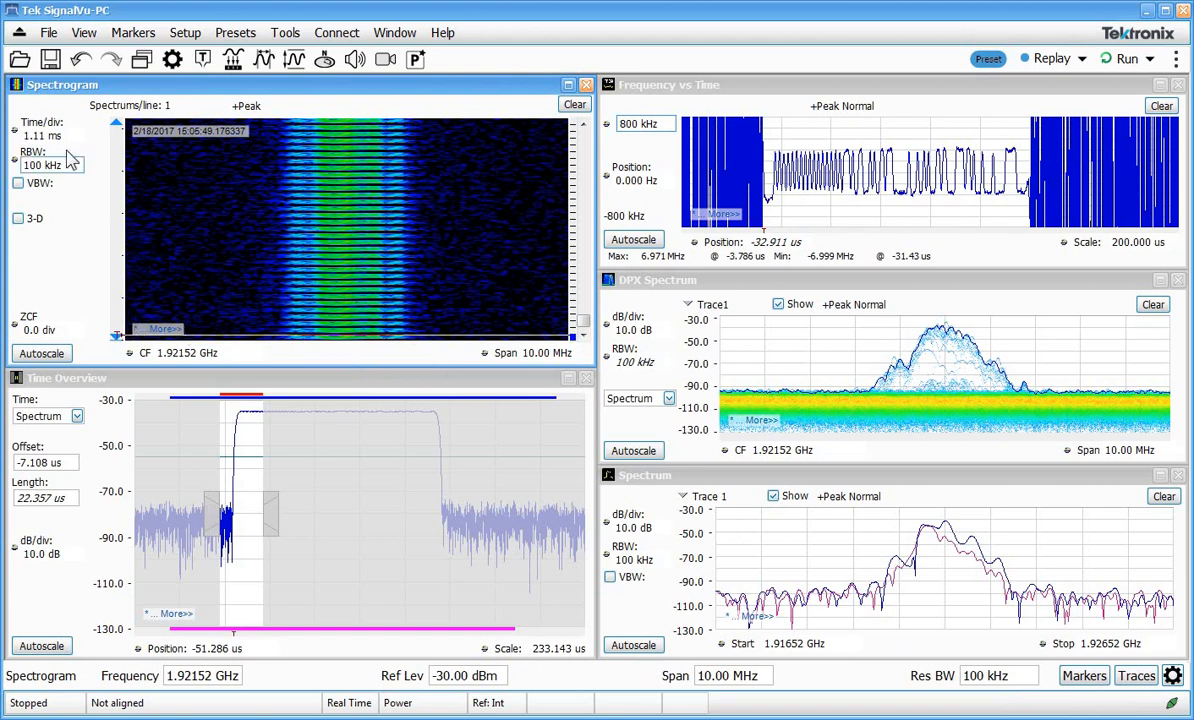
{"action": "left_click", "coordinate": [52, 135]}
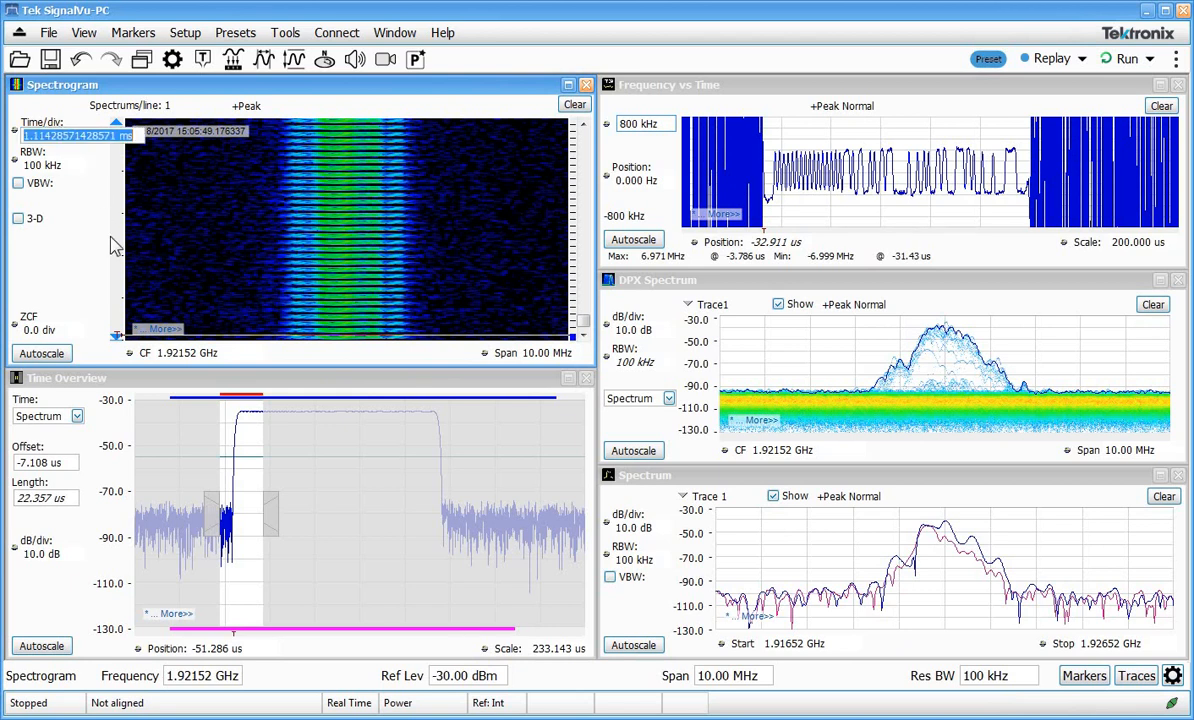
{"action": "mouse_move", "coordinate": [125, 323]}
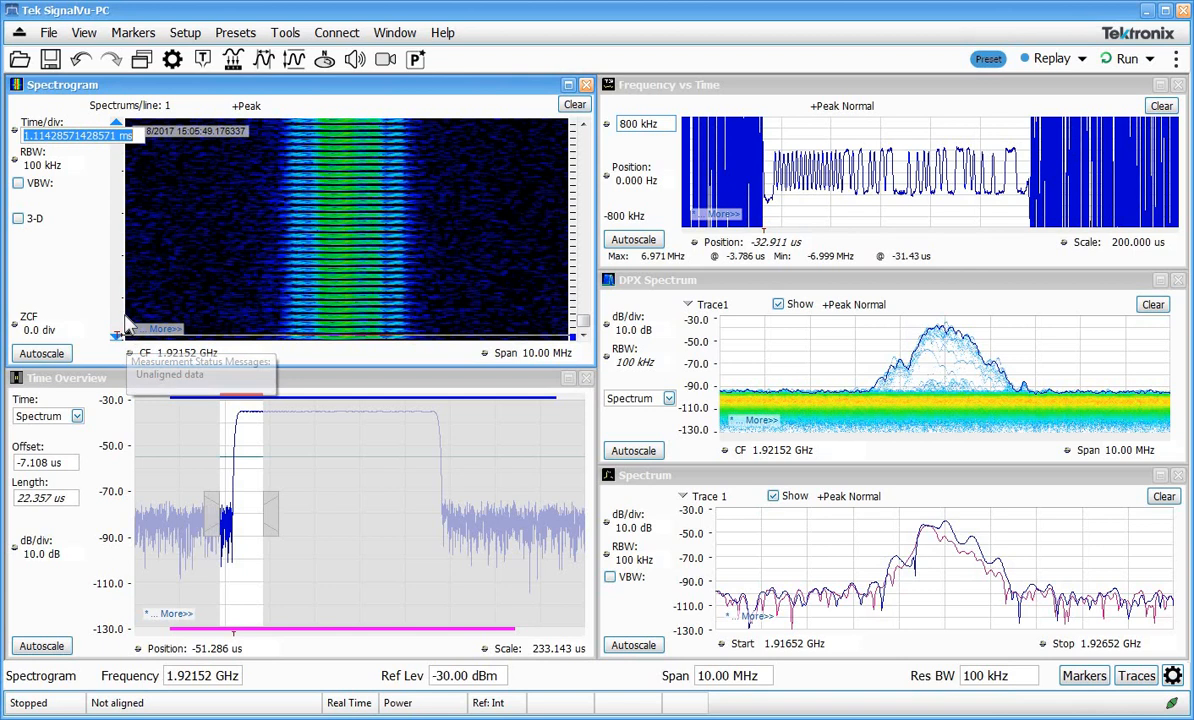
{"action": "mouse_move", "coordinate": [128, 265]}
{"action": "type", "text": "100 us"}
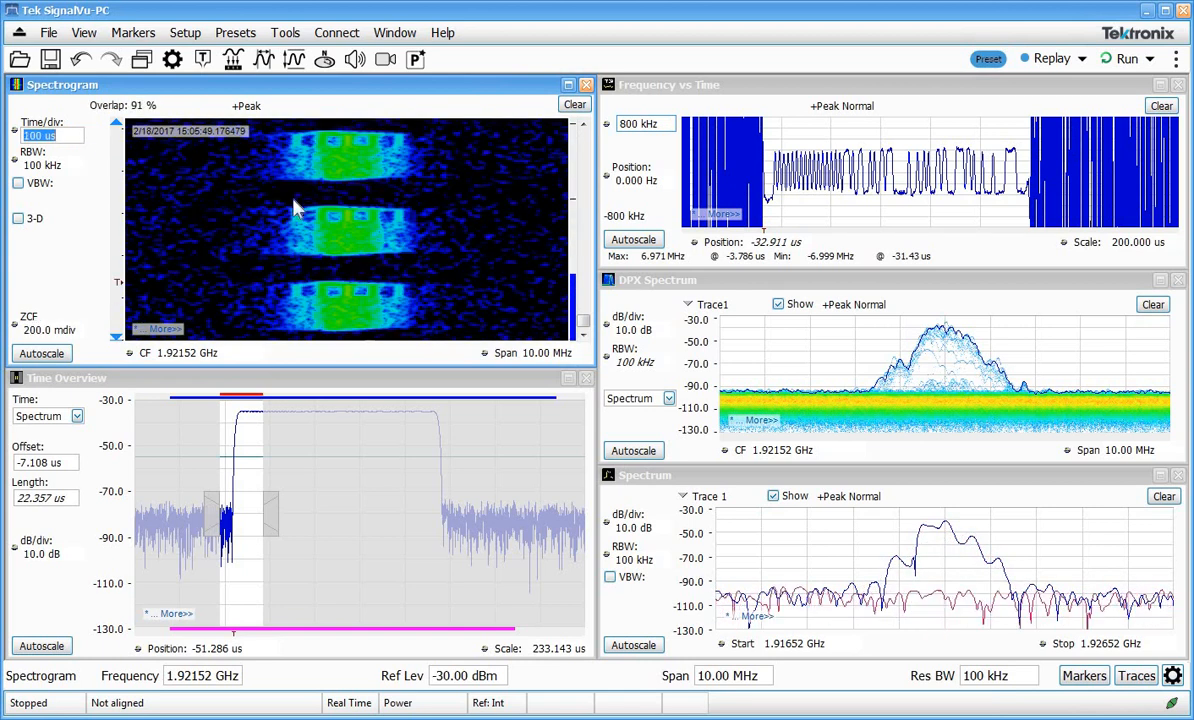
{"action": "mouse_move", "coordinate": [575, 267]}
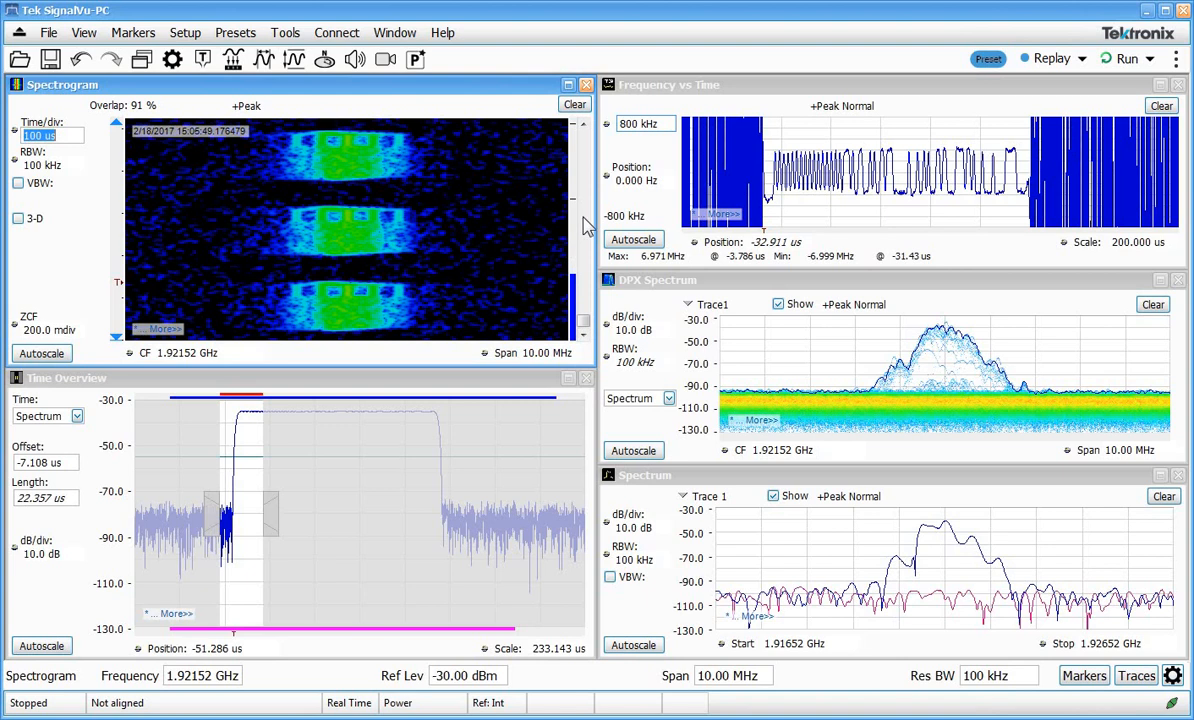
{"action": "mouse_move", "coordinate": [578, 184]}
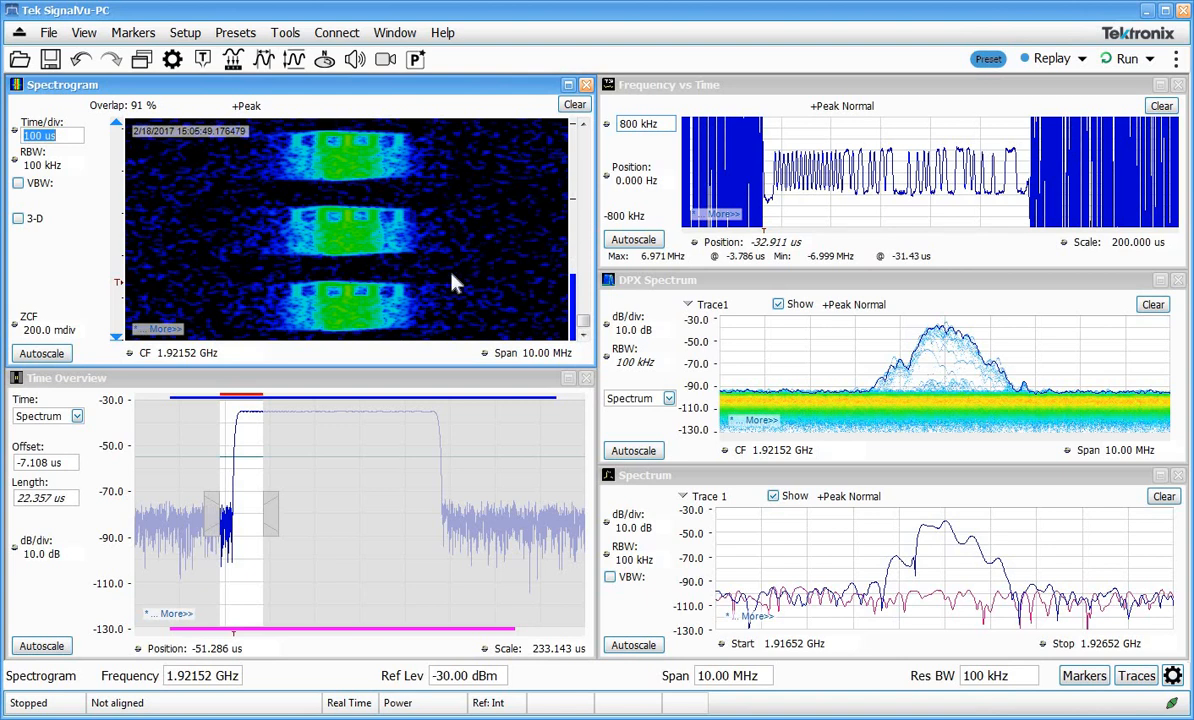
{"action": "mouse_move", "coordinate": [315, 305]}
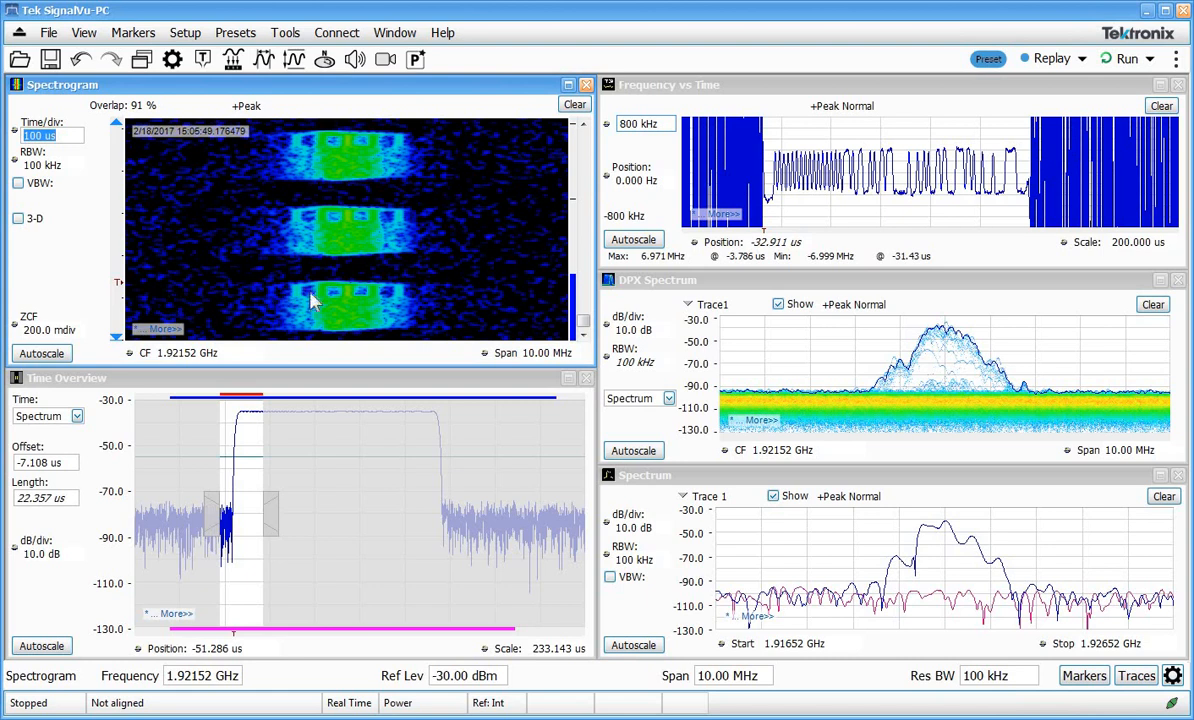
{"action": "mouse_move", "coordinate": [255, 300]}
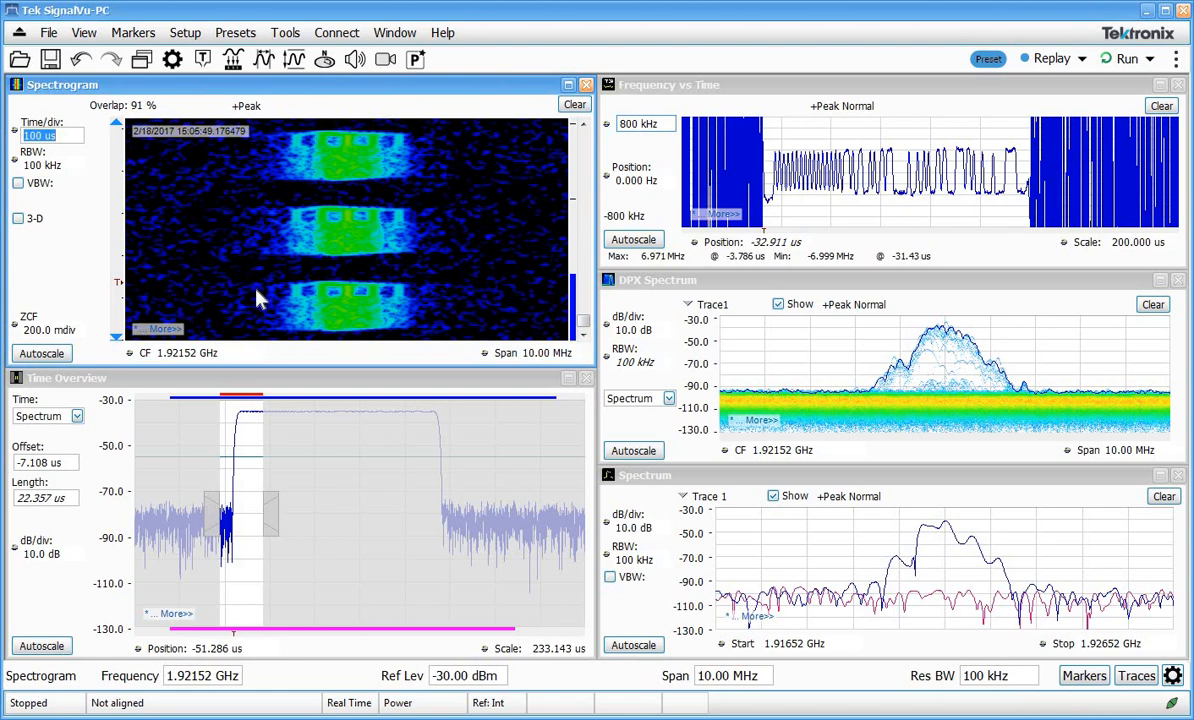
Add a reference marker on the lowest burst from the Spectrogram's right-click menu.
{"action": "right_click", "coordinate": [258, 298]}
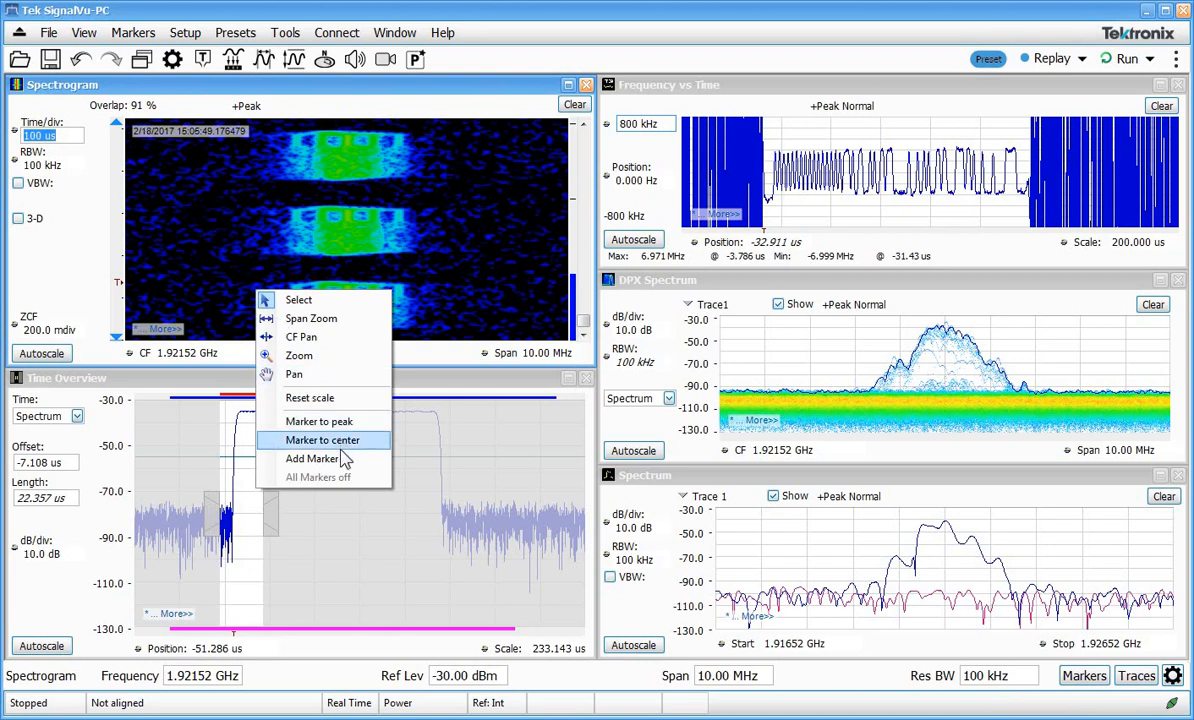
{"action": "left_click", "coordinate": [311, 458]}
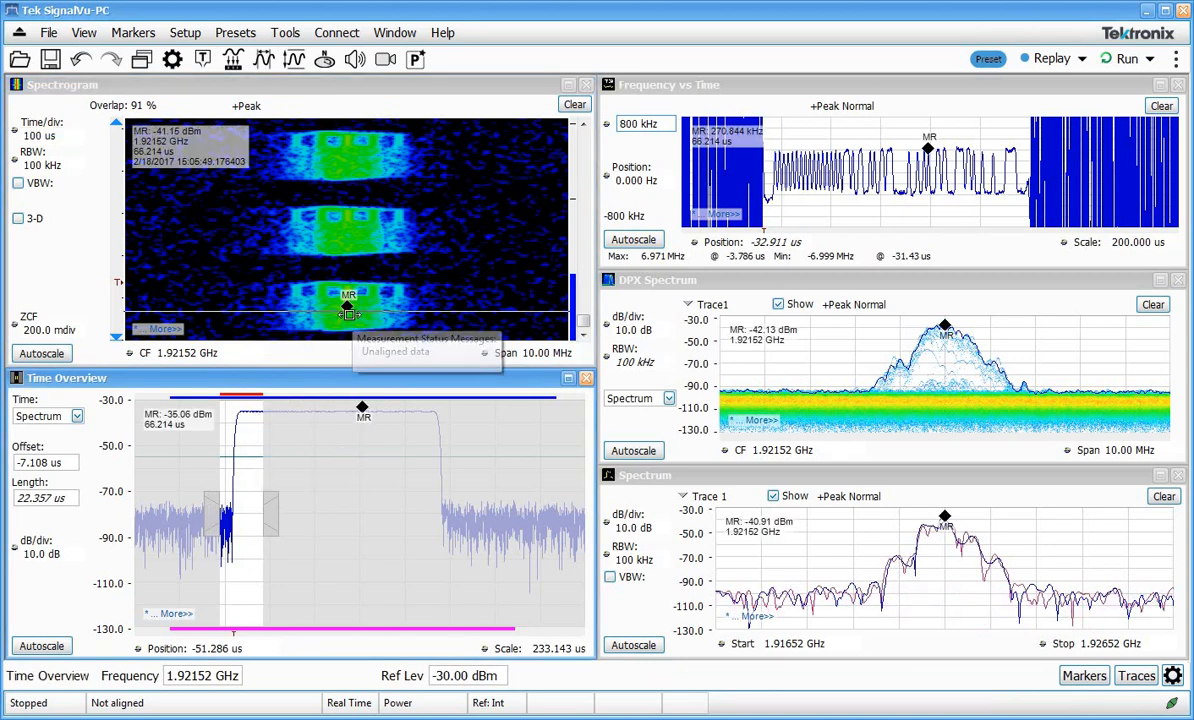
{"action": "mouse_move", "coordinate": [248, 318]}
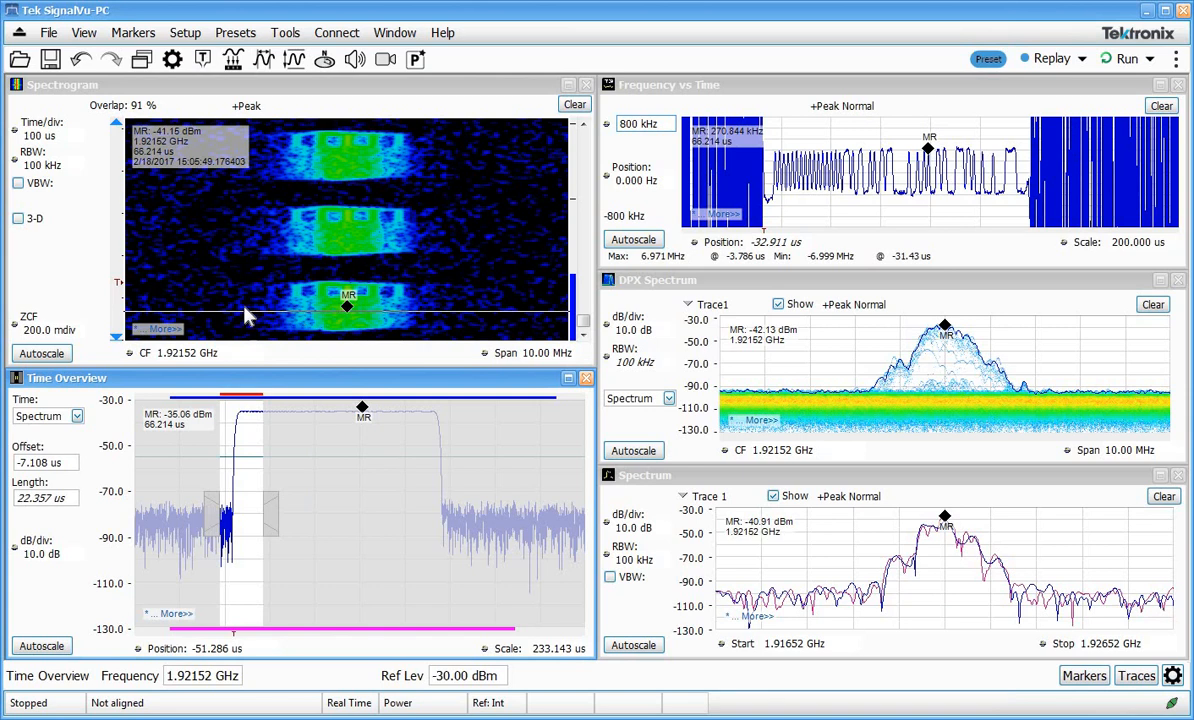
{"action": "mouse_move", "coordinate": [420, 312]}
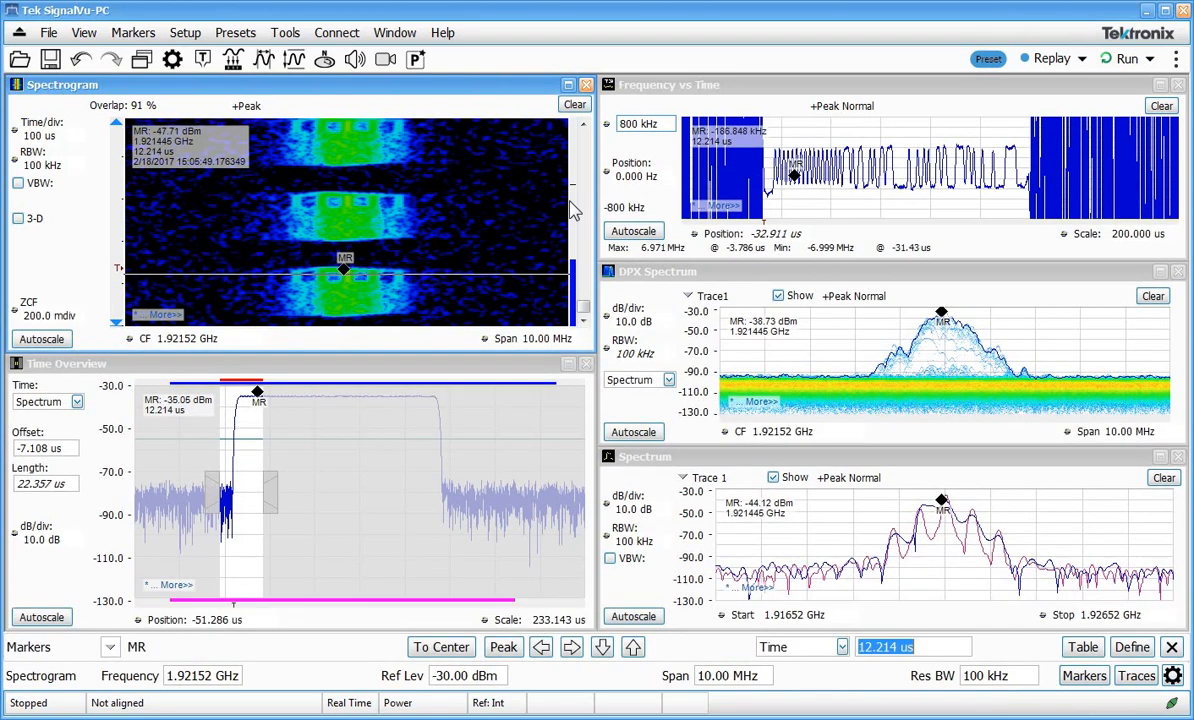
{"action": "mouse_move", "coordinate": [835, 220]}
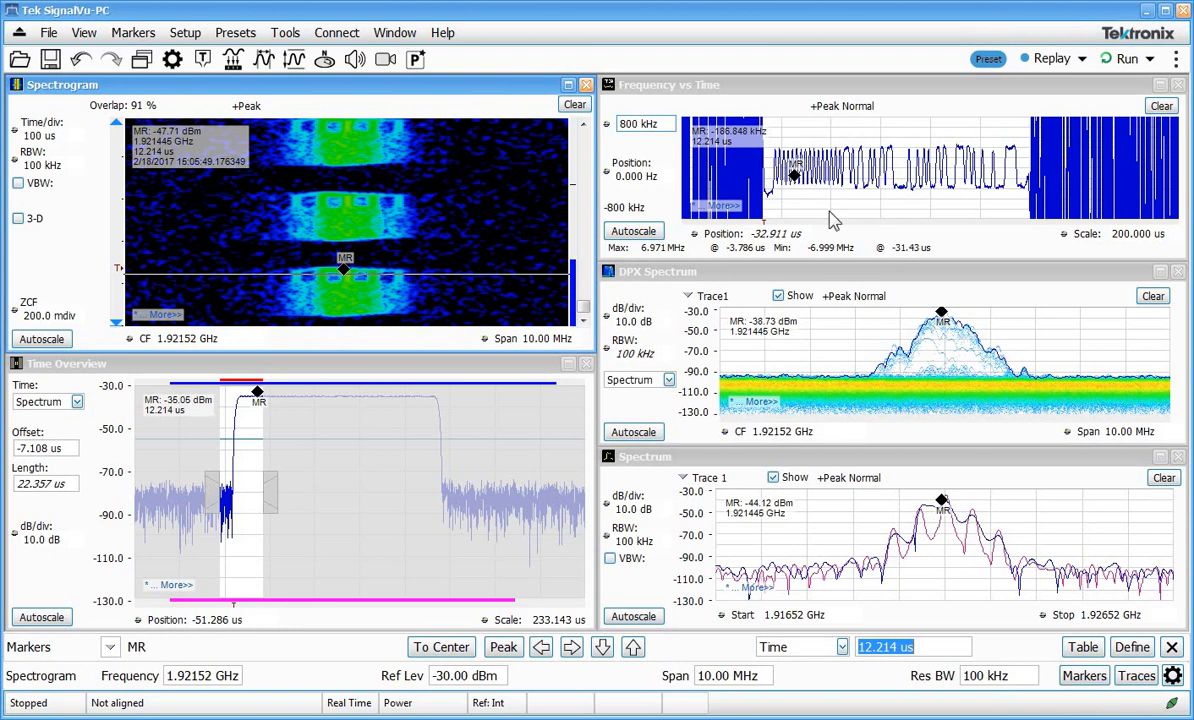
{"action": "mouse_move", "coordinate": [910, 573]}
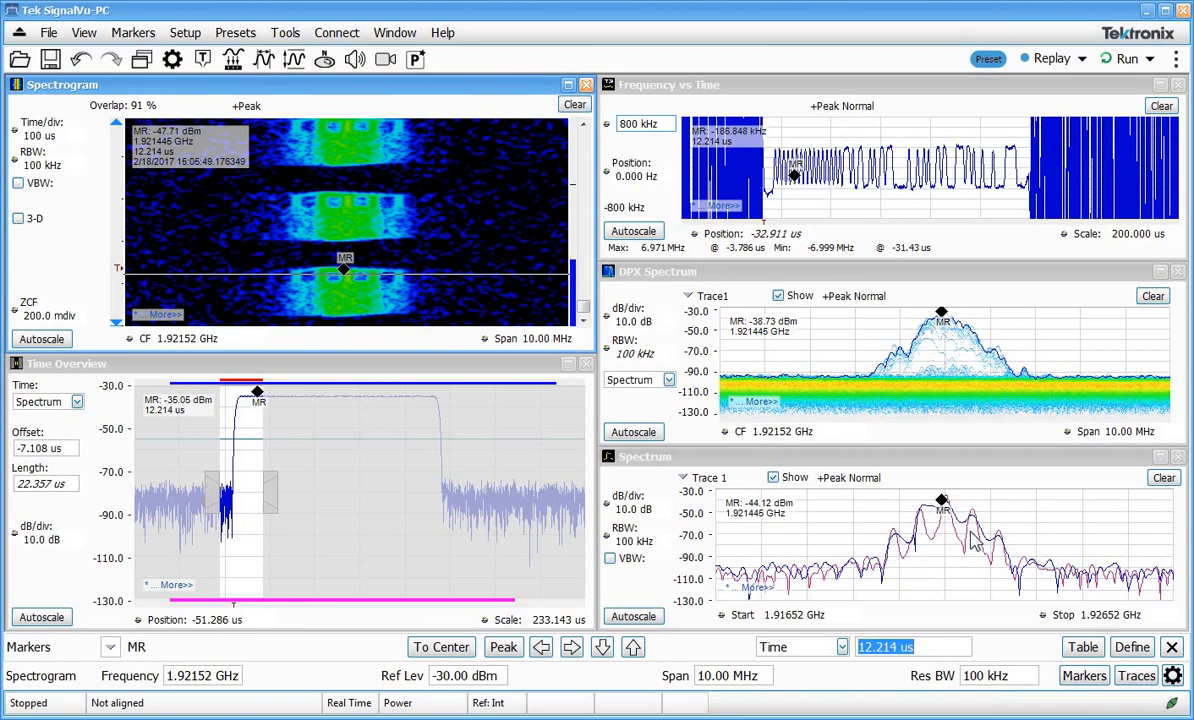
{"action": "mouse_move", "coordinate": [285, 417]}
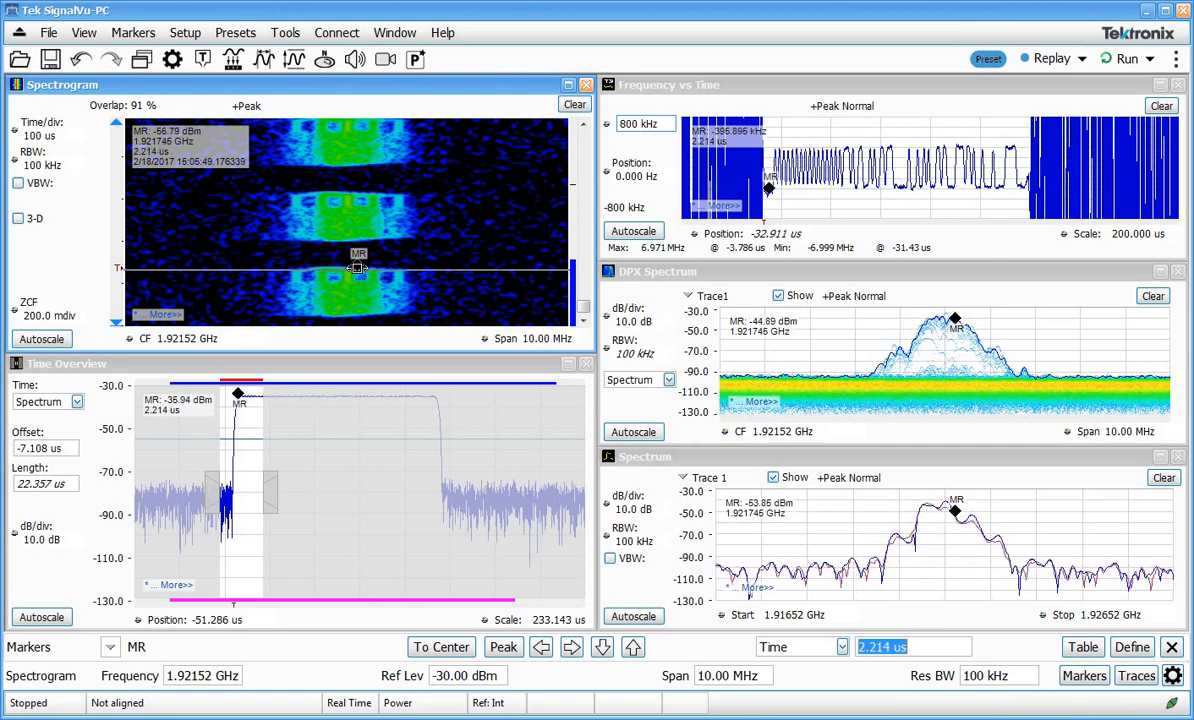
{"action": "left_click_drag", "start_coordinate": [358, 268], "coordinate": [358, 290]}
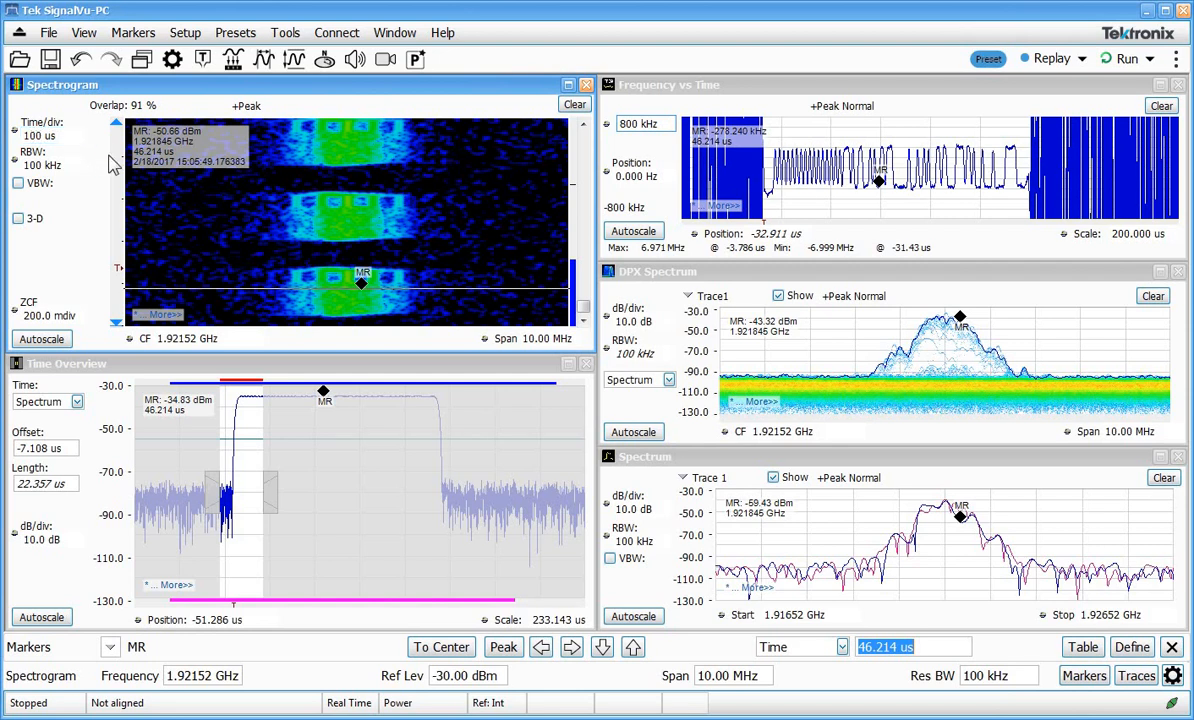
{"action": "mouse_move", "coordinate": [222, 388]}
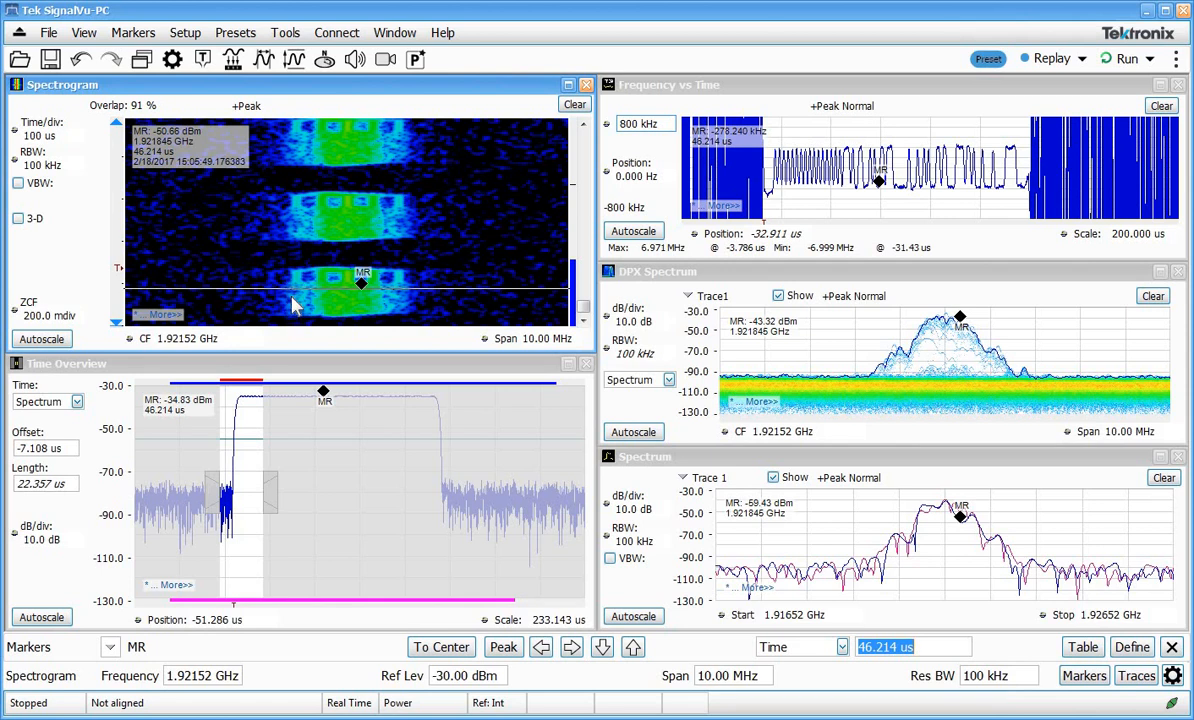
{"action": "mouse_move", "coordinate": [263, 375]}
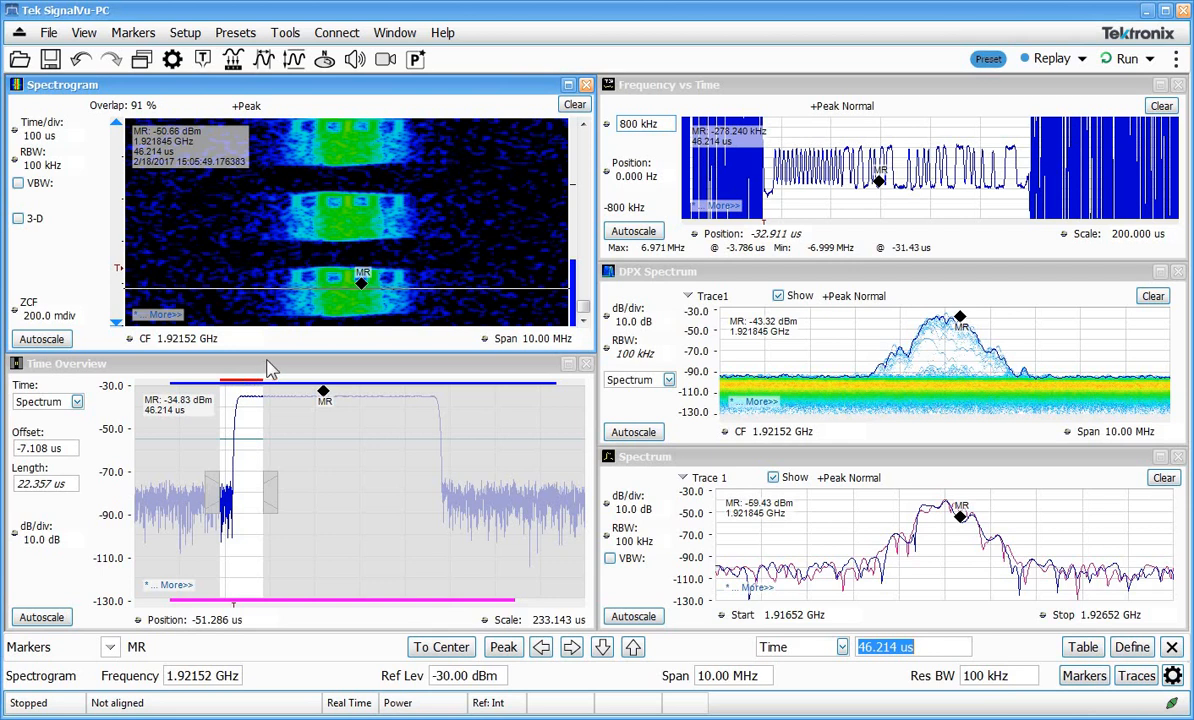
{"action": "mouse_move", "coordinate": [323, 383]}
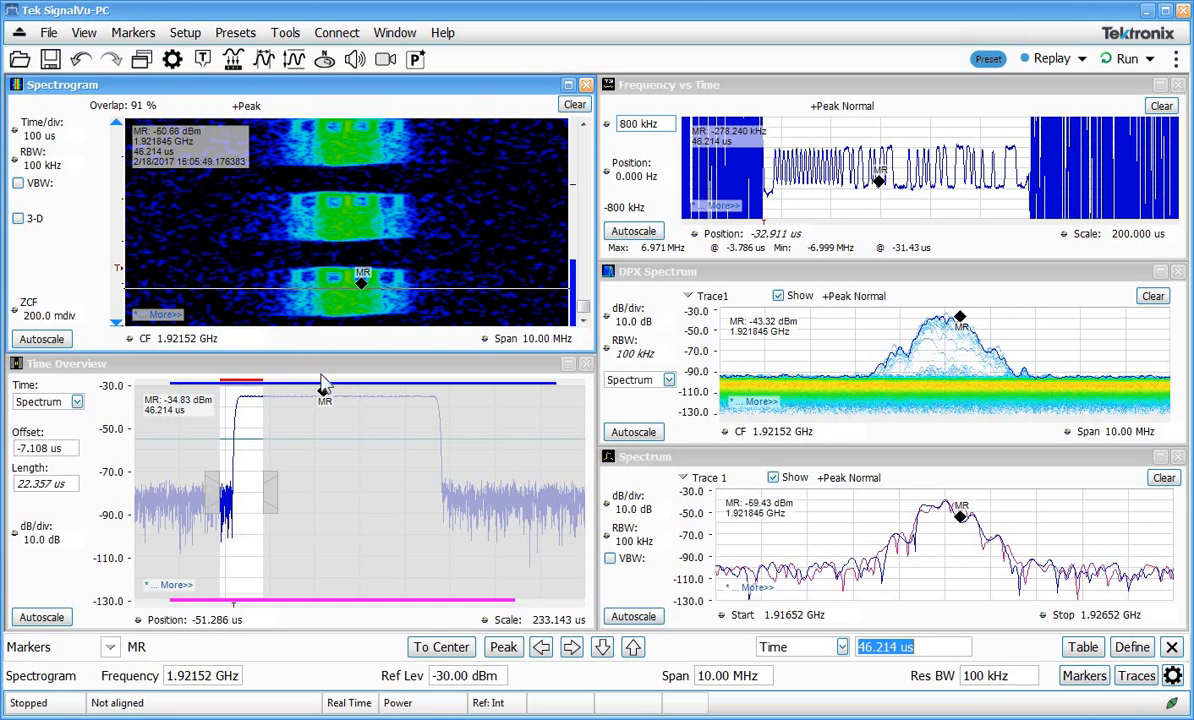
{"action": "mouse_move", "coordinate": [350, 383]}
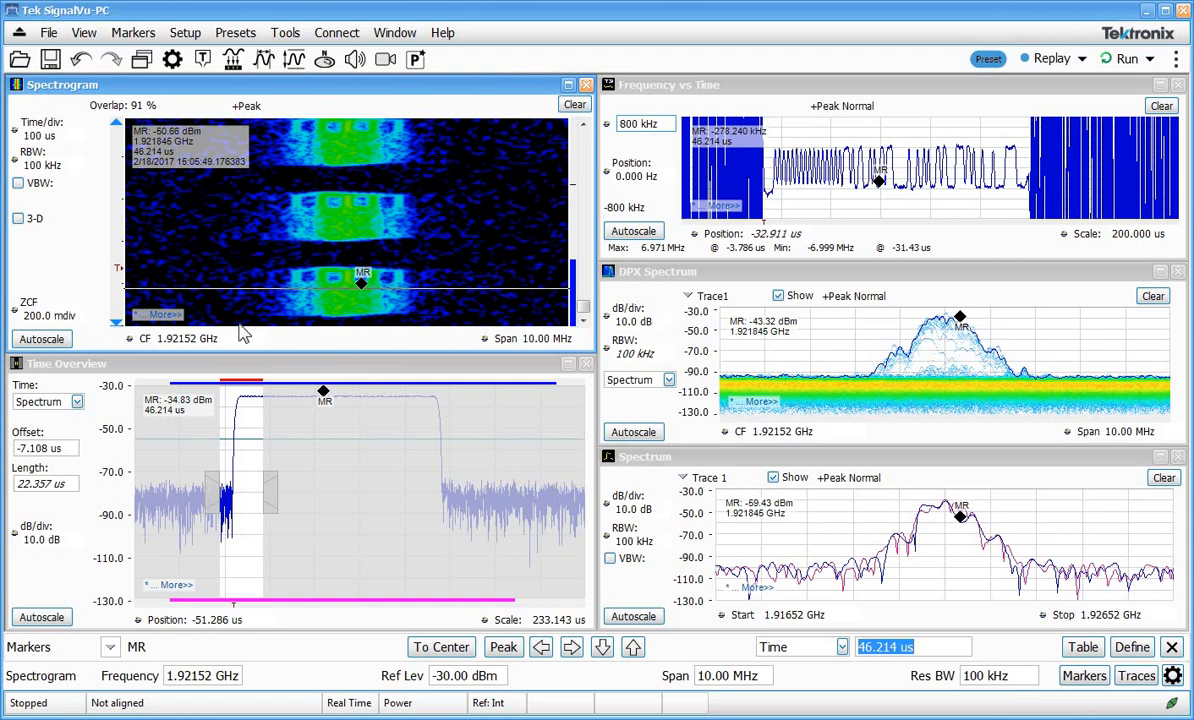
{"action": "mouse_move", "coordinate": [205, 318]}
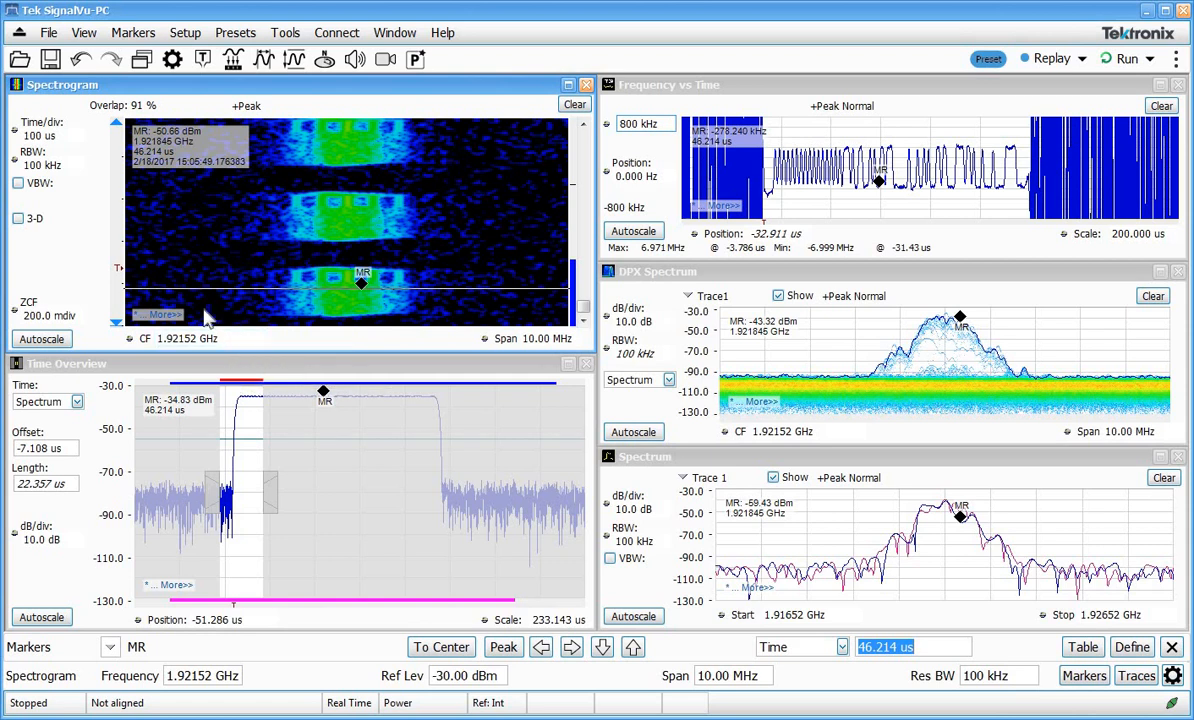
{"action": "mouse_move", "coordinate": [143, 118]}
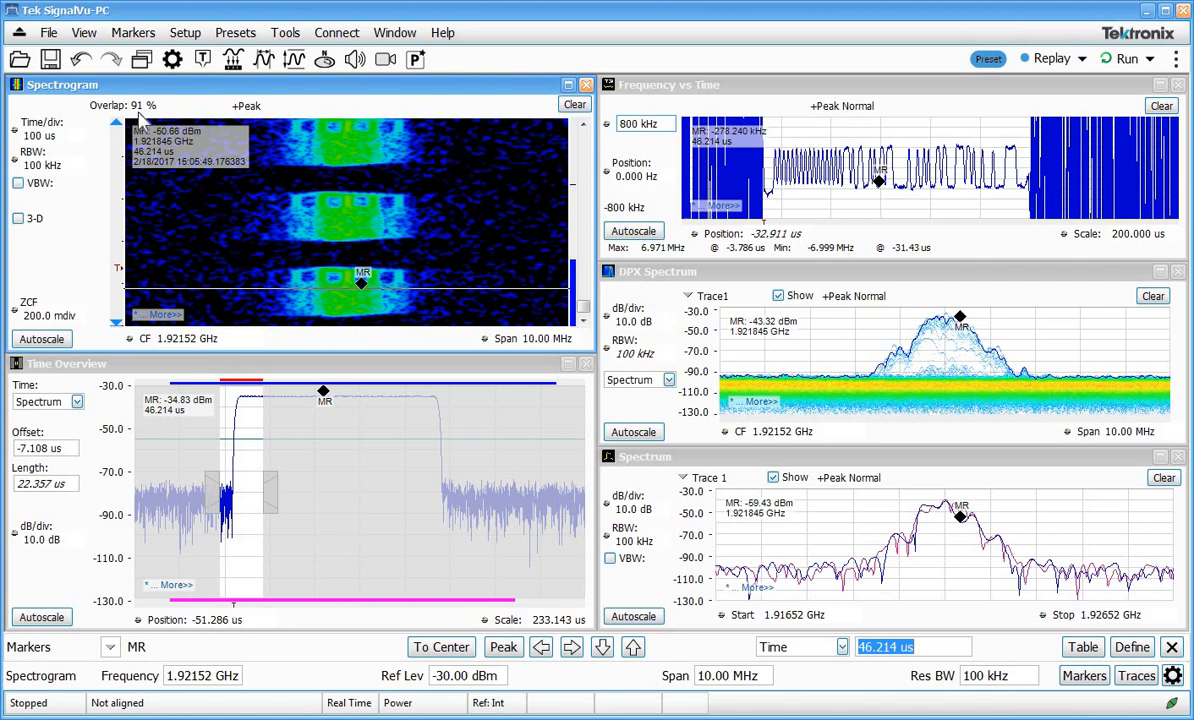
{"action": "mouse_move", "coordinate": [227, 391]}
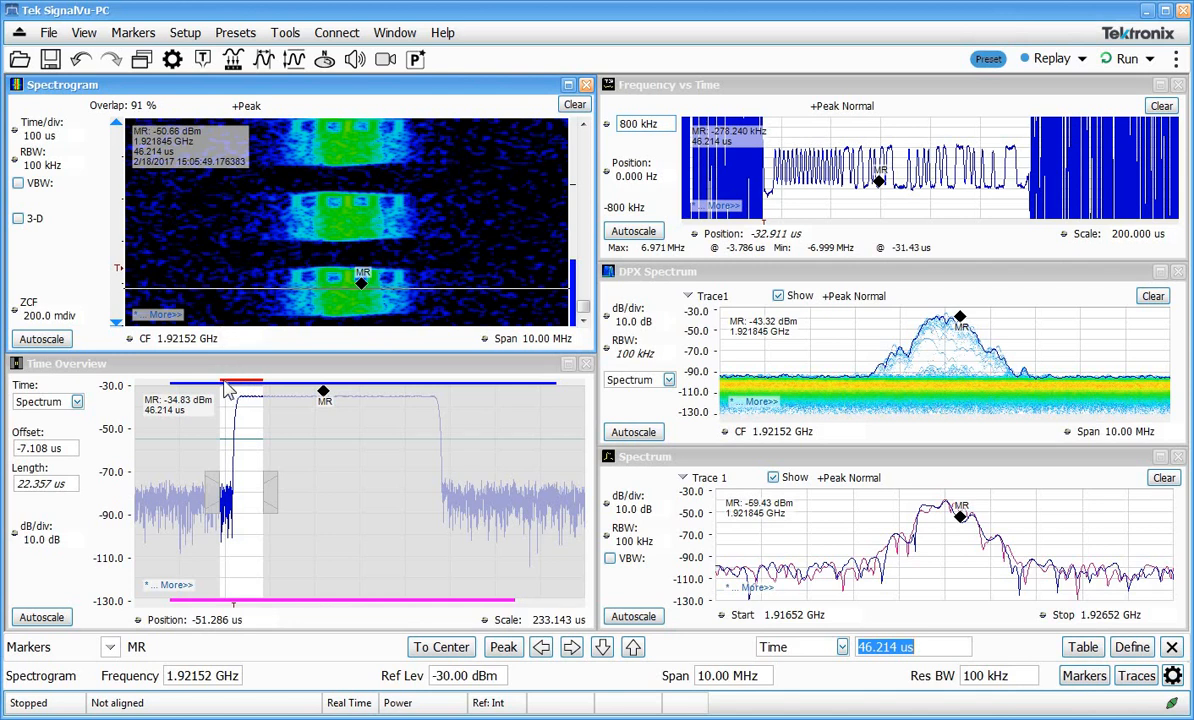
{"action": "mouse_move", "coordinate": [332, 283]}
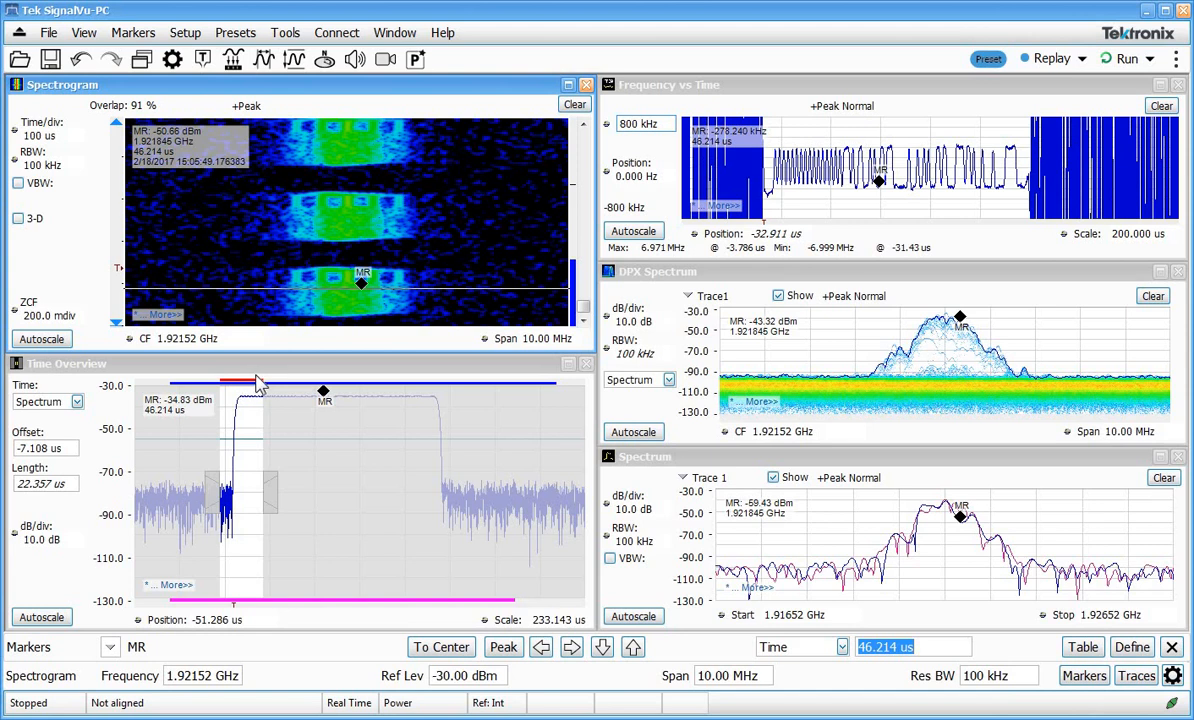
{"action": "mouse_move", "coordinate": [335, 270]}
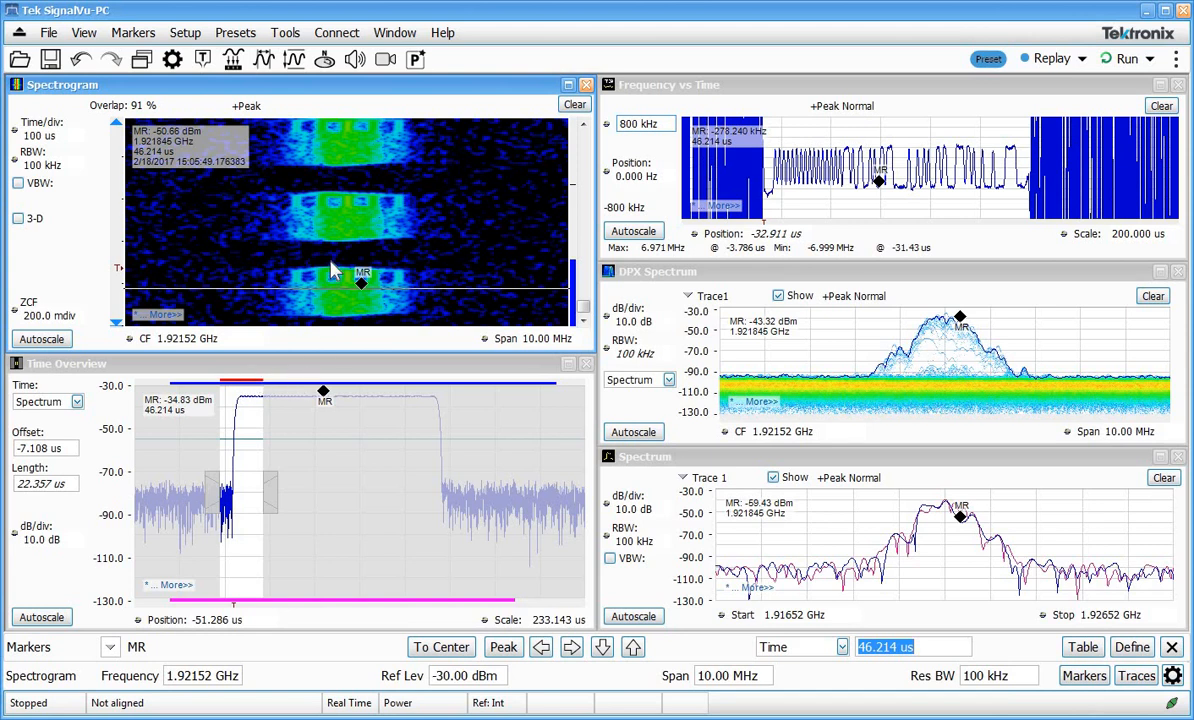
{"action": "mouse_move", "coordinate": [338, 313]}
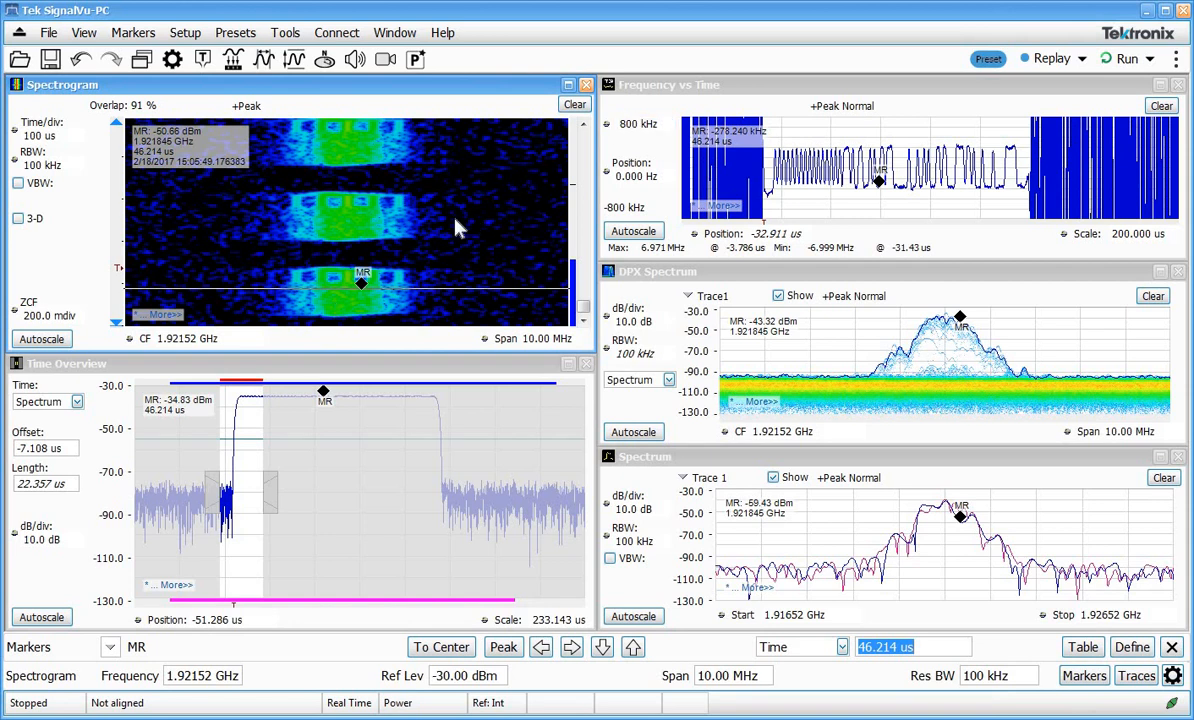
{"action": "mouse_move", "coordinate": [370, 322]}
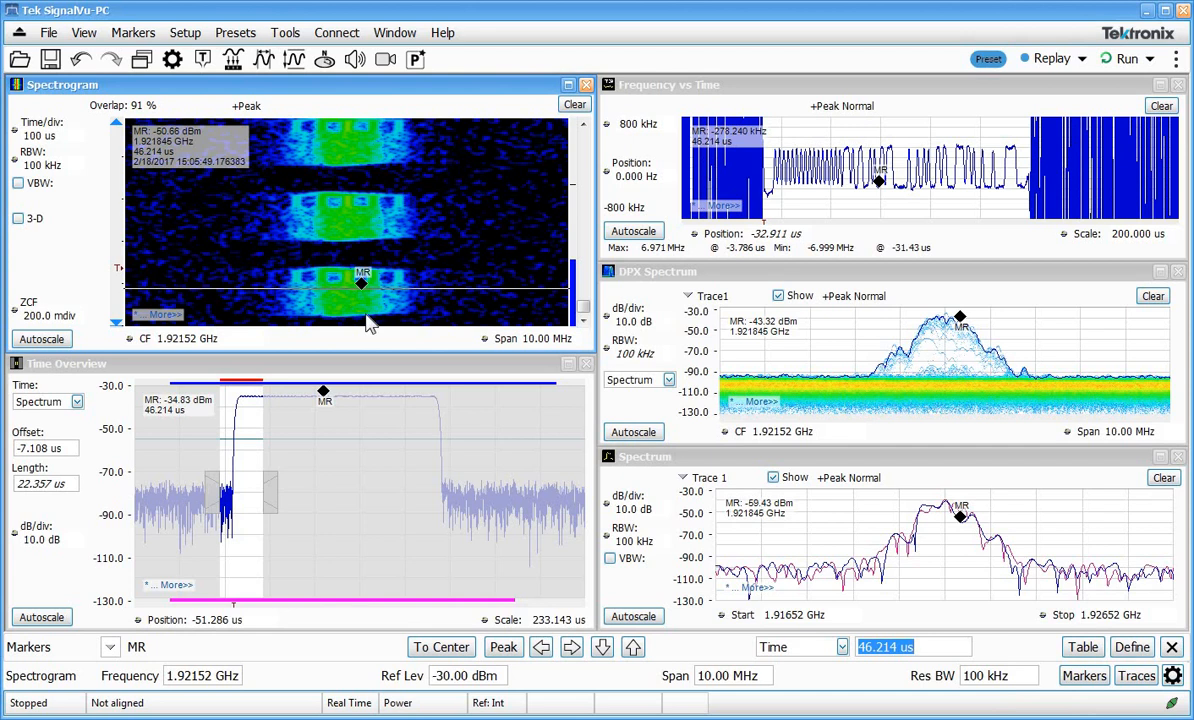
{"action": "mouse_move", "coordinate": [255, 395]}
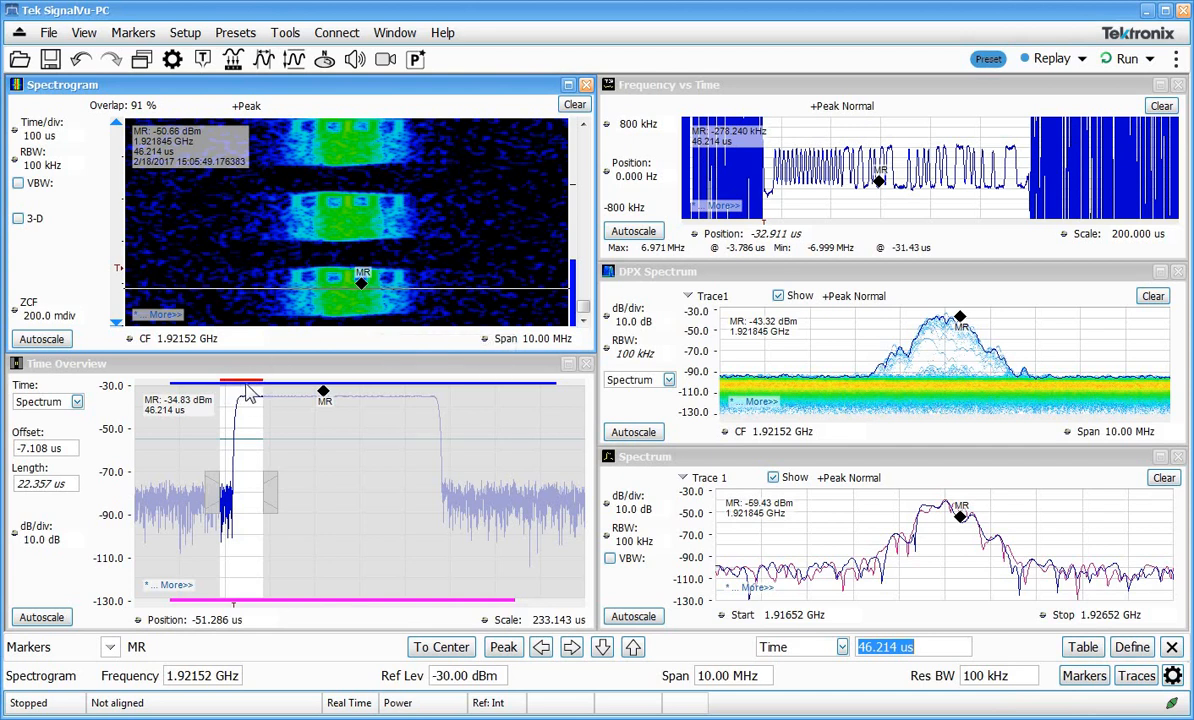
{"action": "mouse_move", "coordinate": [315, 282]}
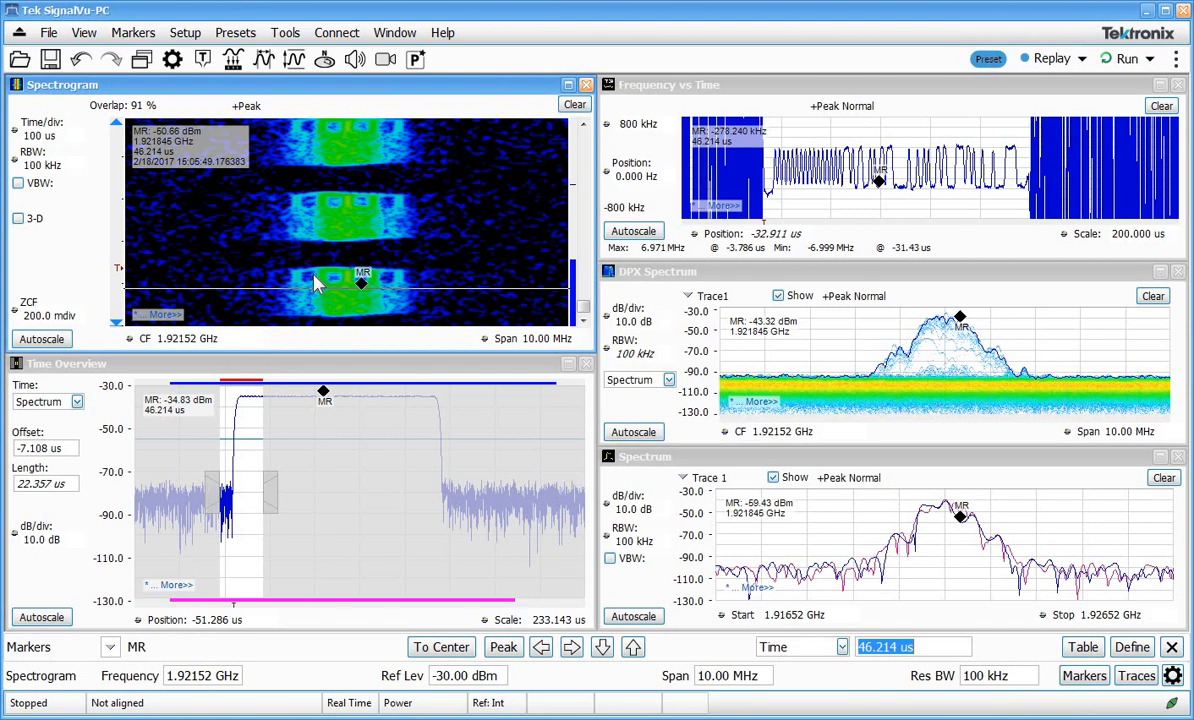
{"action": "mouse_move", "coordinate": [193, 430]}
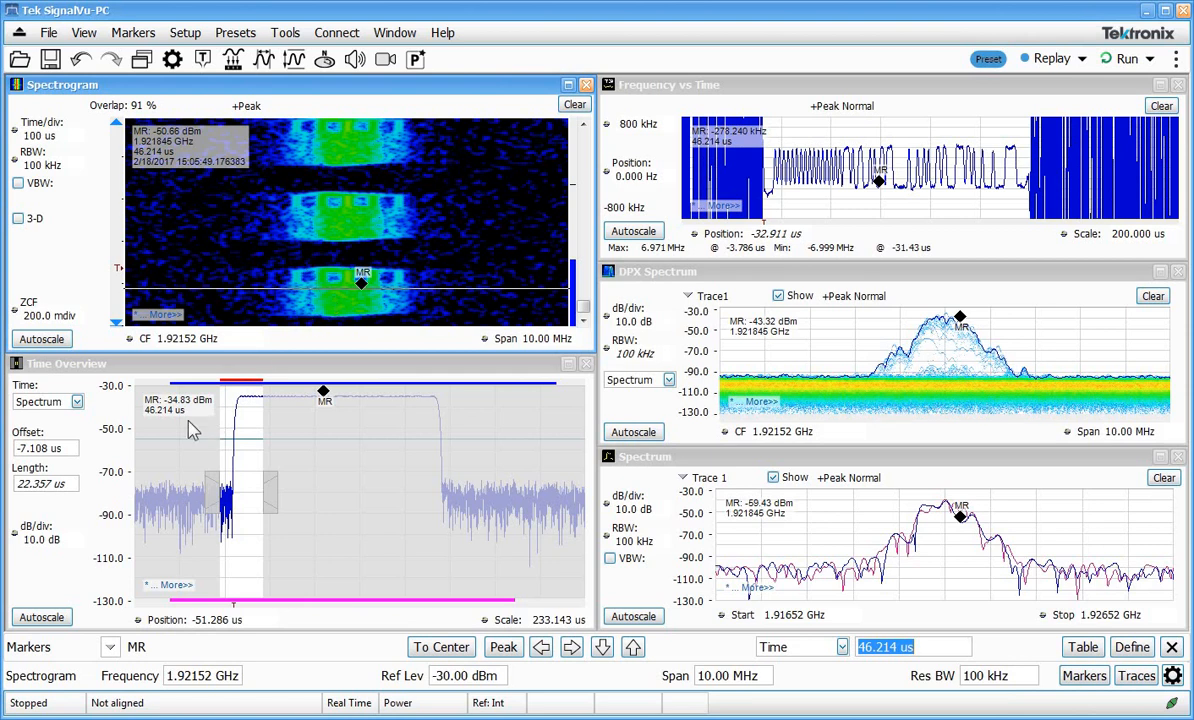
{"action": "mouse_move", "coordinate": [398, 373]}
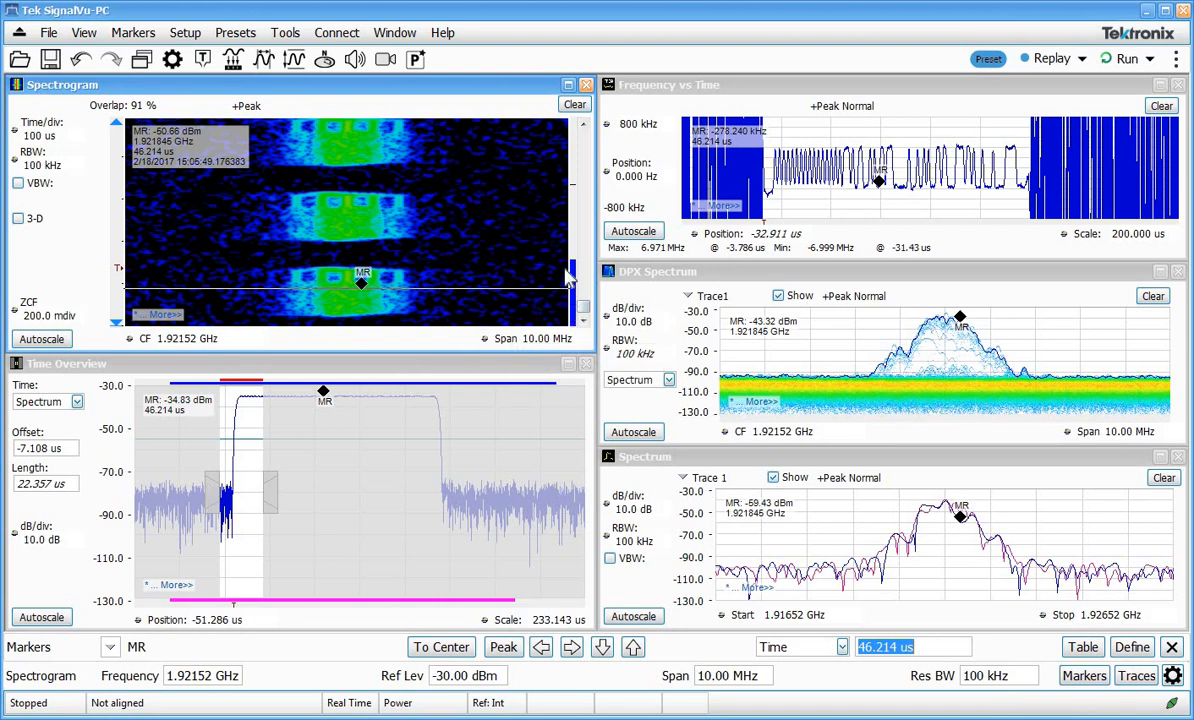
{"action": "mouse_move", "coordinate": [483, 305]}
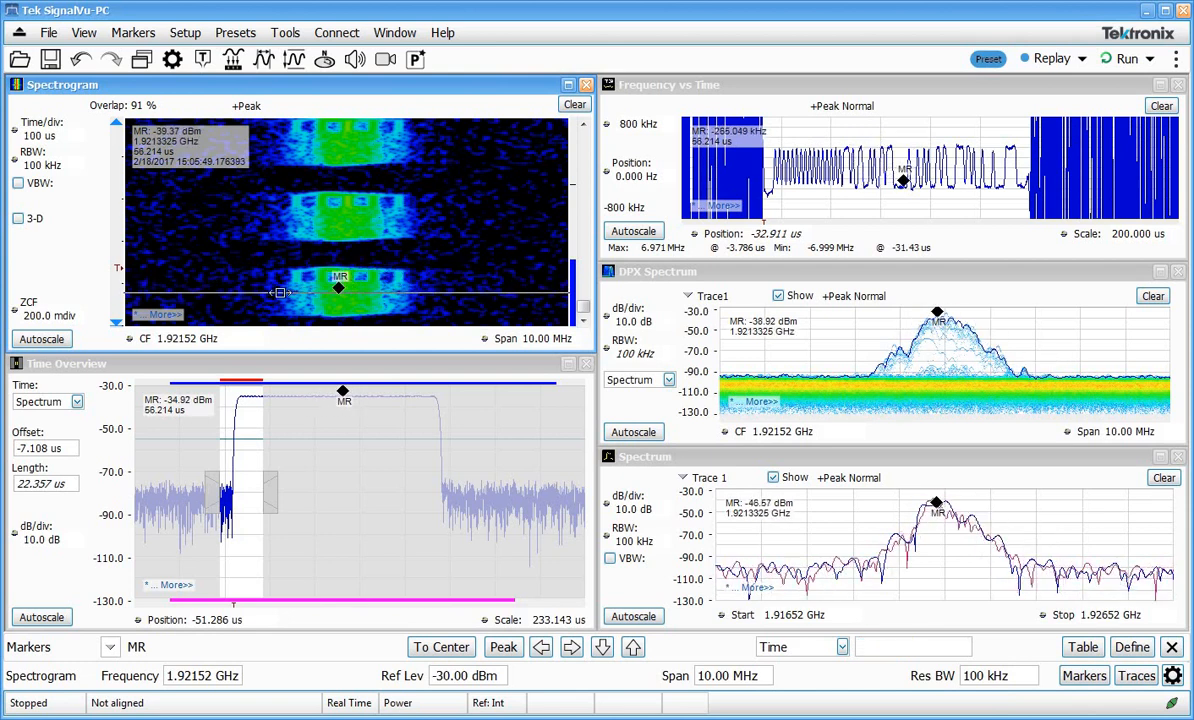
Drag marker MR along the lowest burst to 40.214 µs, near 1.9209 GHz.
{"action": "left_click_drag", "start_coordinate": [338, 288], "coordinate": [421, 288]}
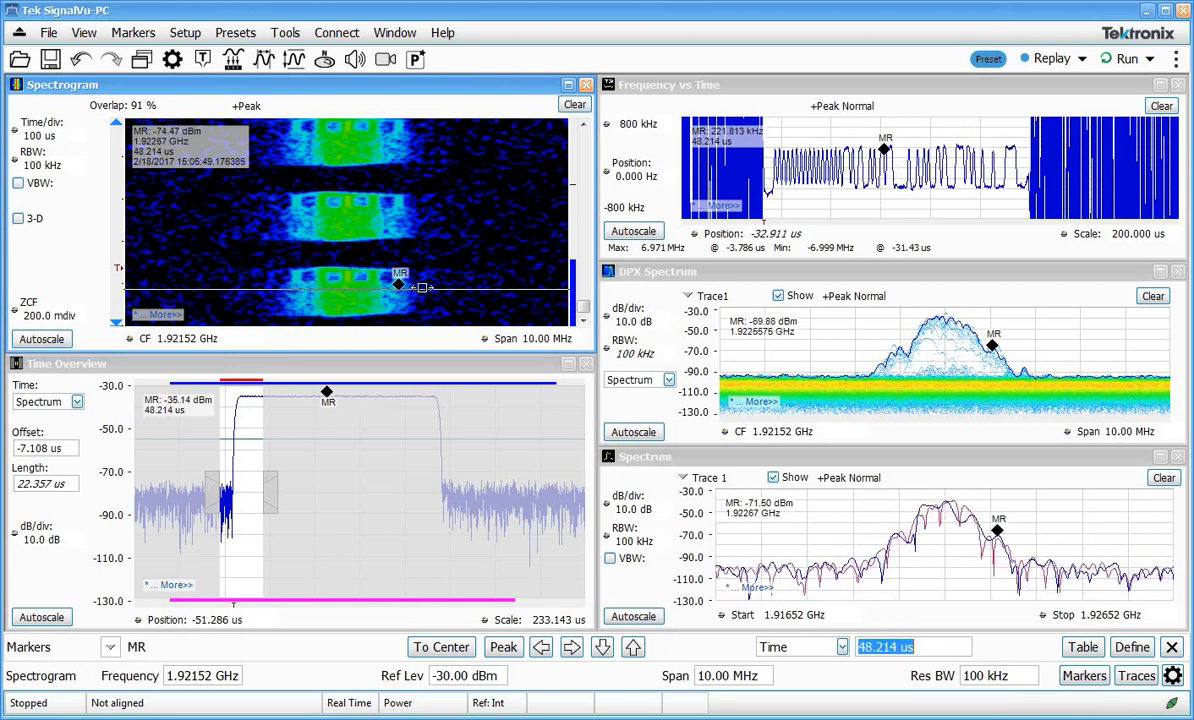
{"action": "left_click_drag", "start_coordinate": [398, 287], "coordinate": [303, 293]}
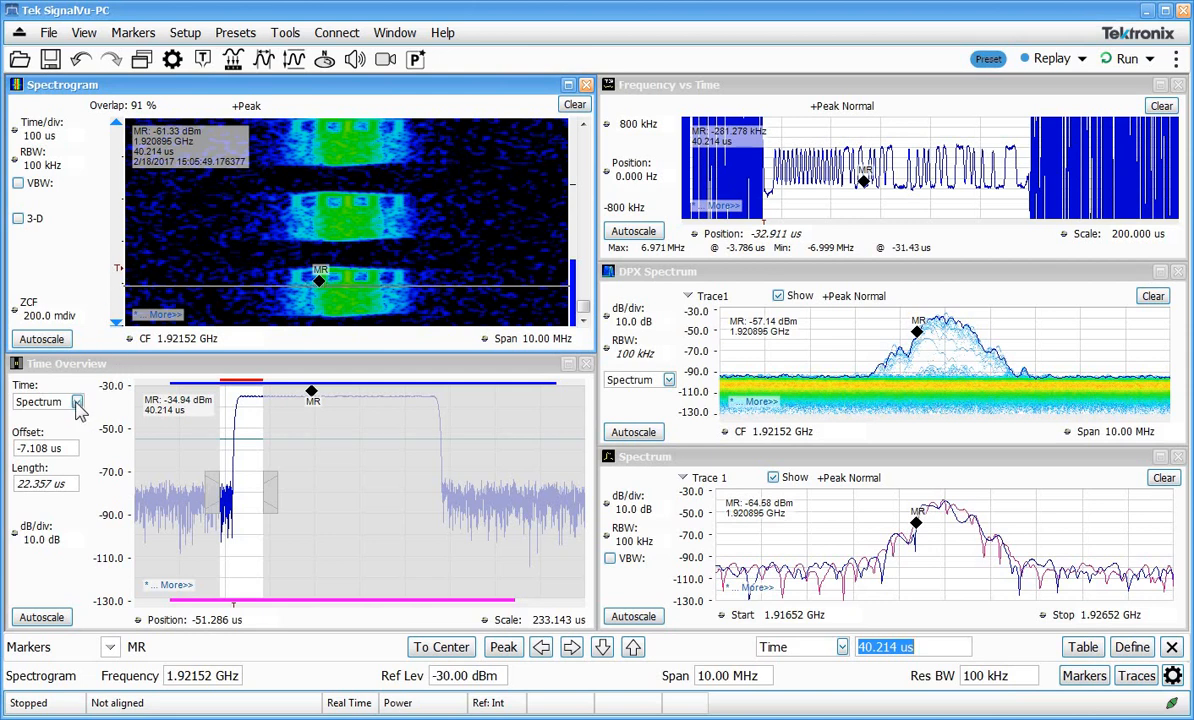
Switch the Time Overview's time control to Analysis, covering the 200 µs window.
{"action": "left_click", "coordinate": [76, 401]}
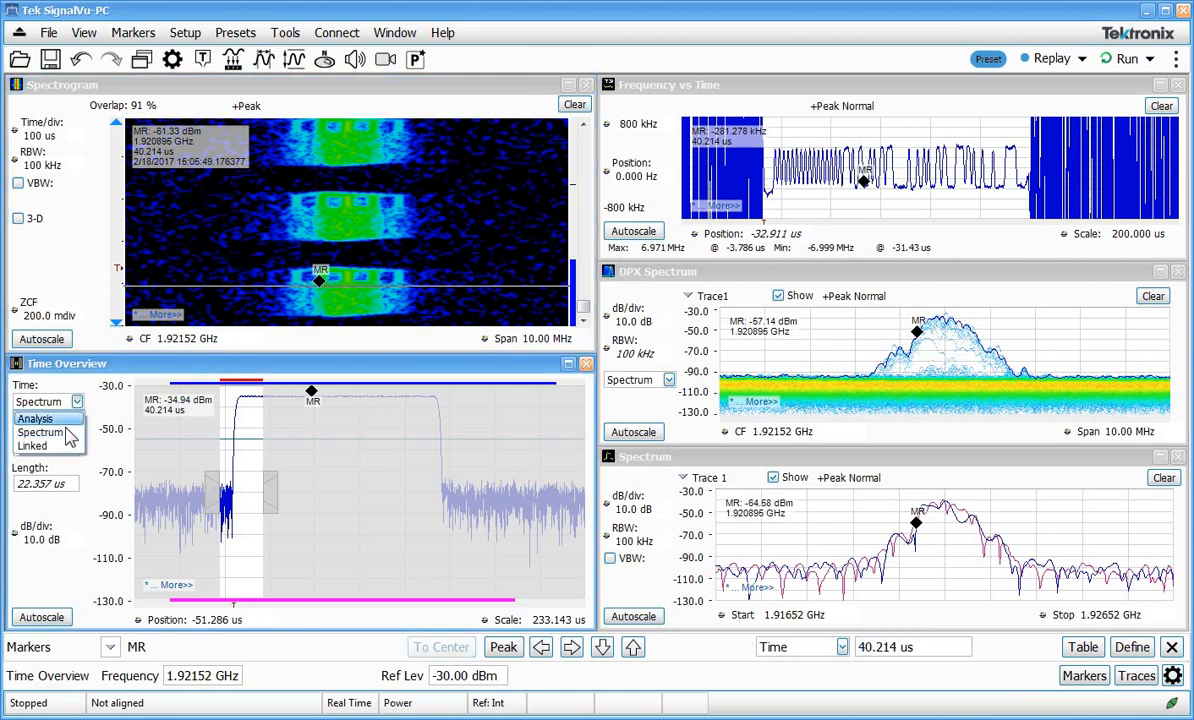
{"action": "mouse_move", "coordinate": [50, 445]}
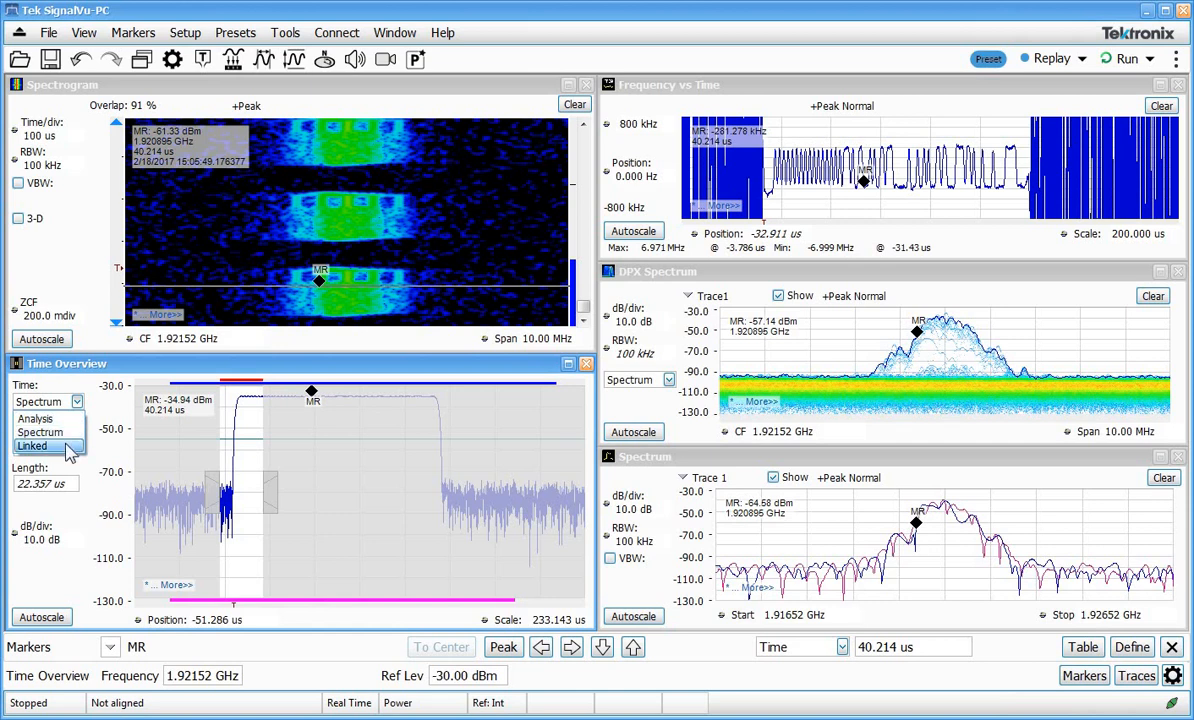
{"action": "mouse_move", "coordinate": [73, 450]}
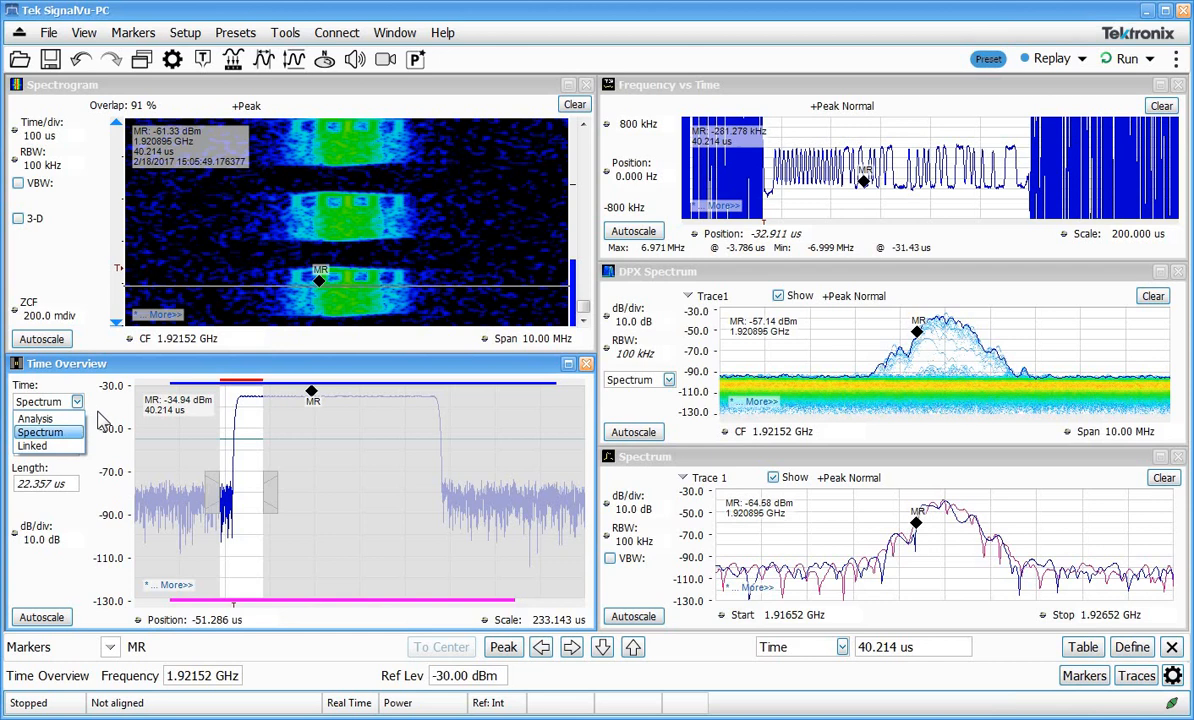
{"action": "left_click", "coordinate": [40, 417]}
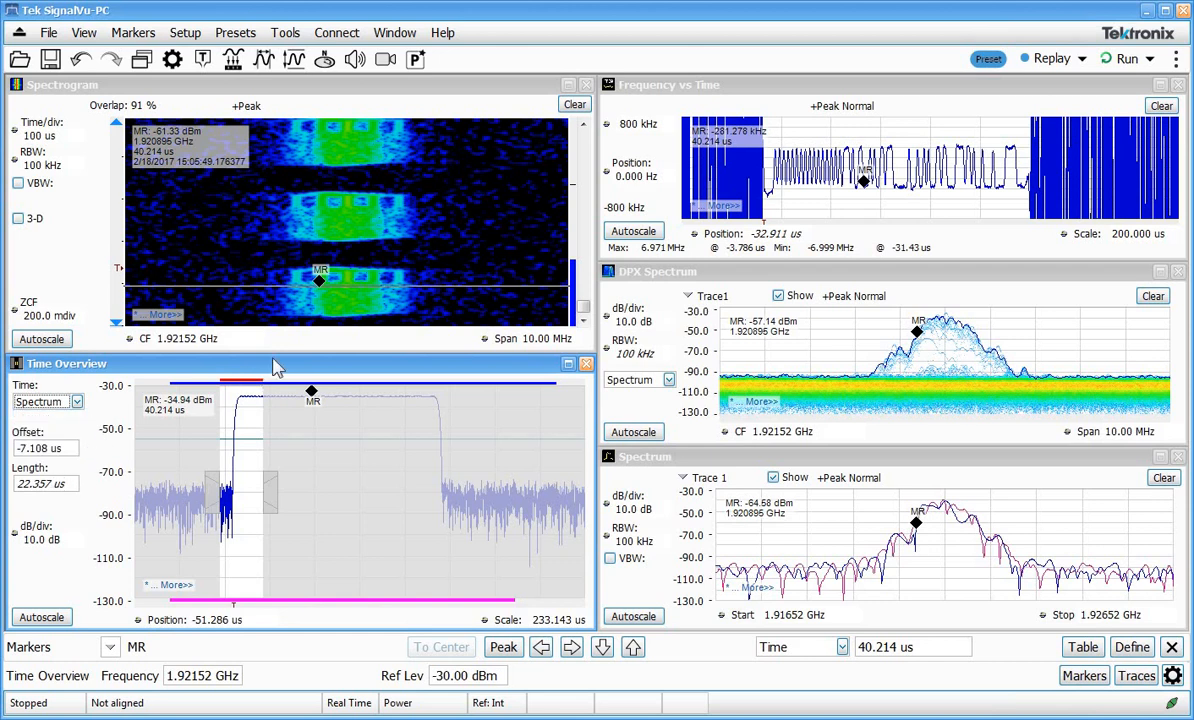
{"action": "mouse_move", "coordinate": [357, 388]}
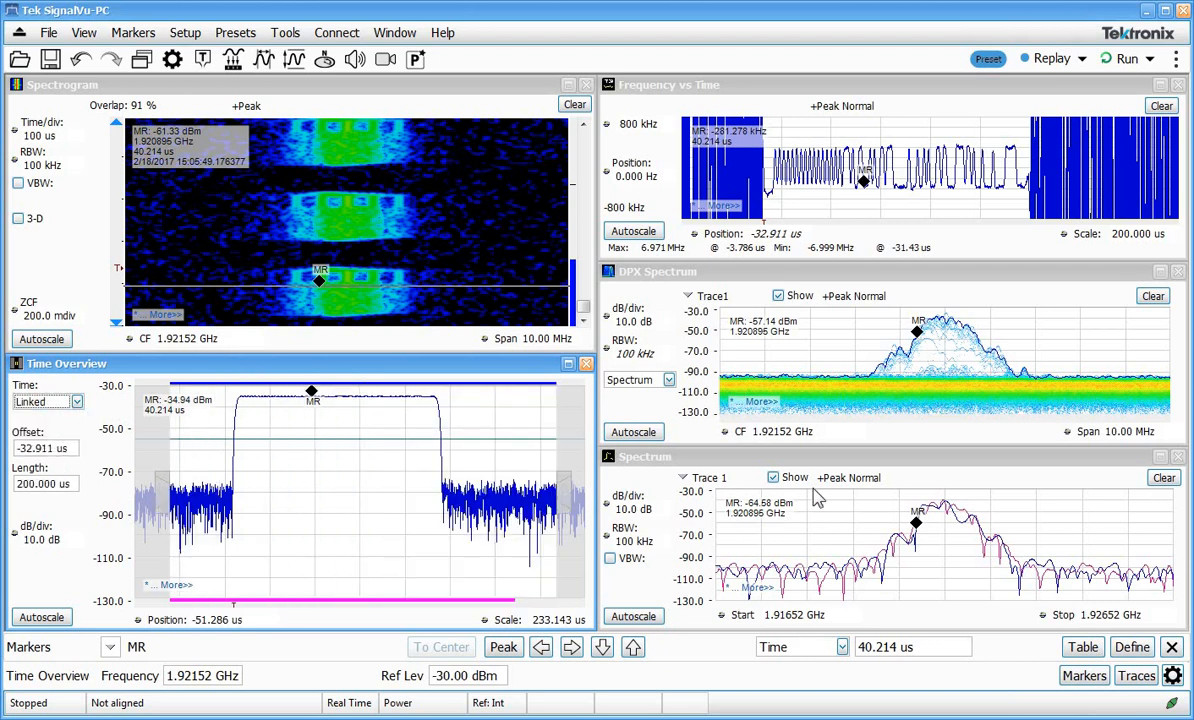
{"action": "mouse_move", "coordinate": [115, 462]}
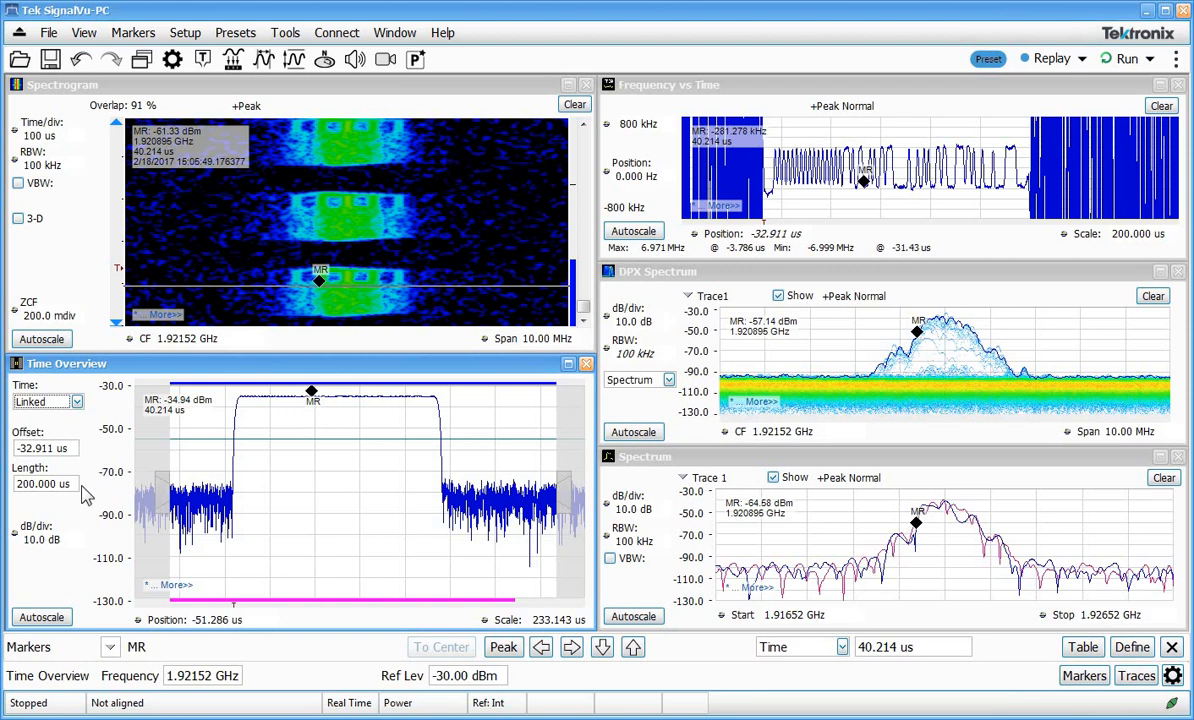
{"action": "left_click", "coordinate": [40, 401]}
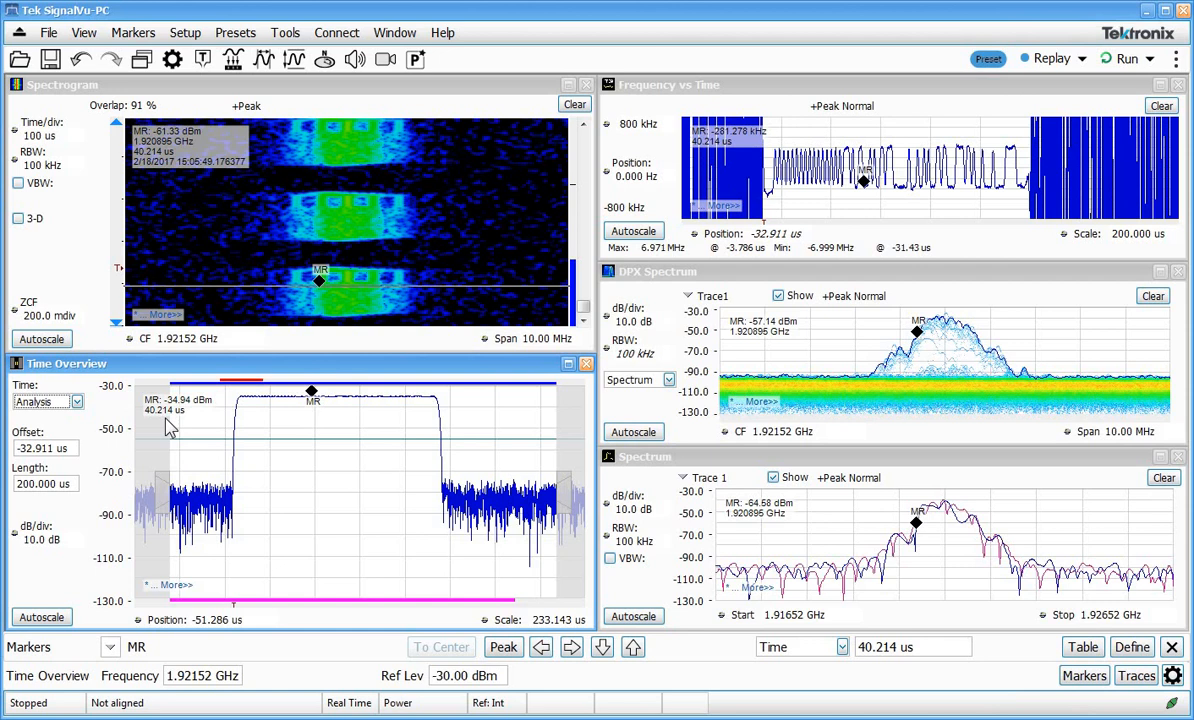
{"action": "mouse_move", "coordinate": [215, 473]}
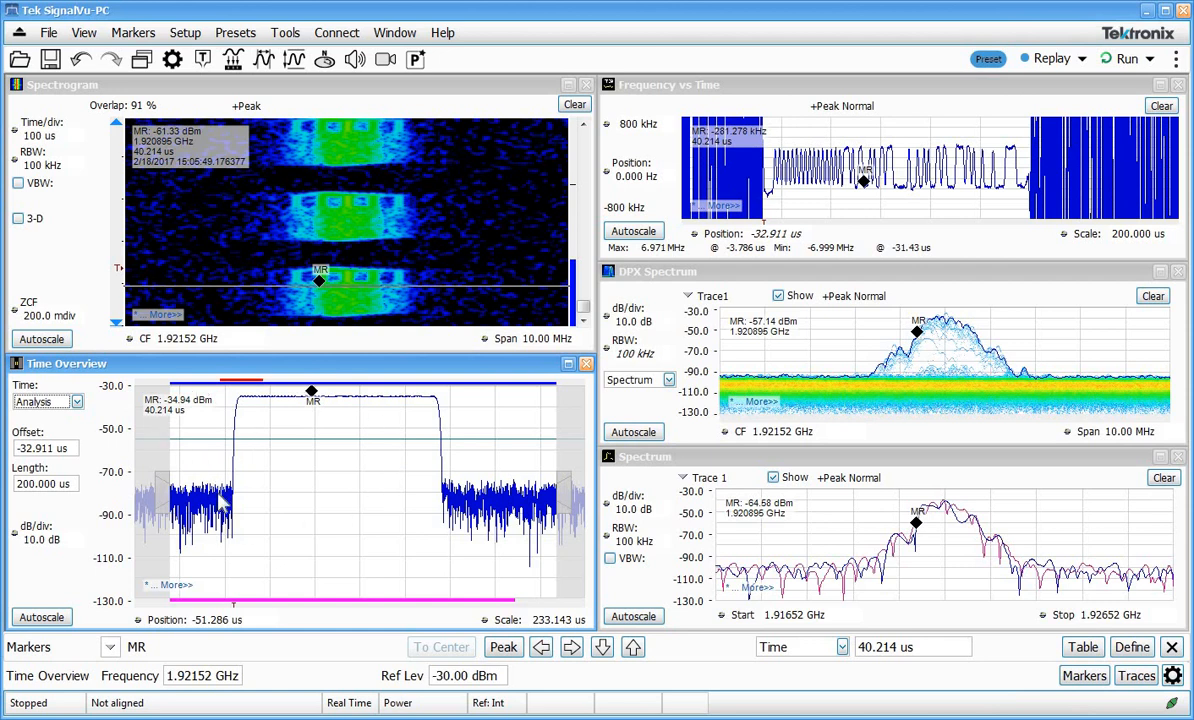
{"action": "mouse_move", "coordinate": [379, 485]}
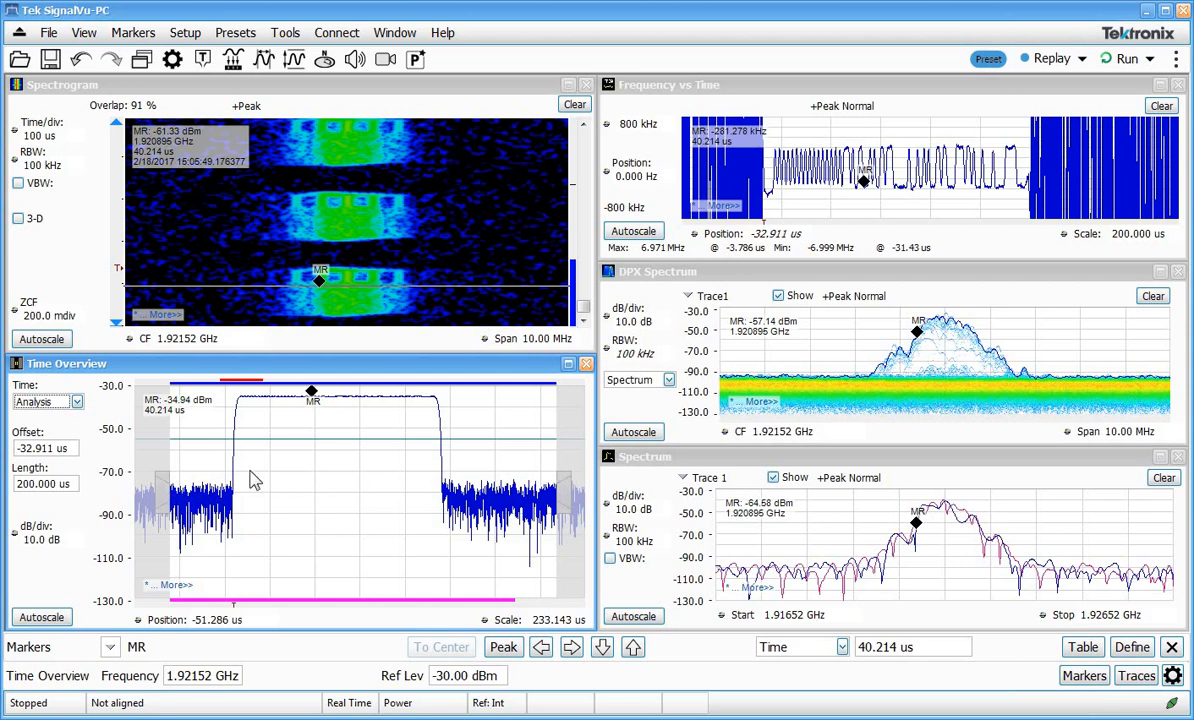
{"action": "mouse_move", "coordinate": [256, 458]}
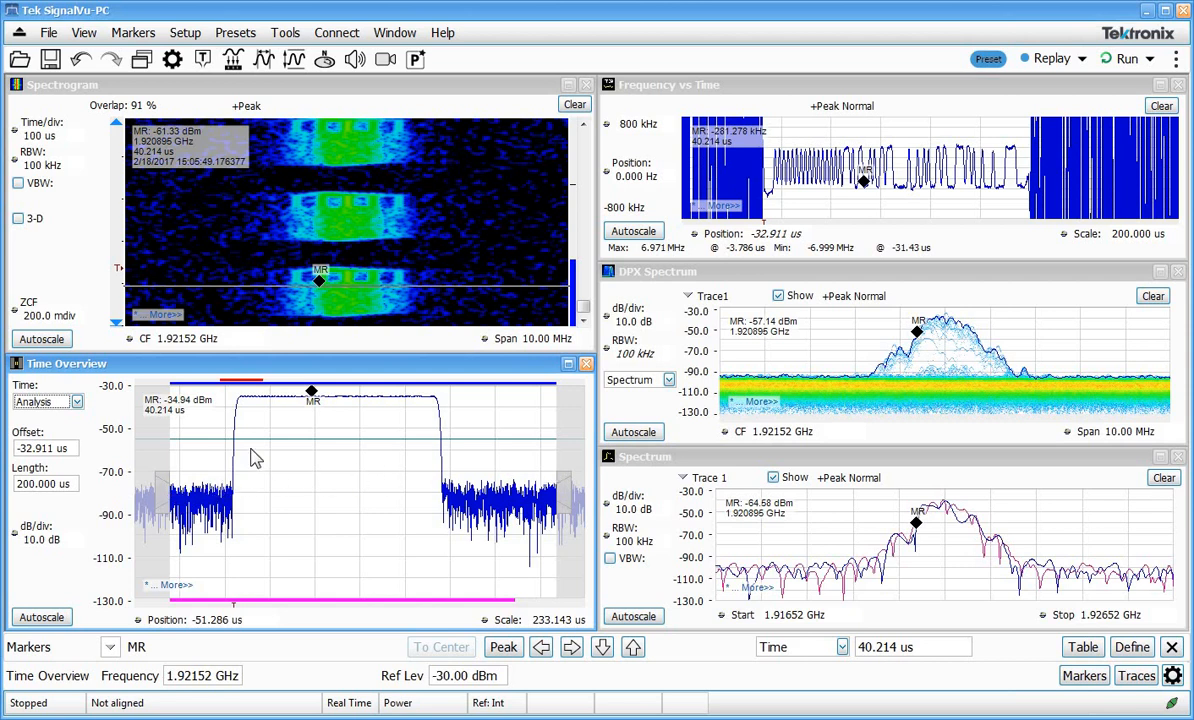
{"action": "mouse_move", "coordinate": [388, 288]}
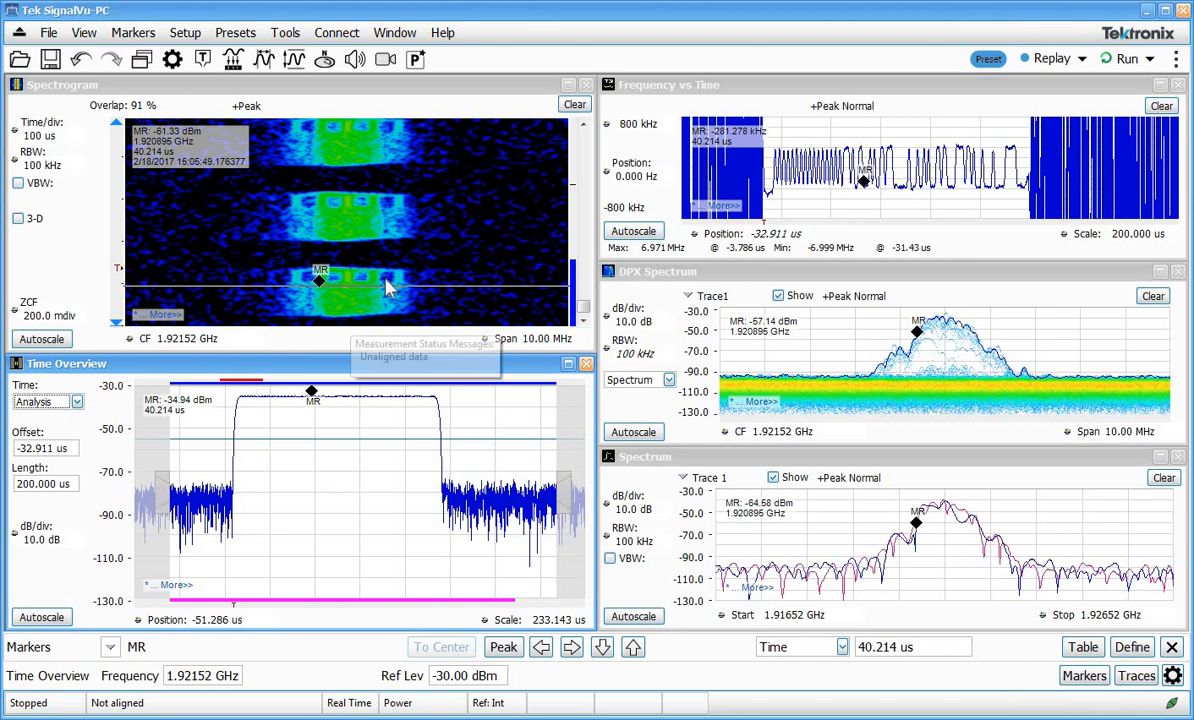
{"action": "mouse_move", "coordinate": [530, 375]}
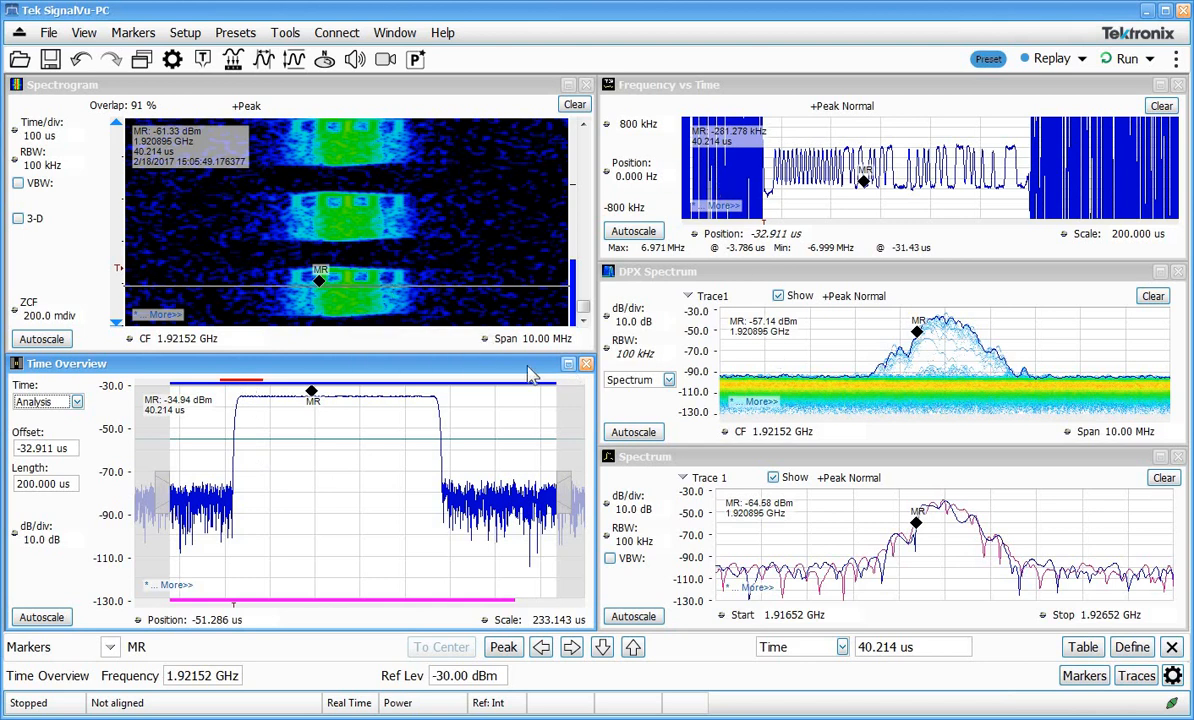